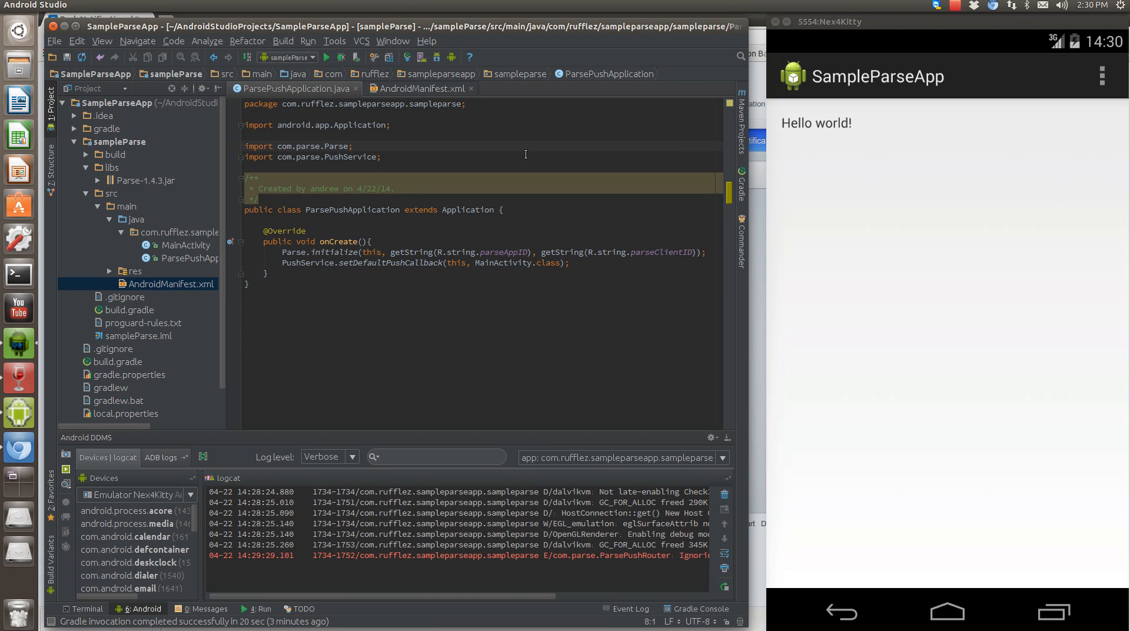
pyautogui.moveTo(628, 235)
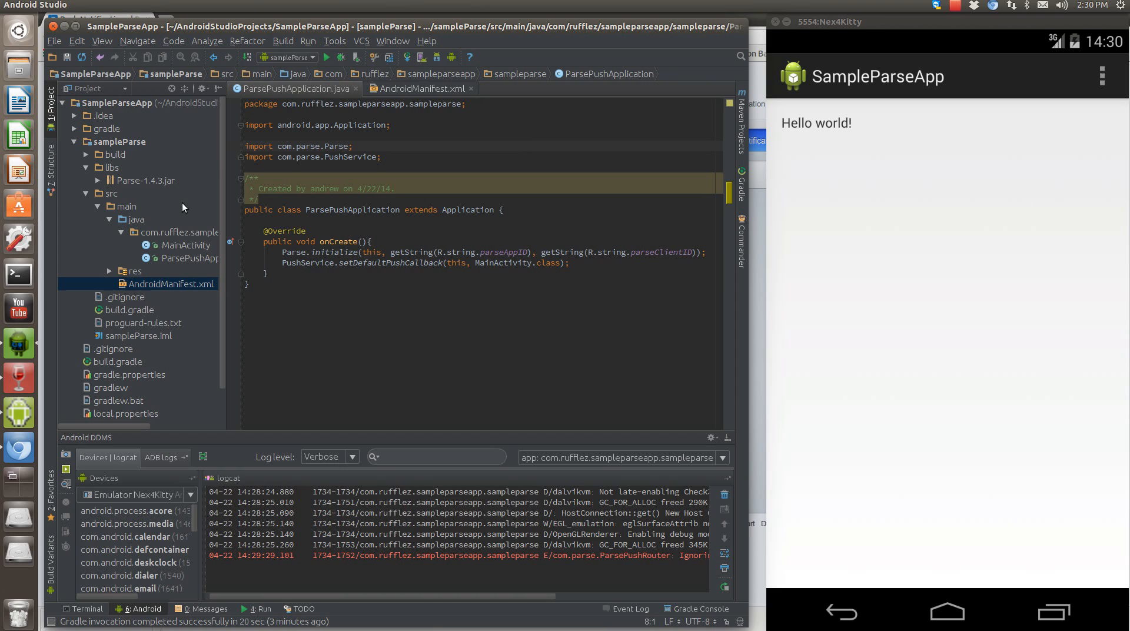
# Step: Add Parse-1.4.3.jar from libs as a library for the sampleParse module
pyautogui.click(146, 181)
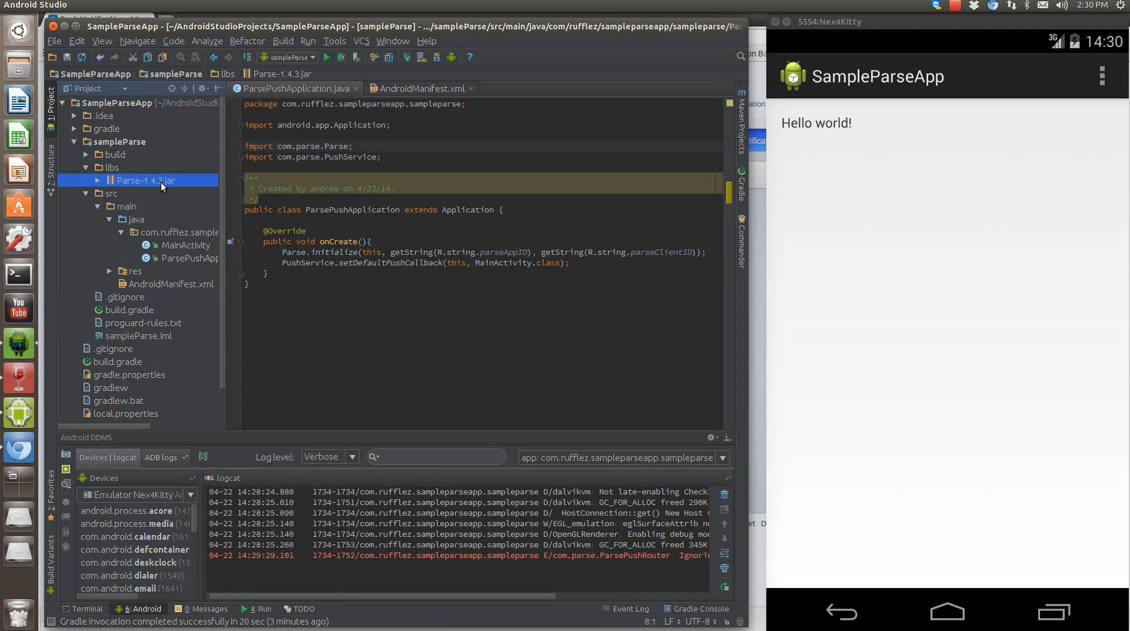
pyautogui.moveTo(144, 206)
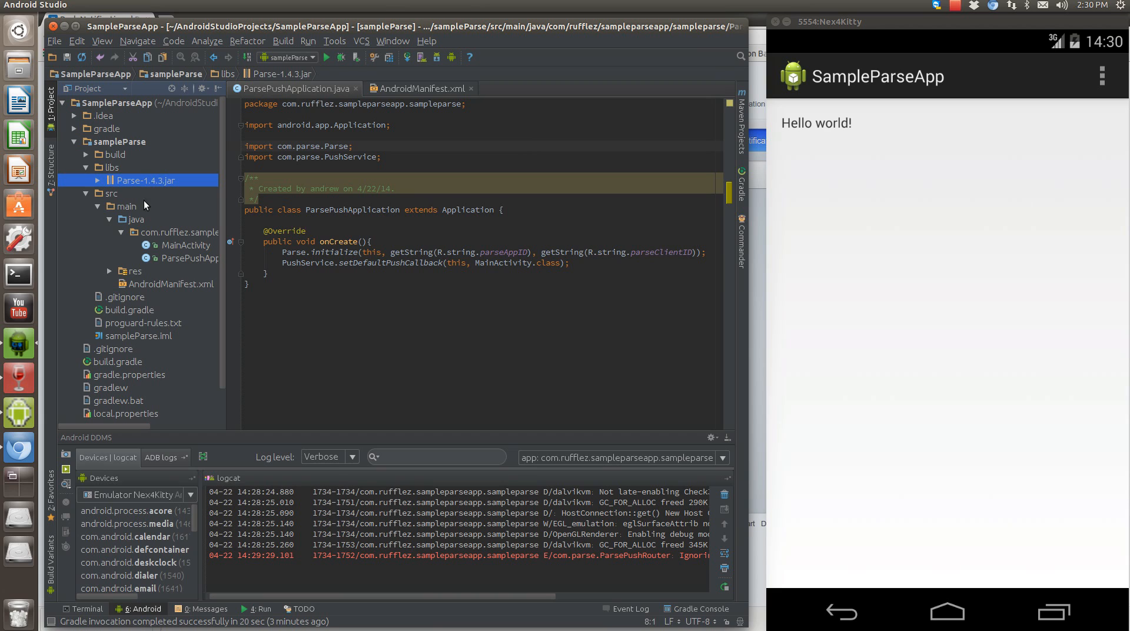
pyautogui.moveTo(153, 186)
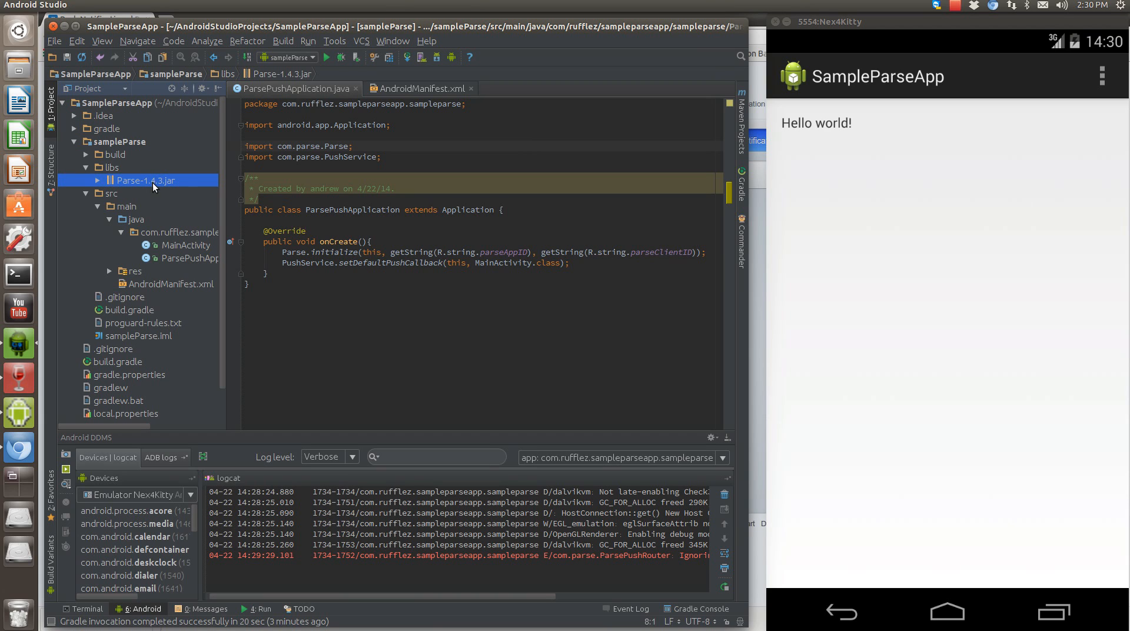
pyautogui.moveTo(222, 209)
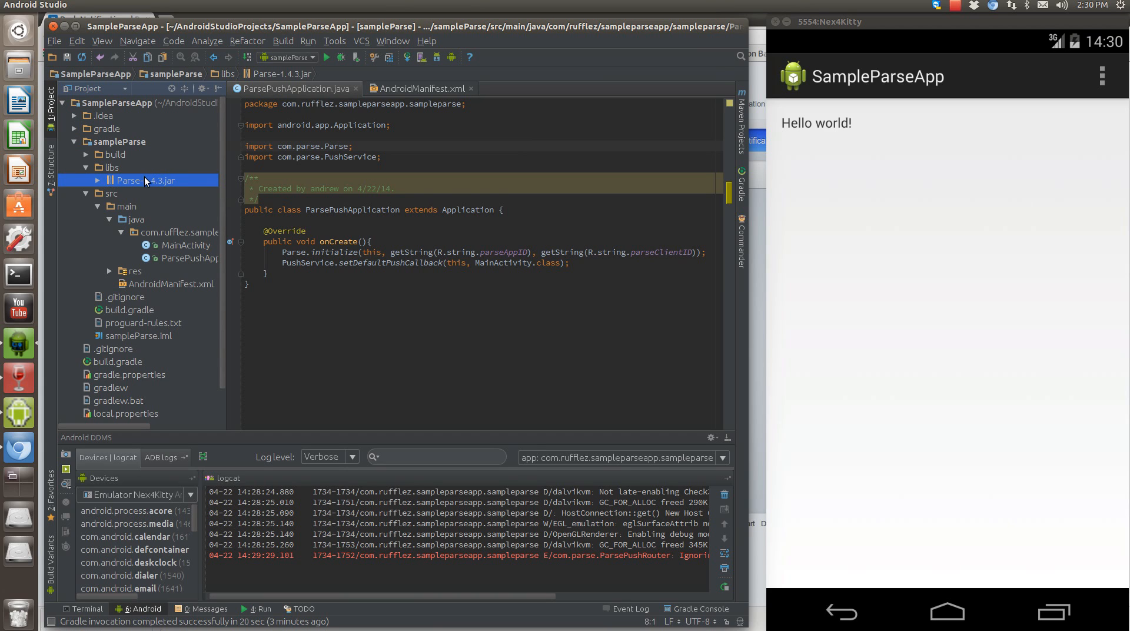
pyautogui.moveTo(152, 180)
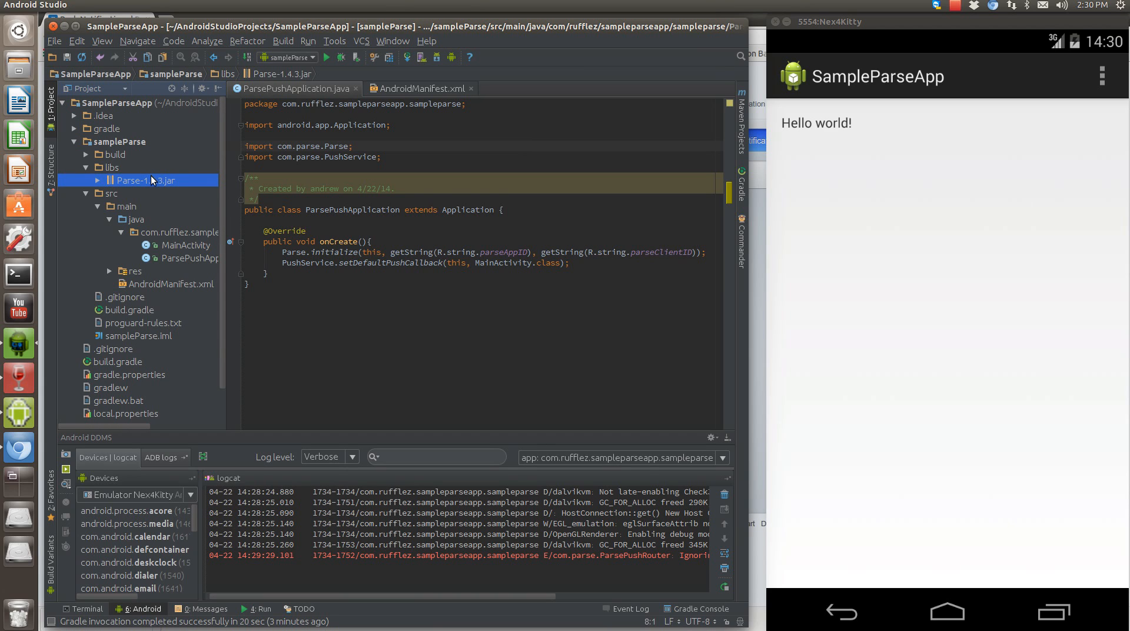
pyautogui.moveTo(166, 196)
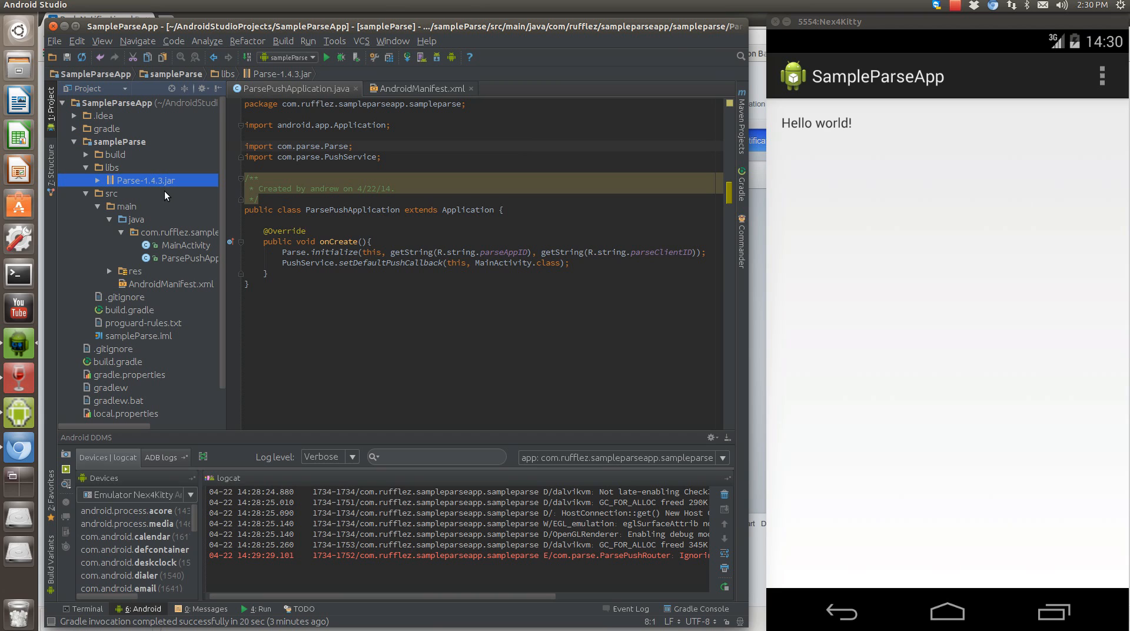
pyautogui.moveTo(230, 37)
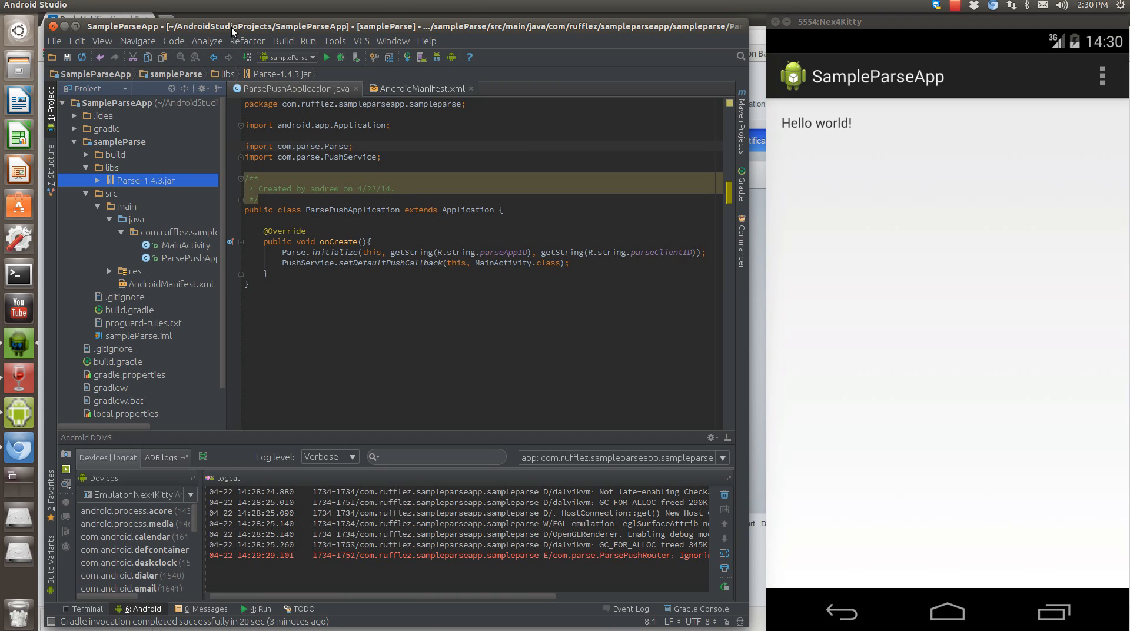
pyautogui.moveTo(153, 180)
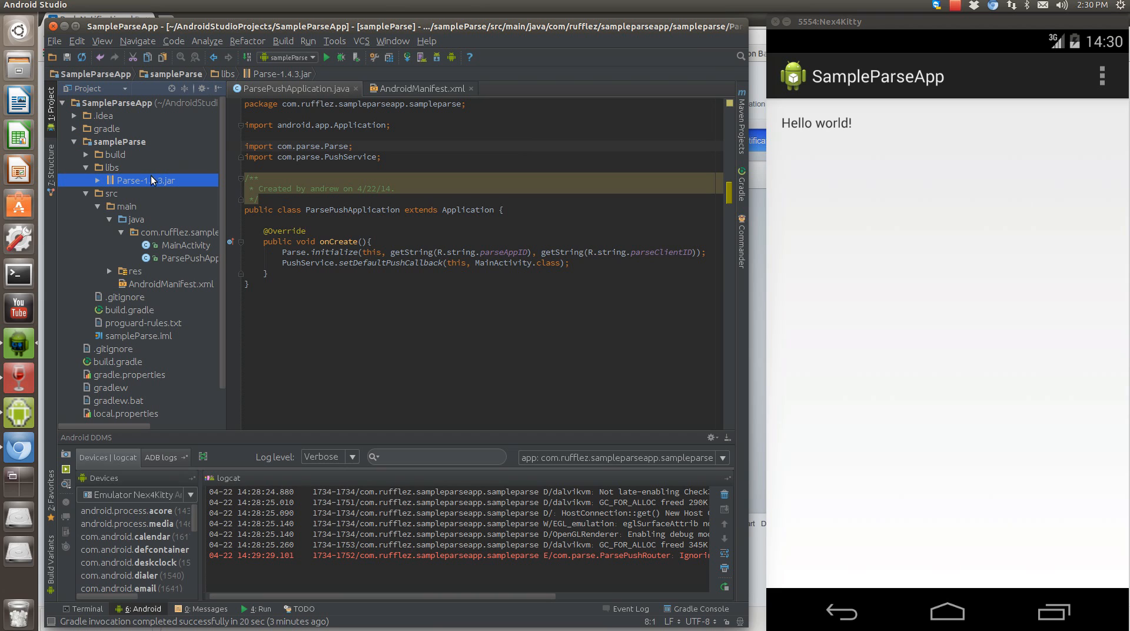
pyautogui.moveTo(153, 177)
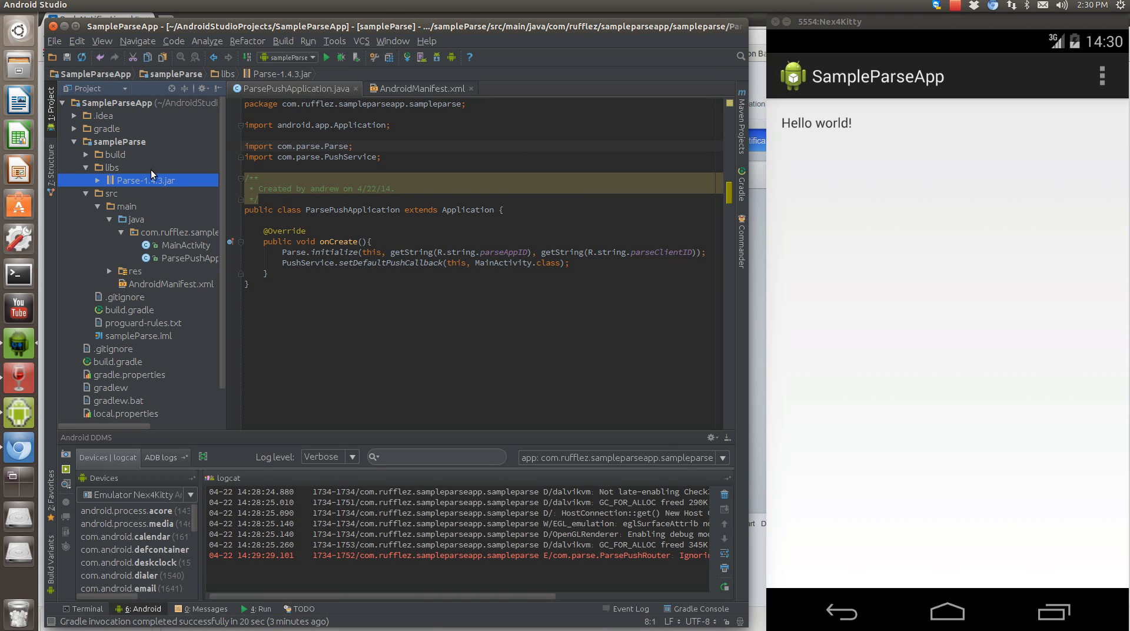
pyautogui.moveTo(139, 195)
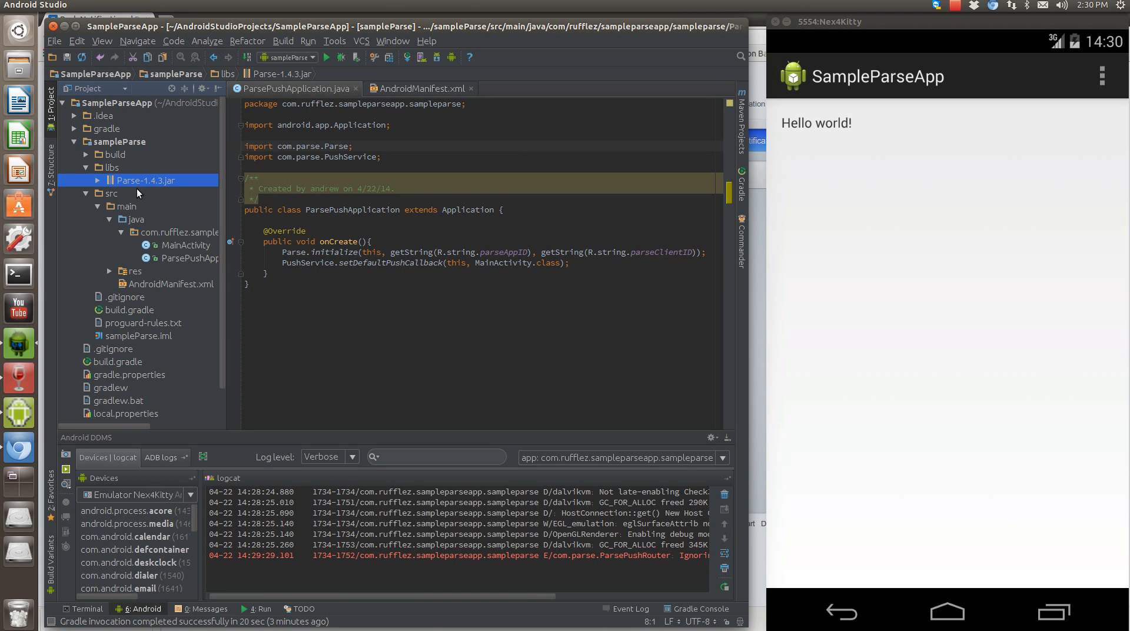
pyautogui.moveTo(139, 200)
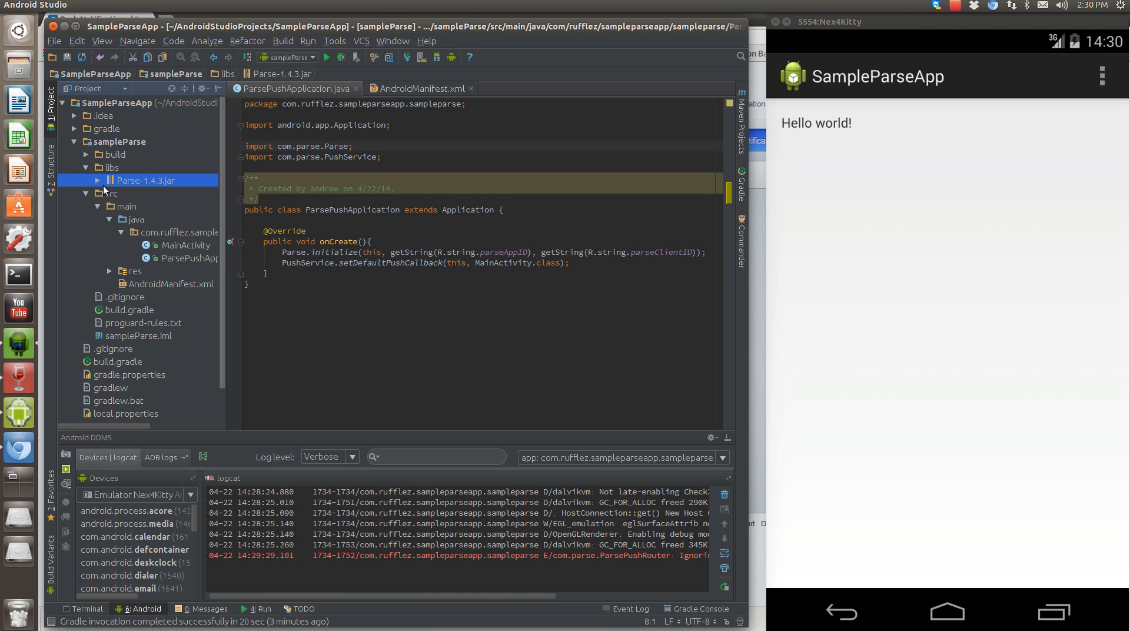
pyautogui.moveTo(144, 183)
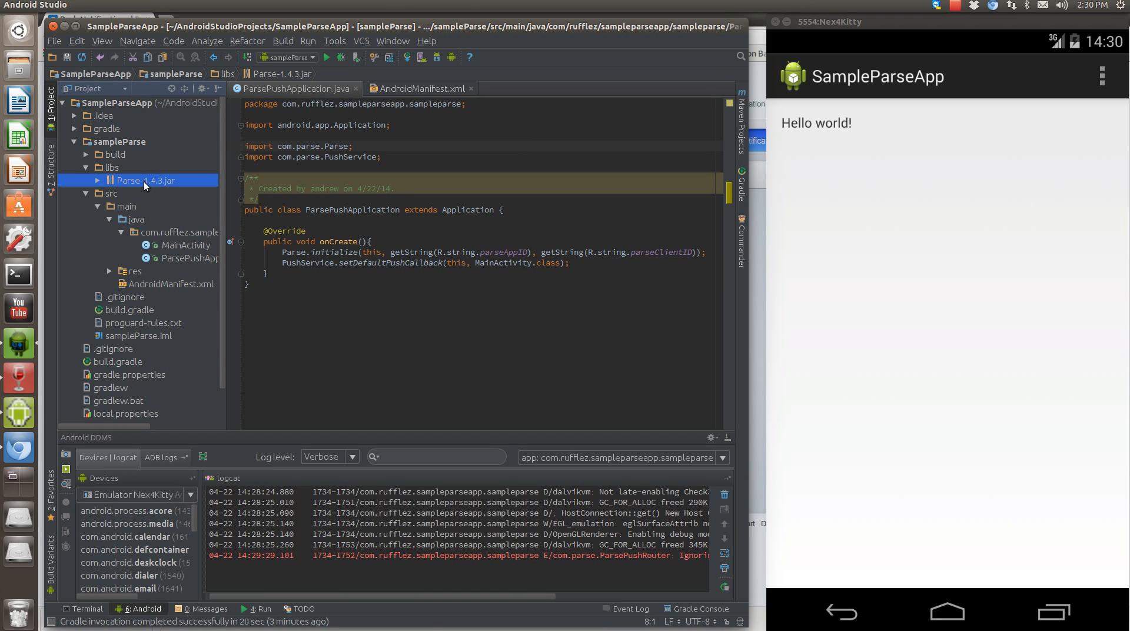
pyautogui.moveTo(116, 172)
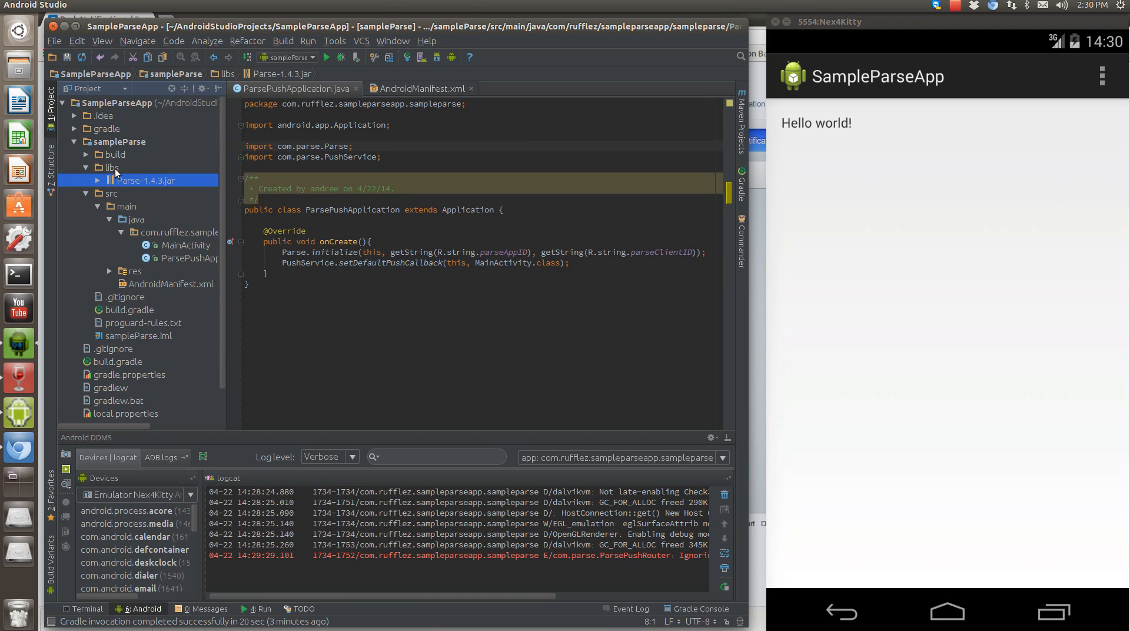
pyautogui.click(110, 167)
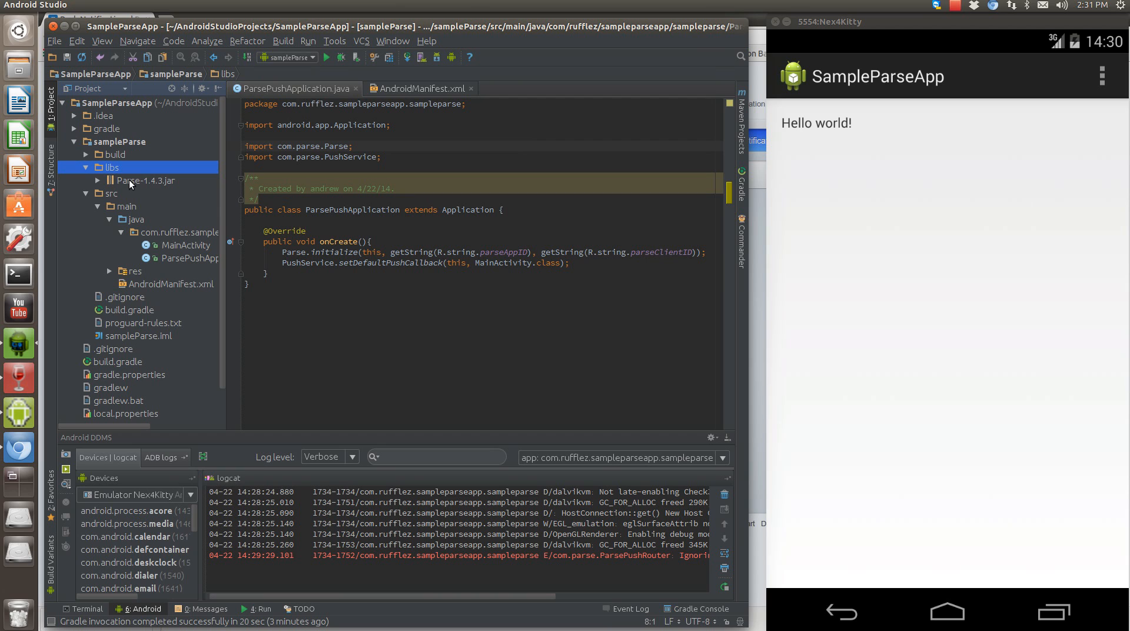
pyautogui.rightClick(146, 180)
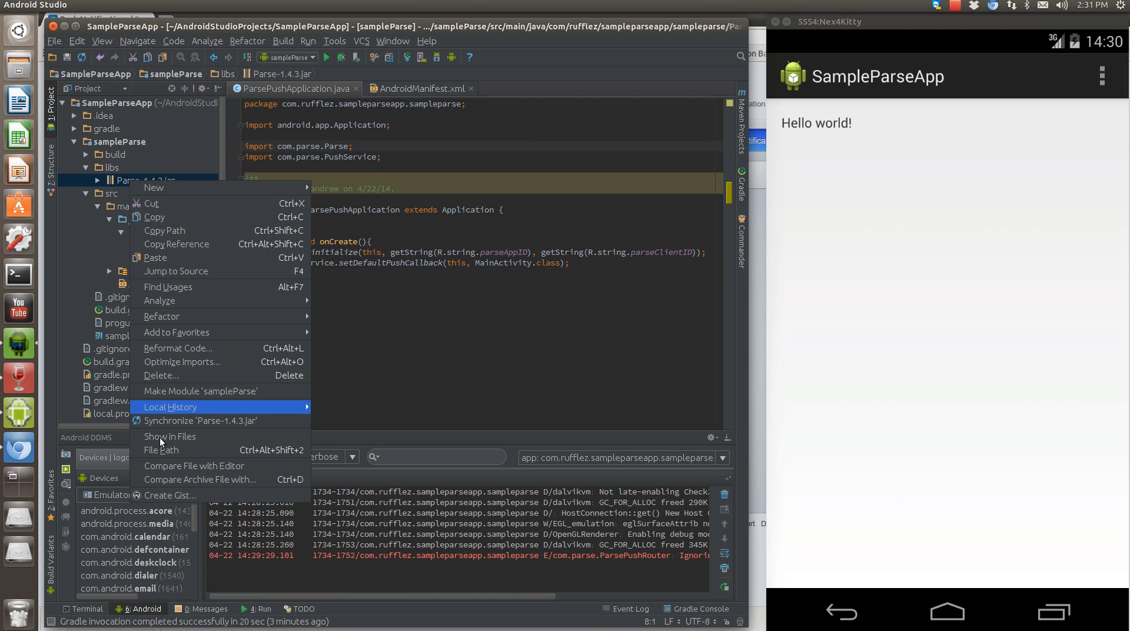
pyautogui.moveTo(160, 457)
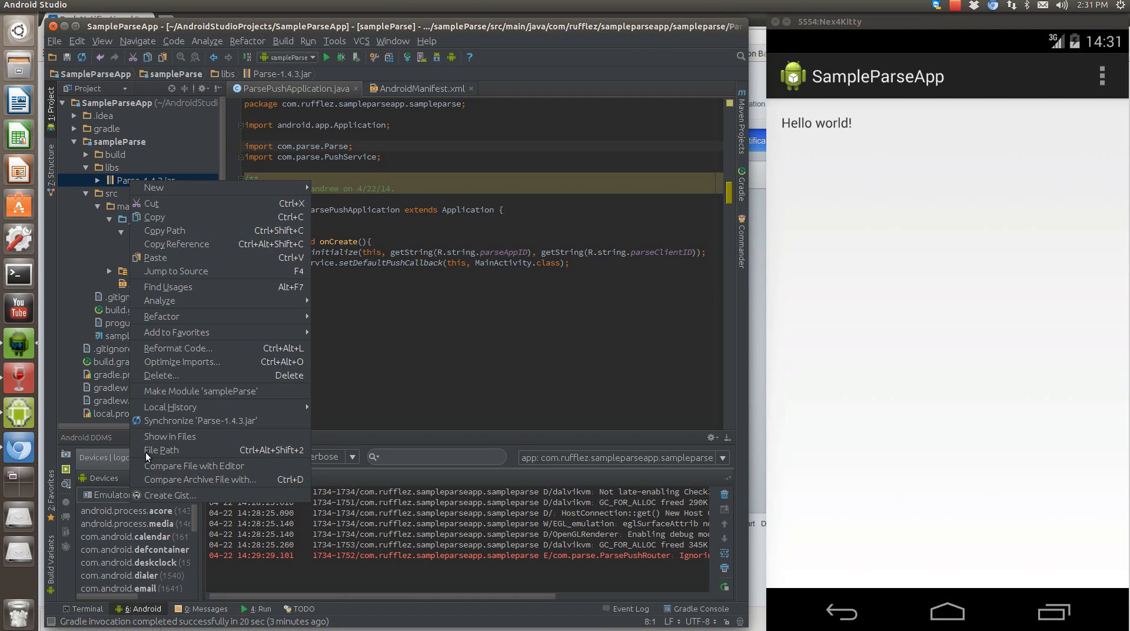
pyautogui.moveTo(161, 449)
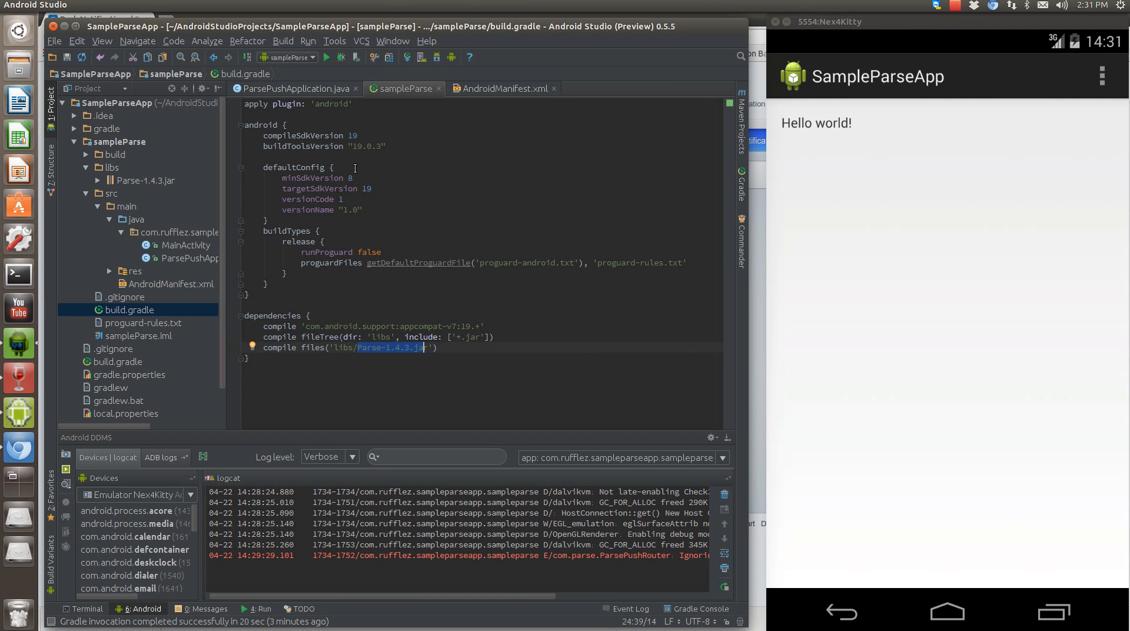
# Step: Close build.gradle and highlight the parseAppID lookup in Parse.initialize of ParsePushApplication.java
pyautogui.click(293, 89)
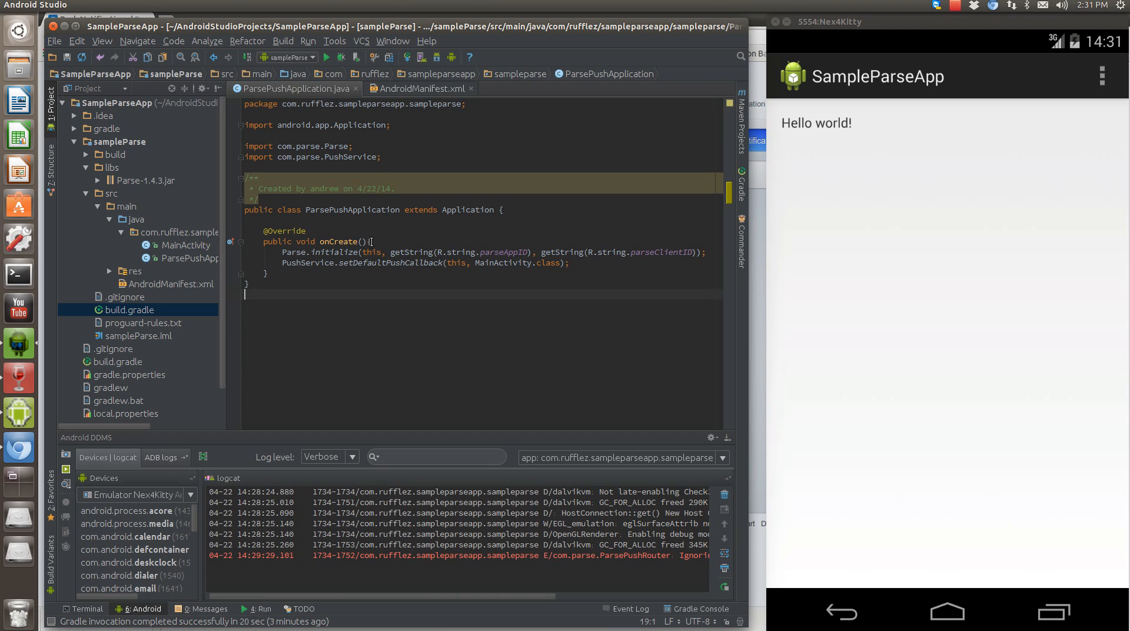
pyautogui.moveTo(332, 254)
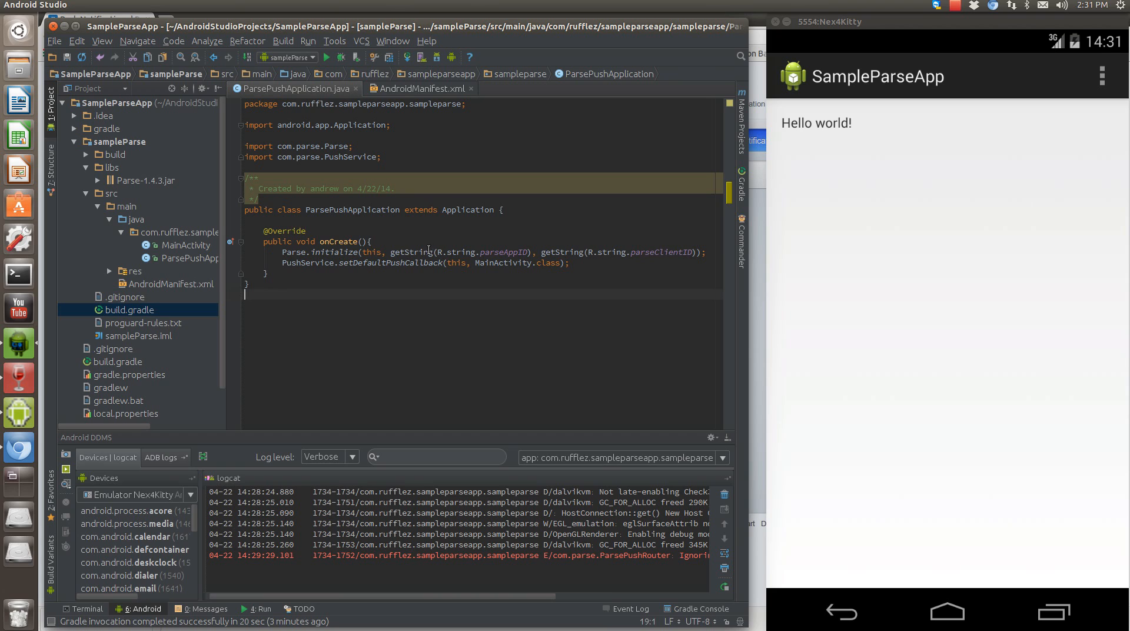
pyautogui.doubleClick(458, 252)
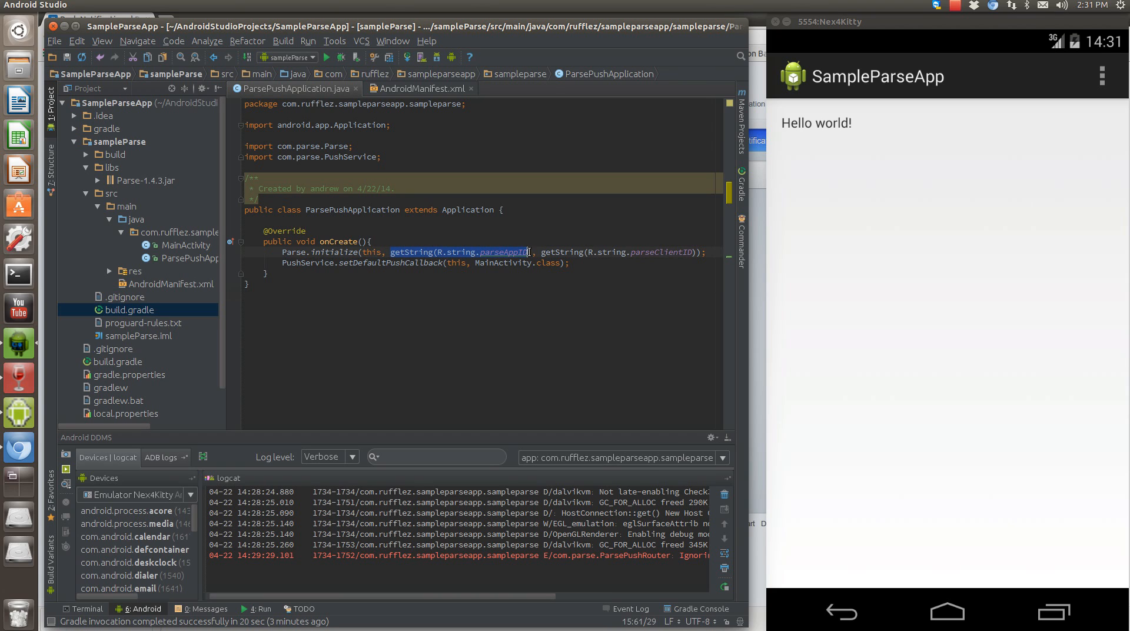
pyautogui.moveTo(537, 258)
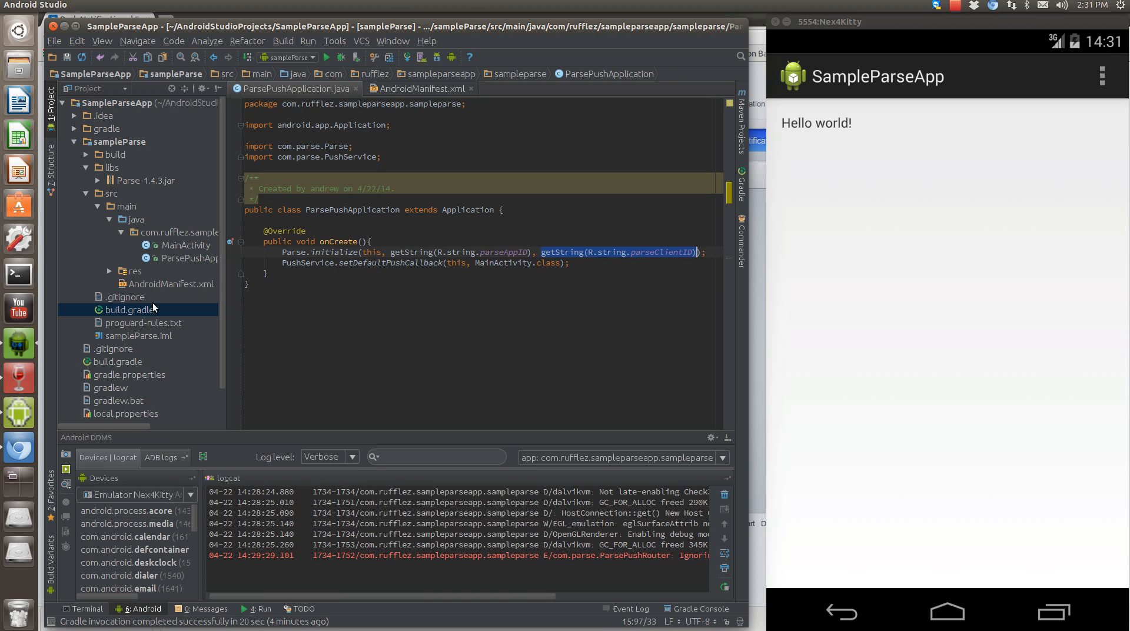
pyautogui.moveTo(518, 274)
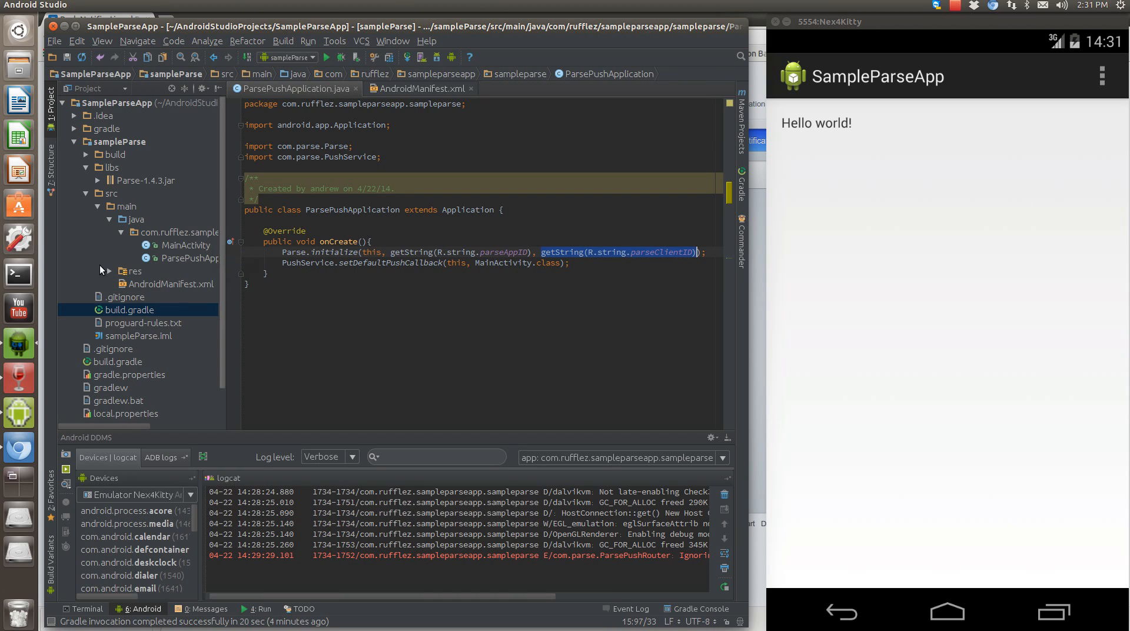
pyautogui.click(134, 271)
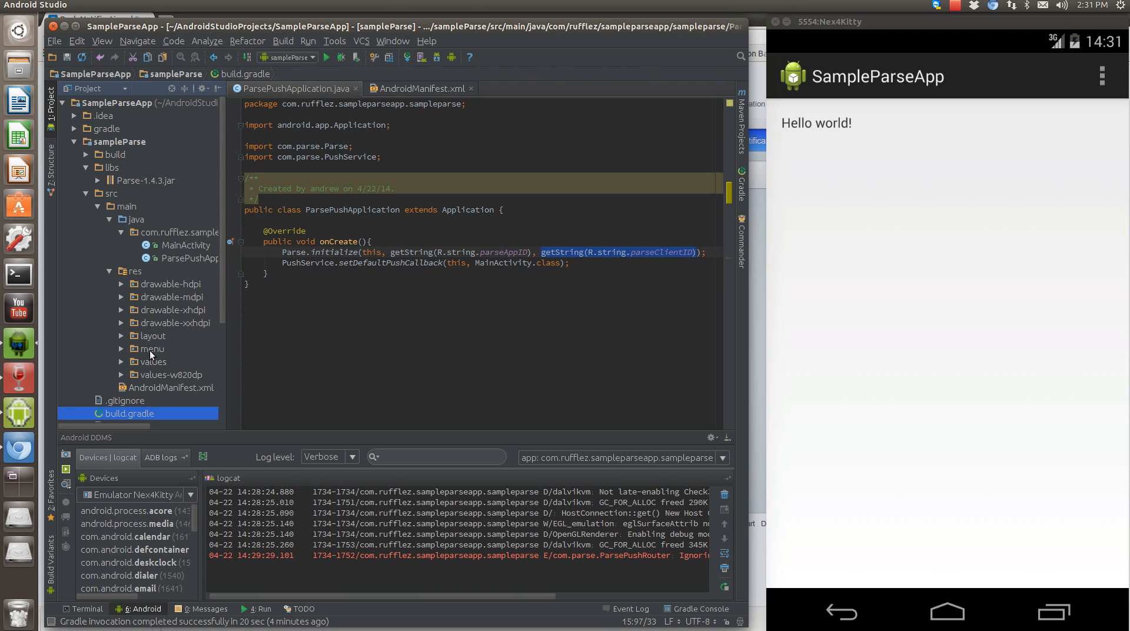
pyautogui.click(152, 362)
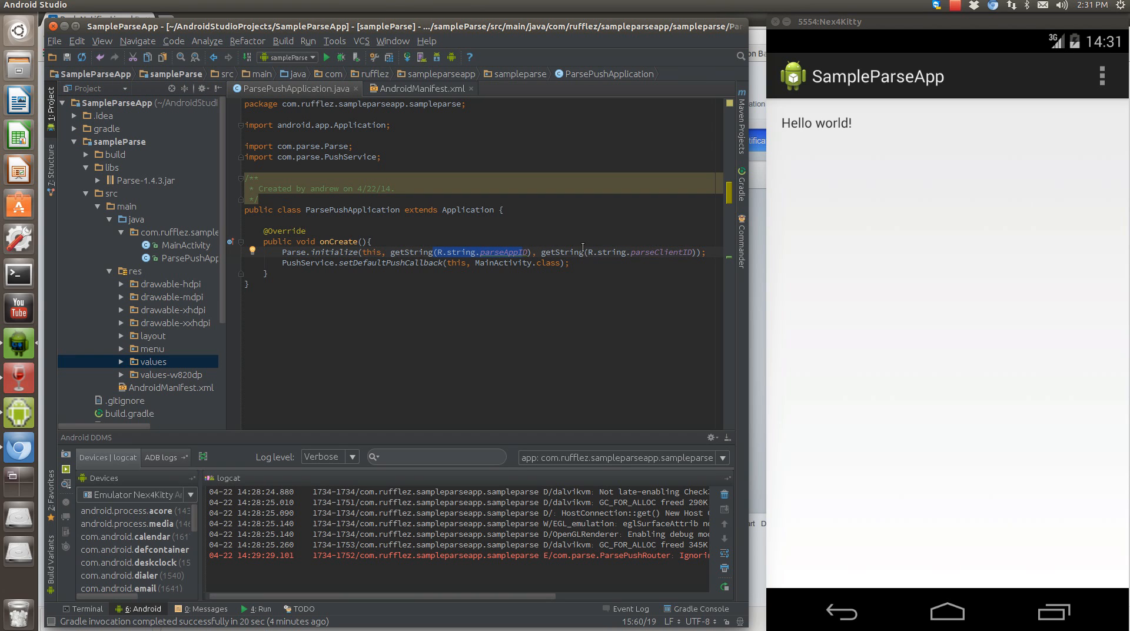
pyautogui.moveTo(737, 117)
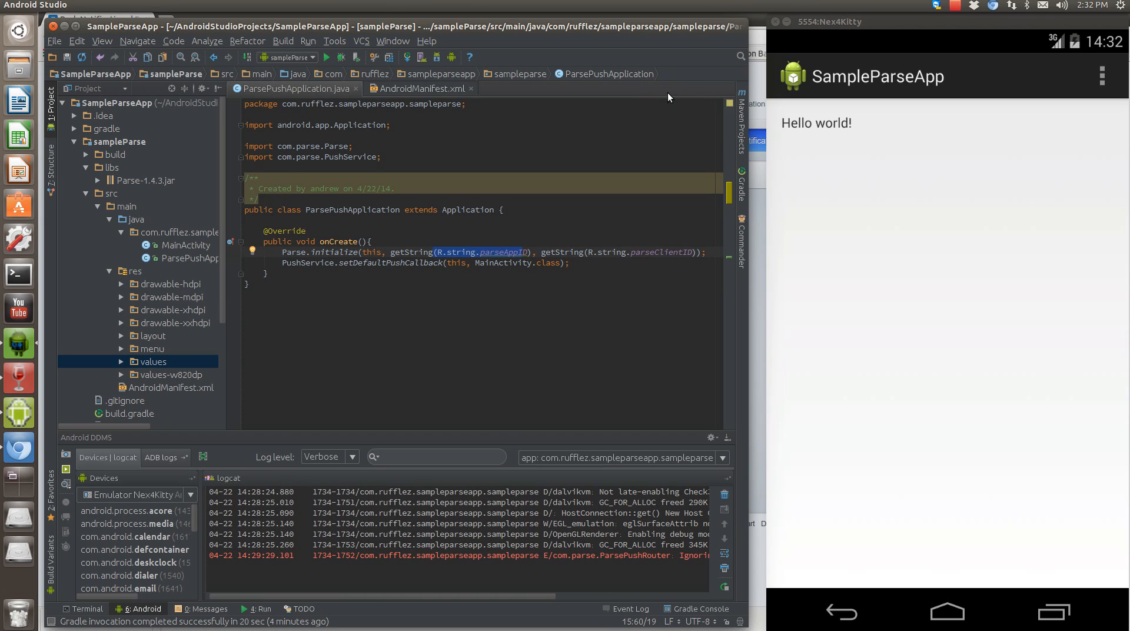
pyautogui.moveTo(656, 79)
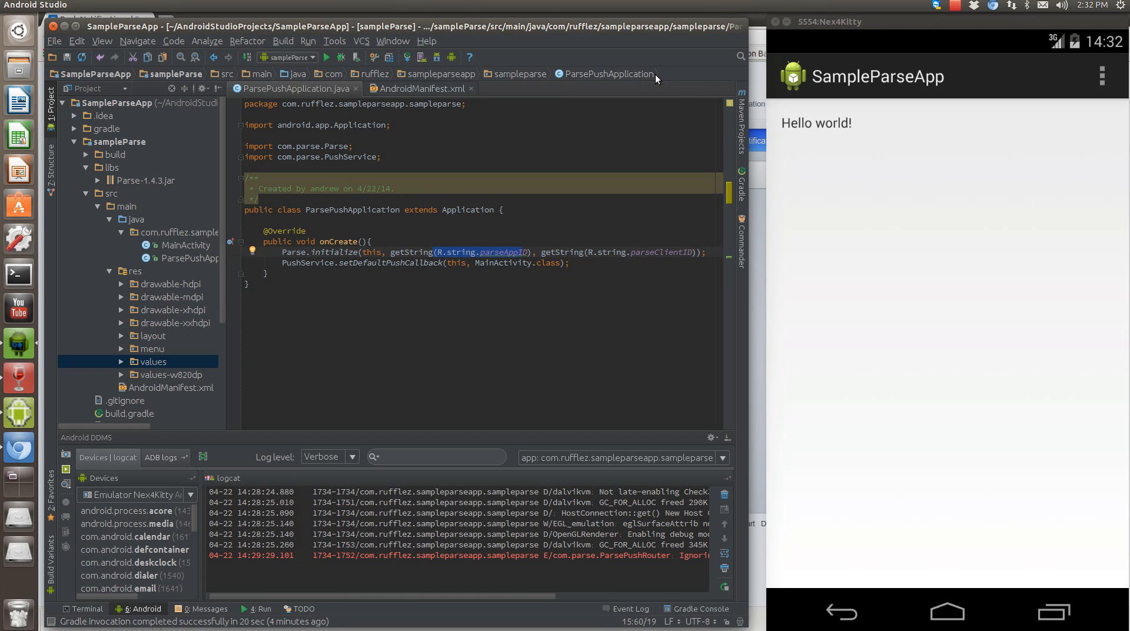
pyautogui.moveTo(530, 250)
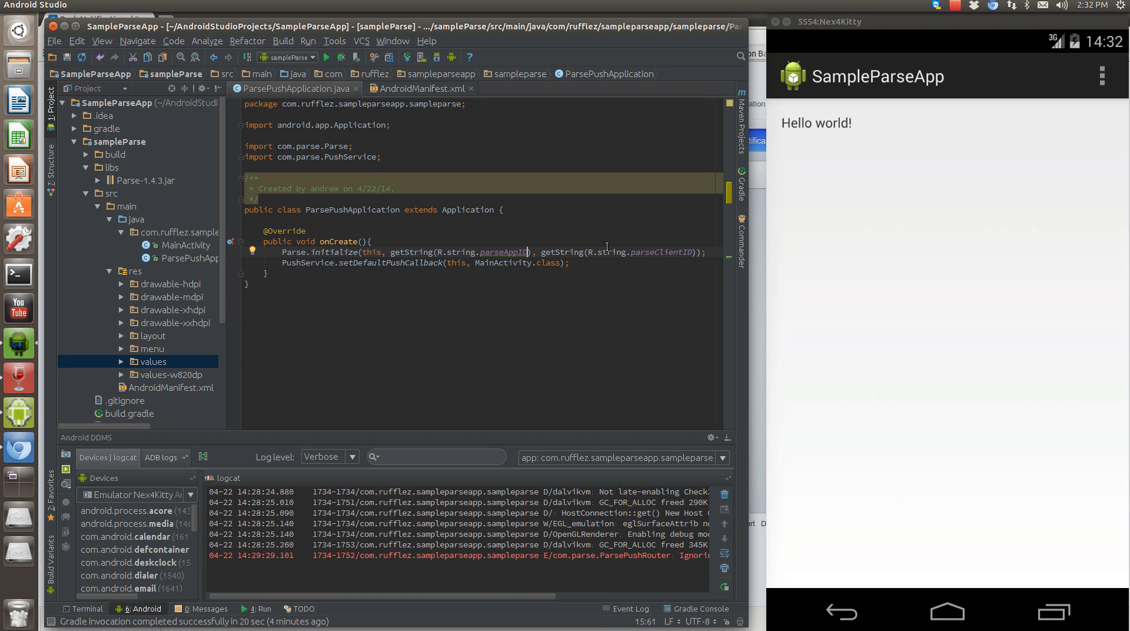
pyautogui.moveTo(604, 246)
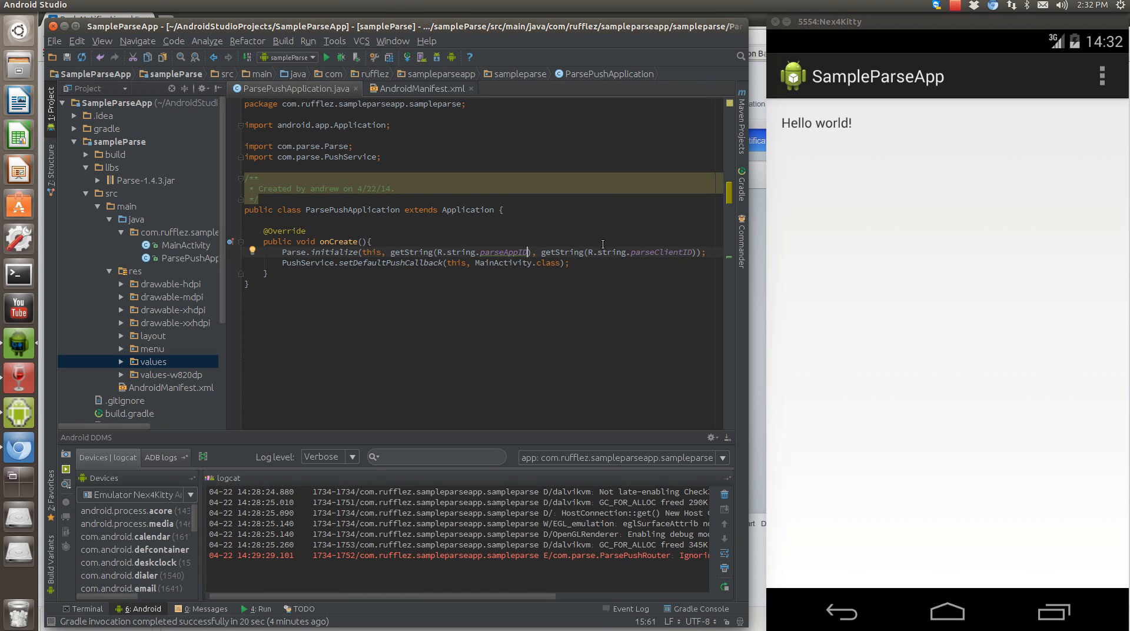
pyautogui.moveTo(474, 70)
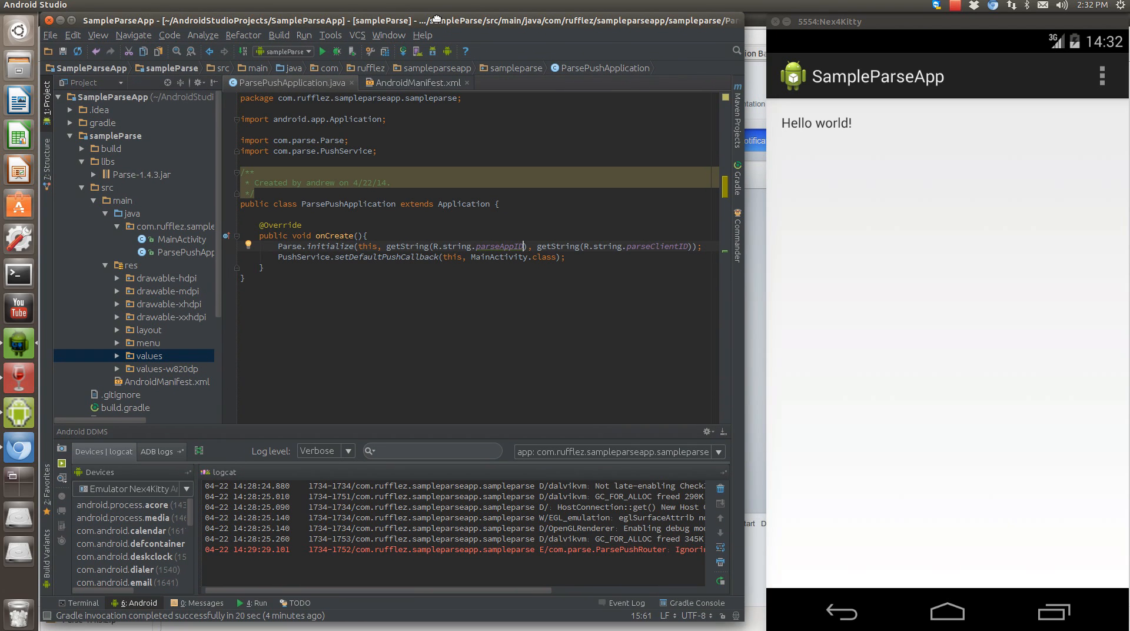
pyautogui.moveTo(793, 57)
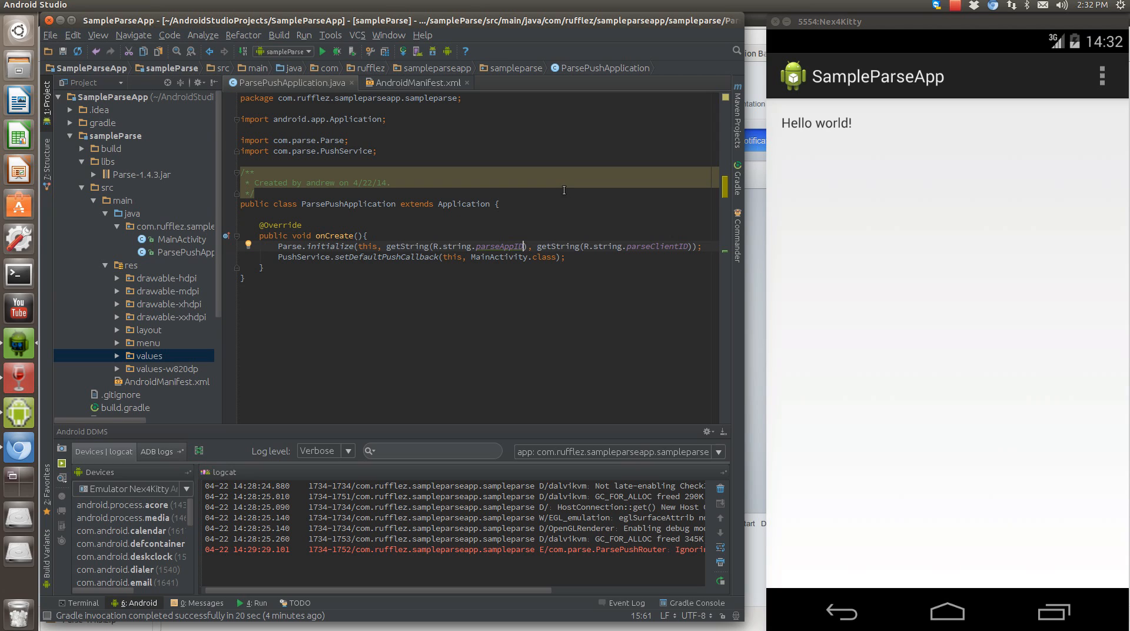
pyautogui.moveTo(558, 143)
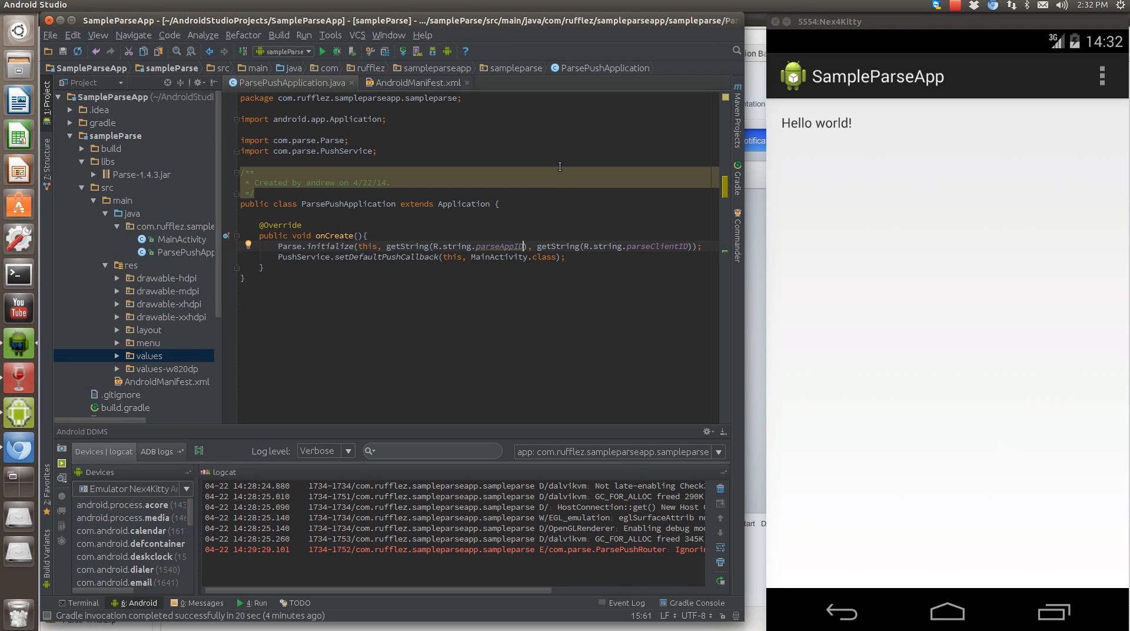
pyautogui.moveTo(555, 156)
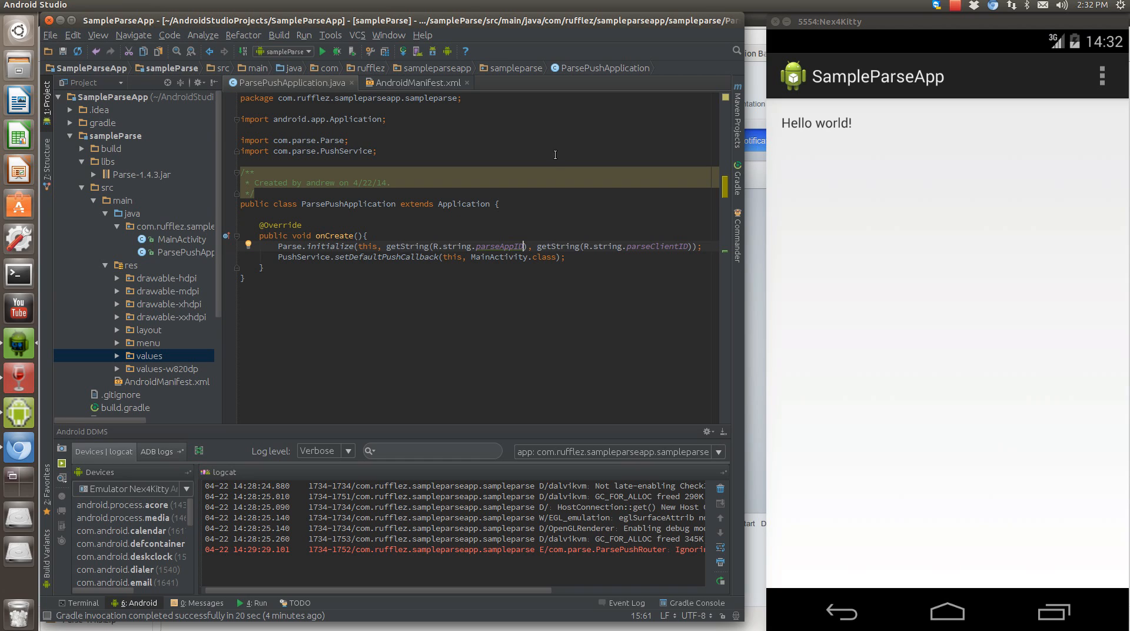
pyautogui.moveTo(406, 315)
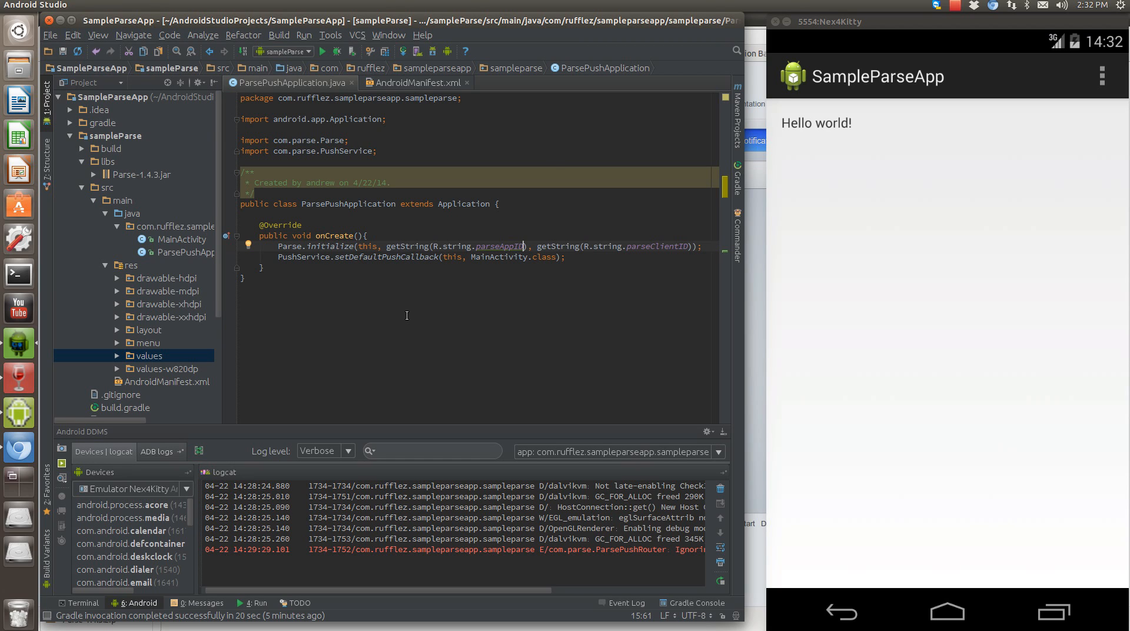
pyautogui.moveTo(706, 69)
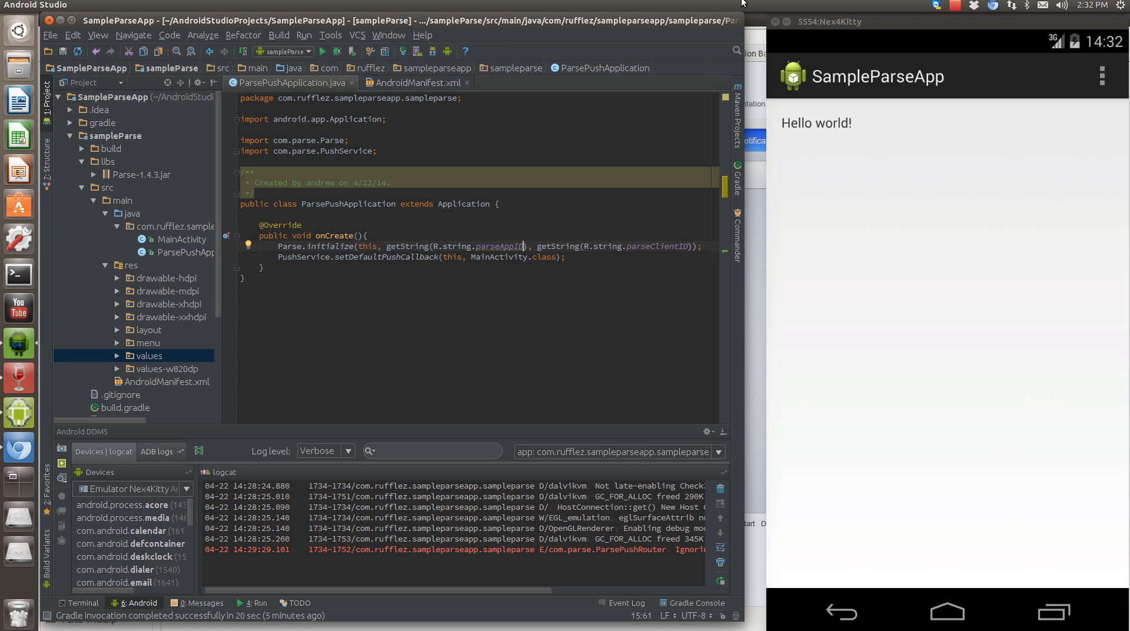
pyautogui.moveTo(523, 94)
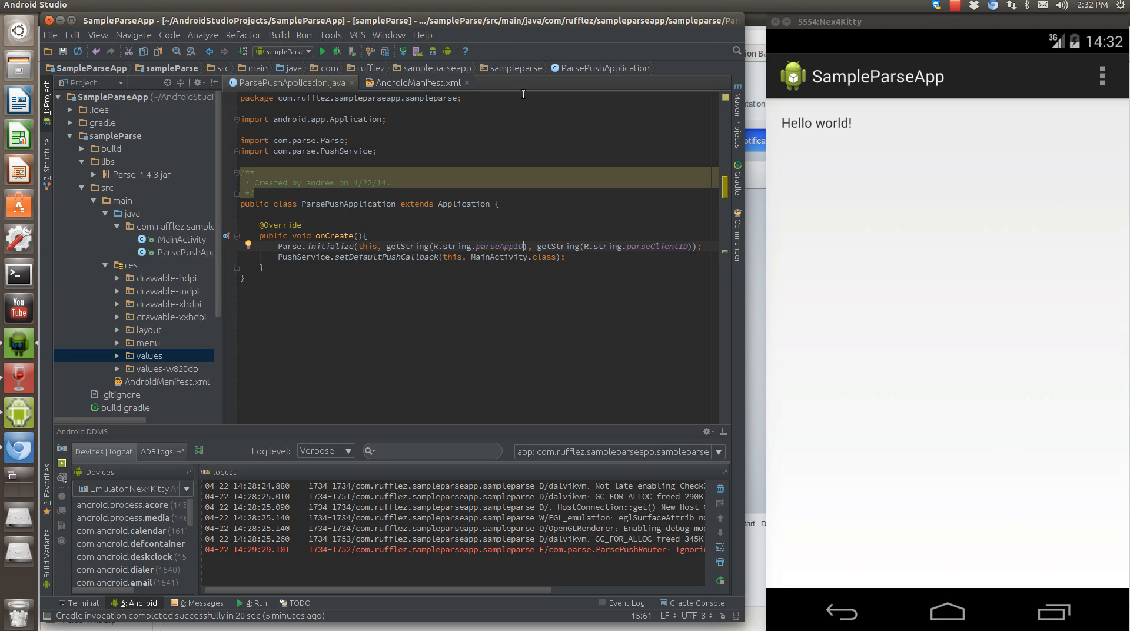
pyautogui.moveTo(622, 249)
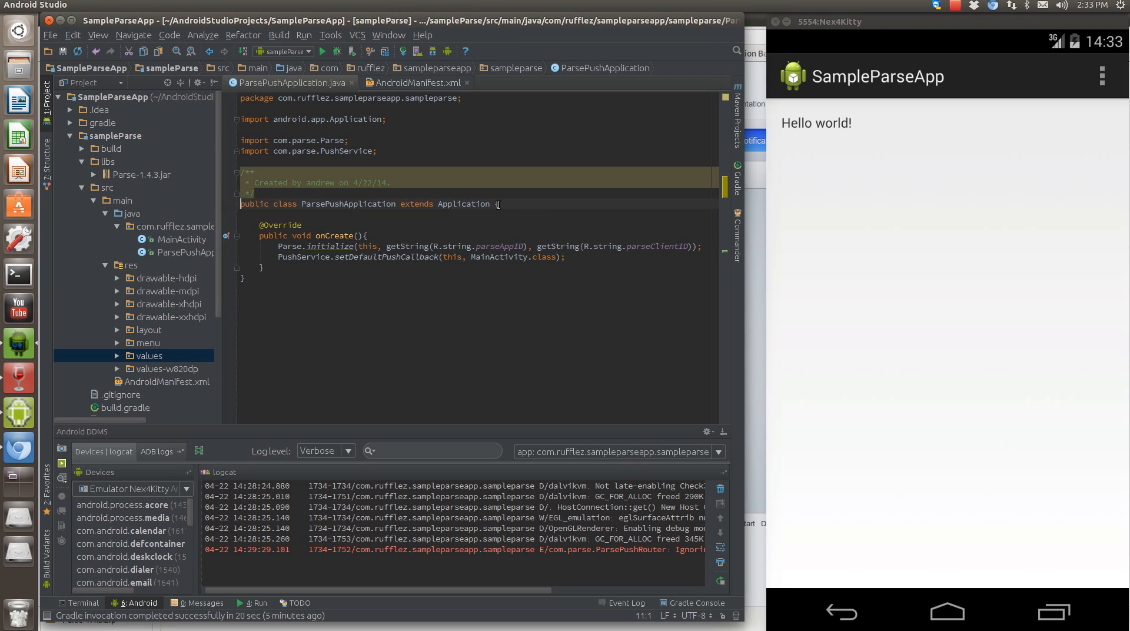
pyautogui.click(182, 239)
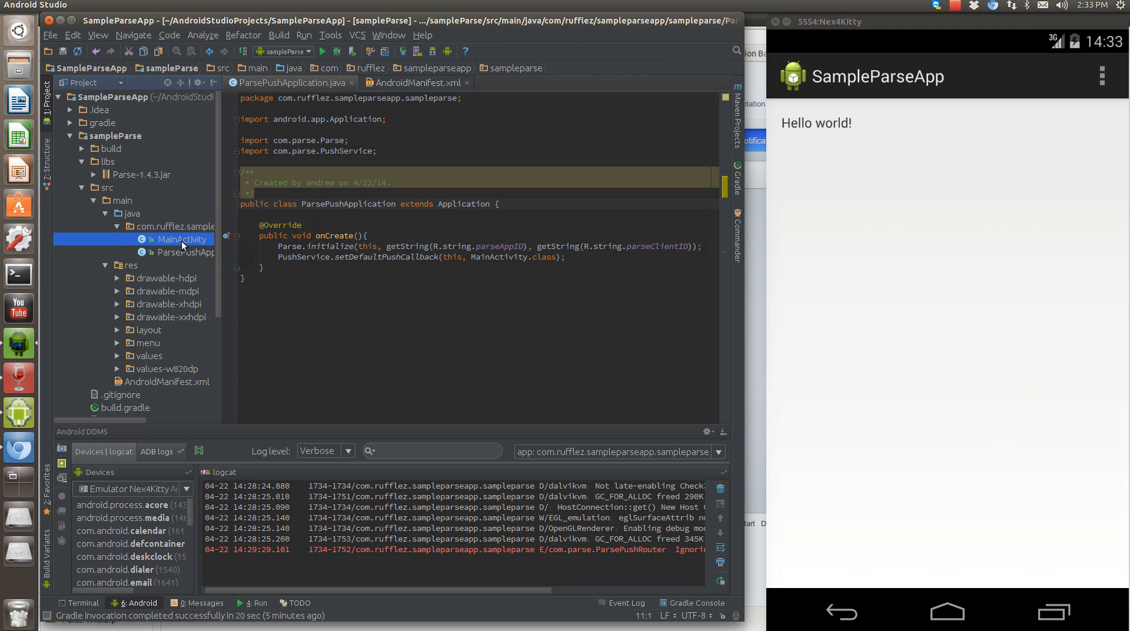
pyautogui.doubleClick(185, 239)
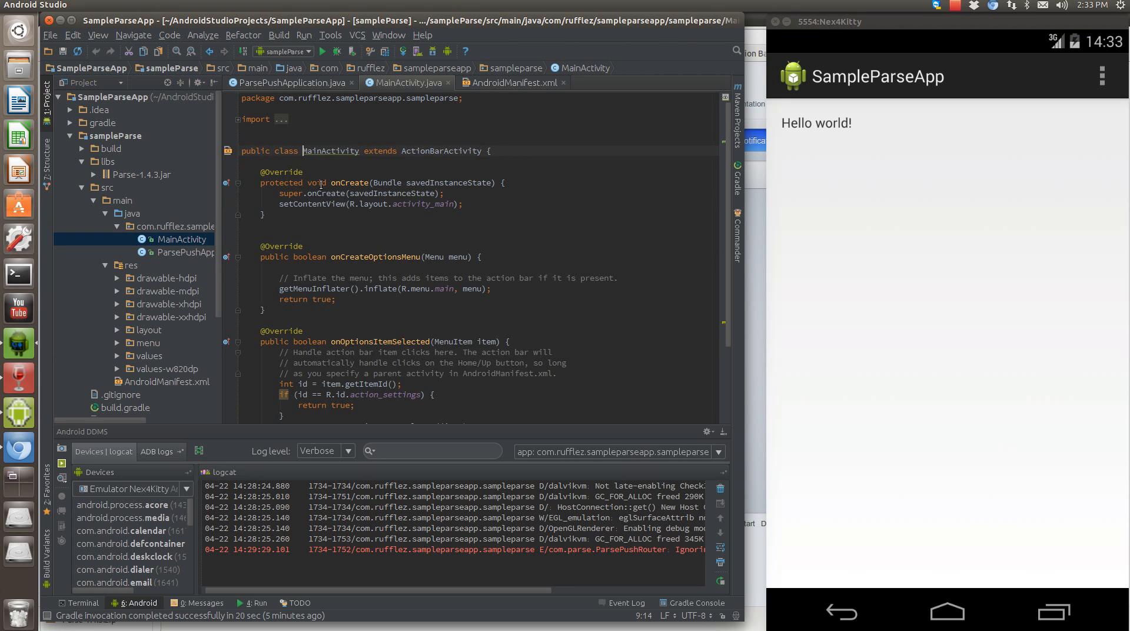
pyautogui.scroll(-3)
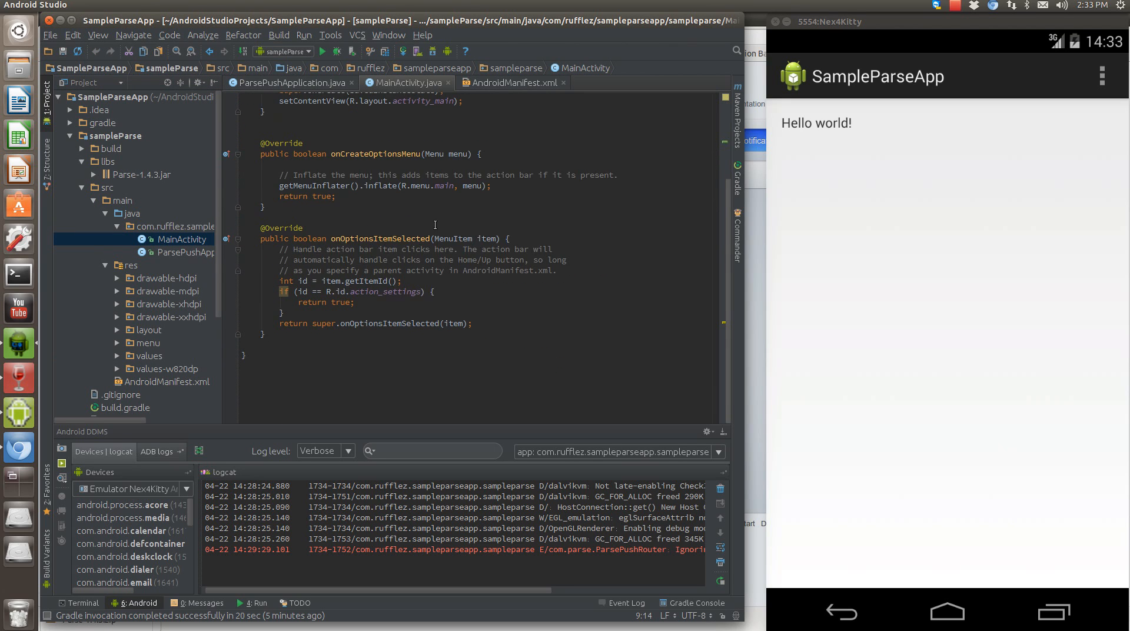
pyautogui.scroll(3)
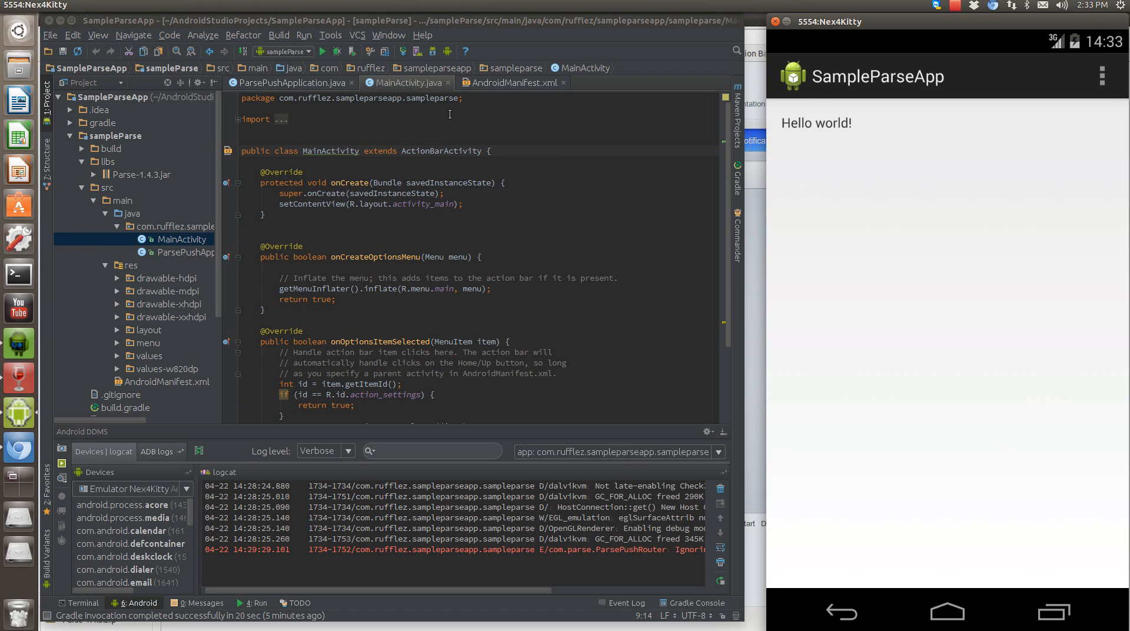
pyautogui.click(288, 83)
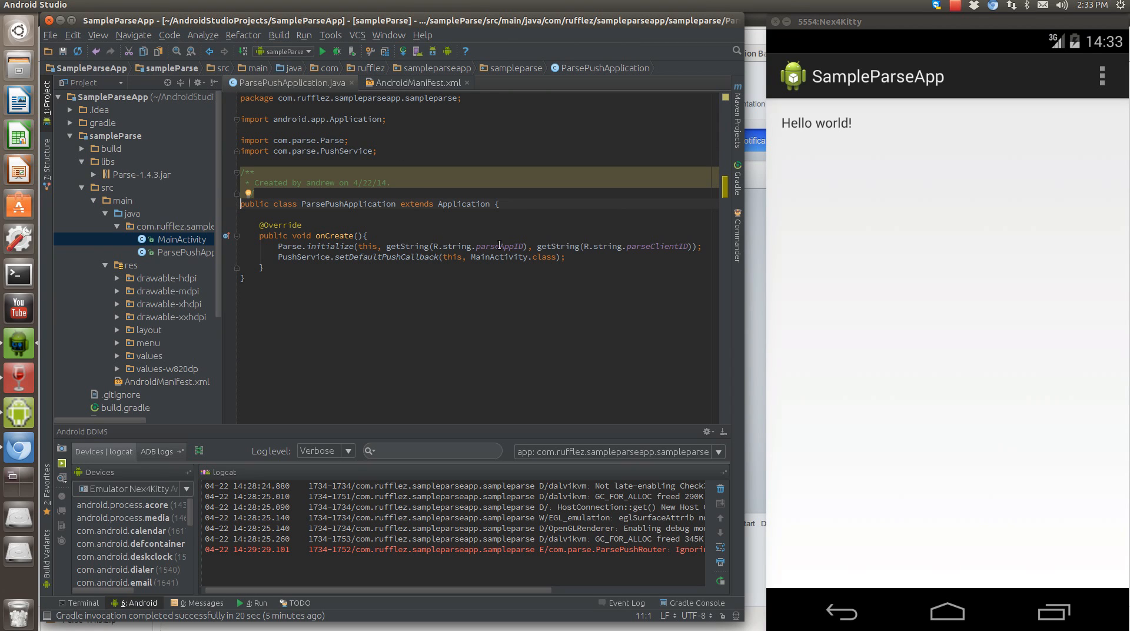
pyautogui.moveTo(798, 155)
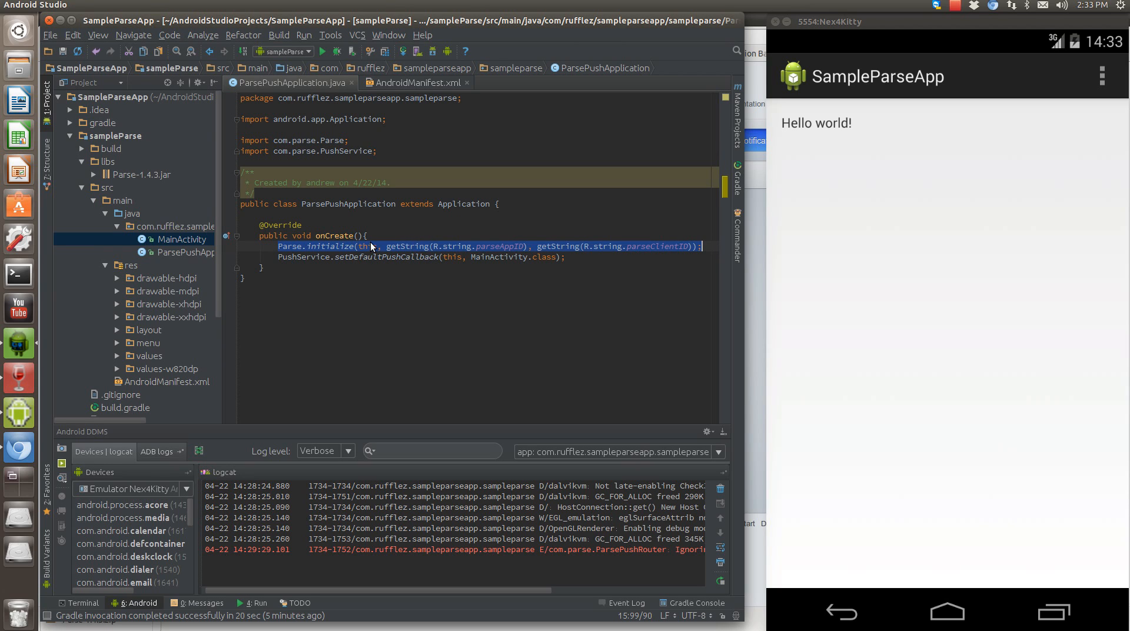
pyautogui.click(465, 210)
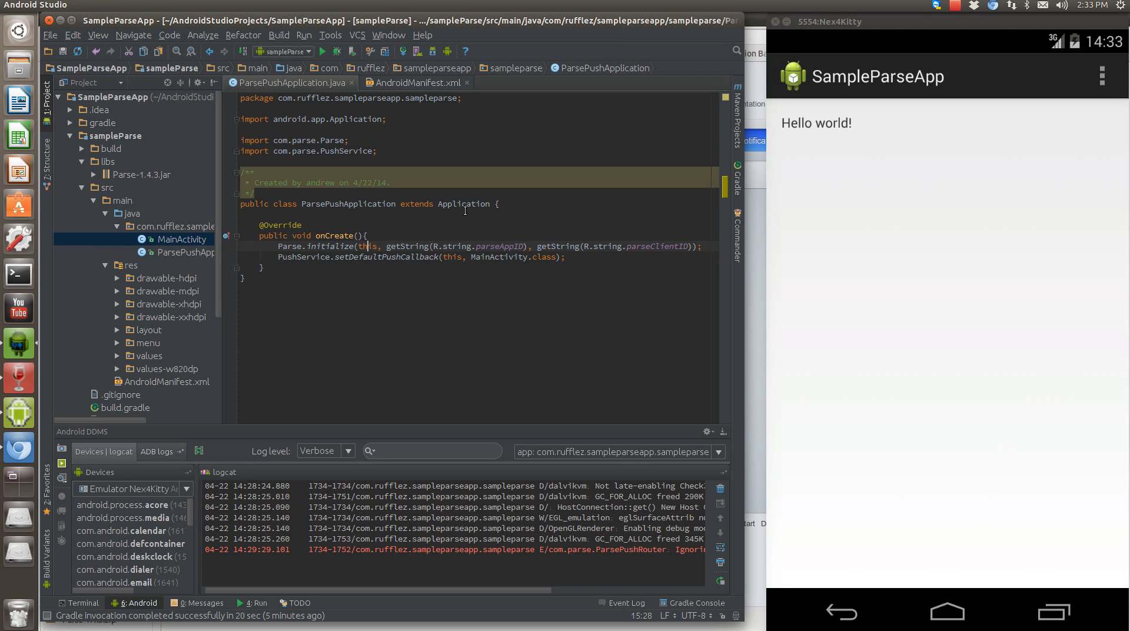
pyautogui.doubleClick(466, 204)
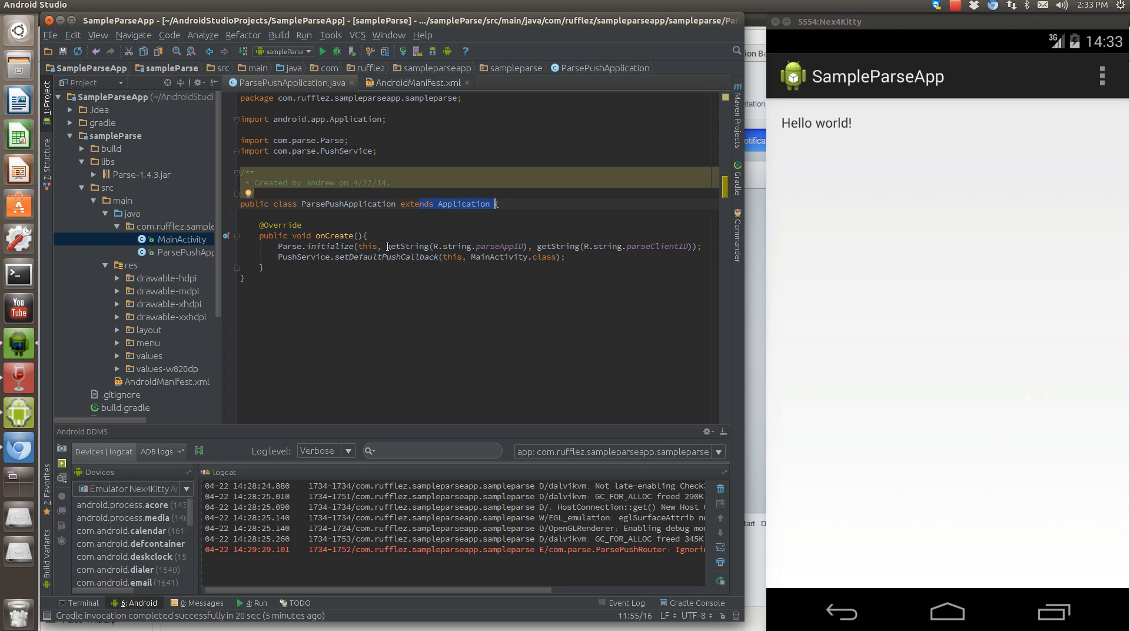
pyautogui.doubleClick(457, 246)
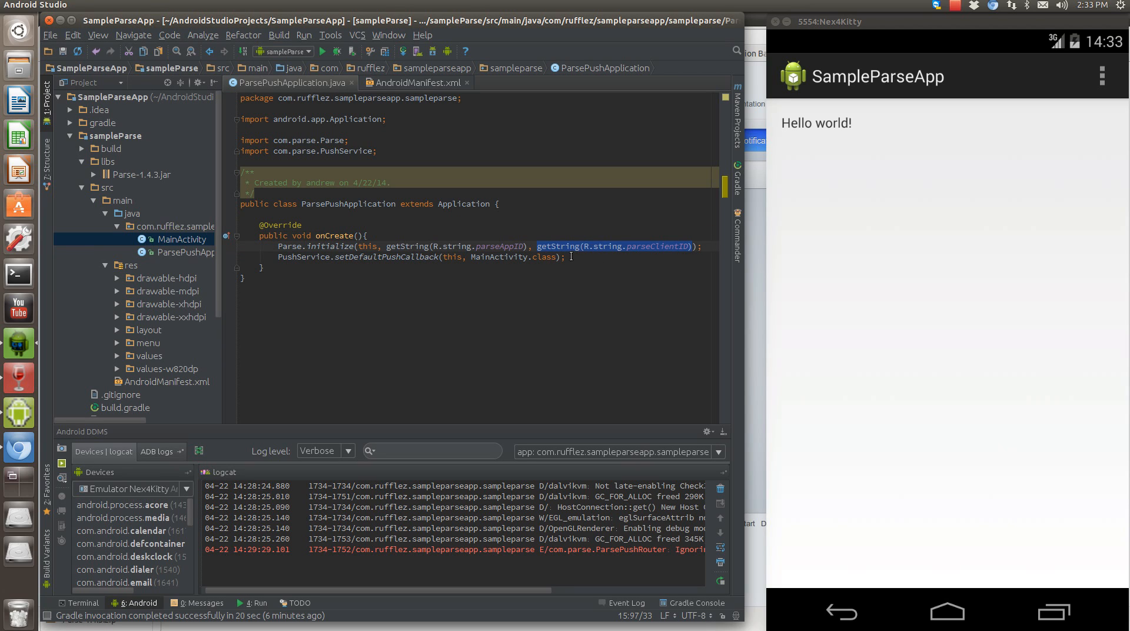
pyautogui.moveTo(558, 247)
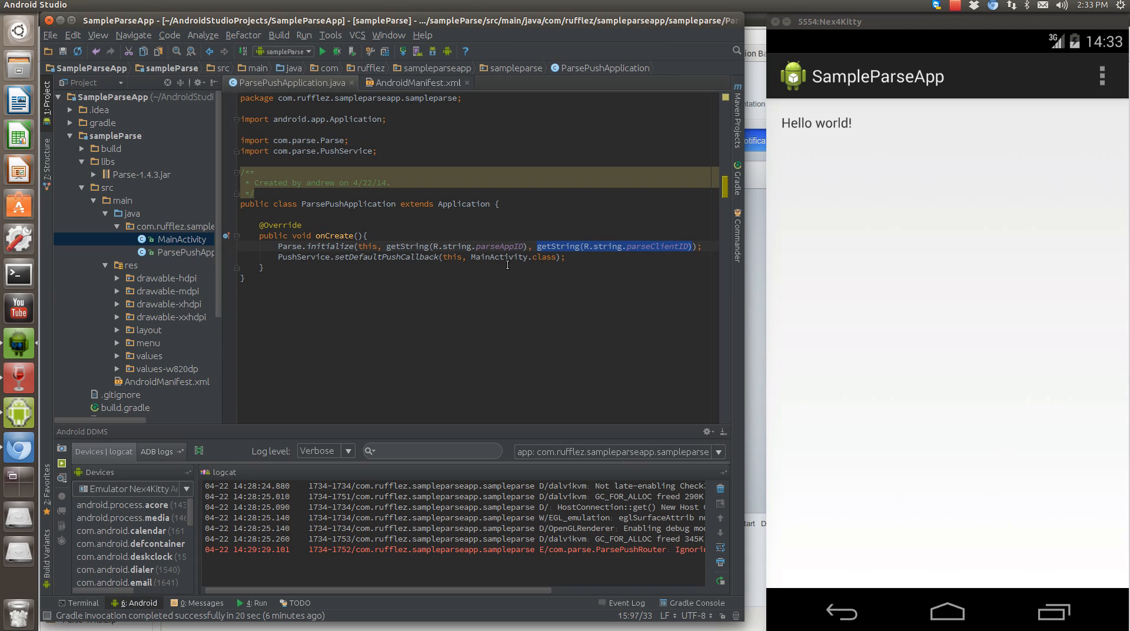
pyautogui.moveTo(448, 248)
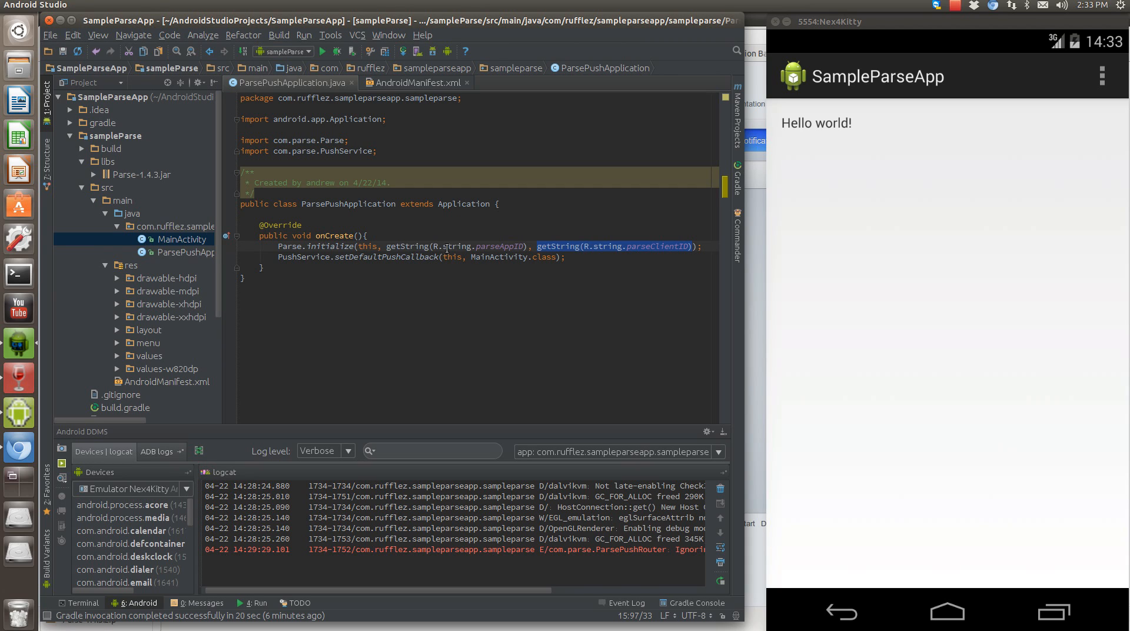
pyautogui.click(310, 258)
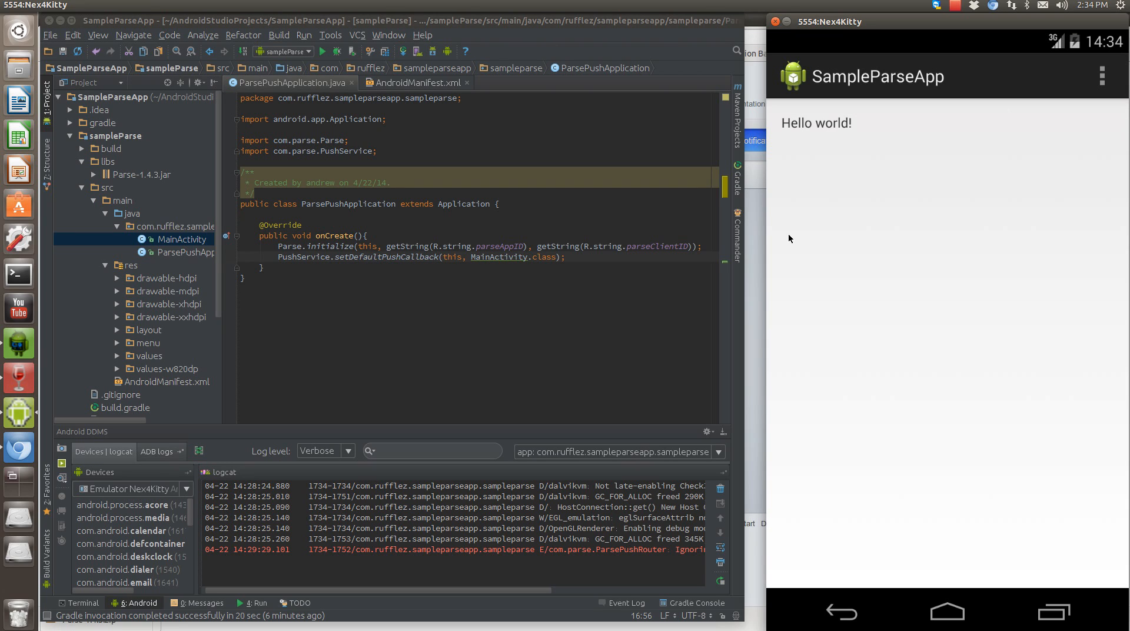
pyautogui.moveTo(740, 264)
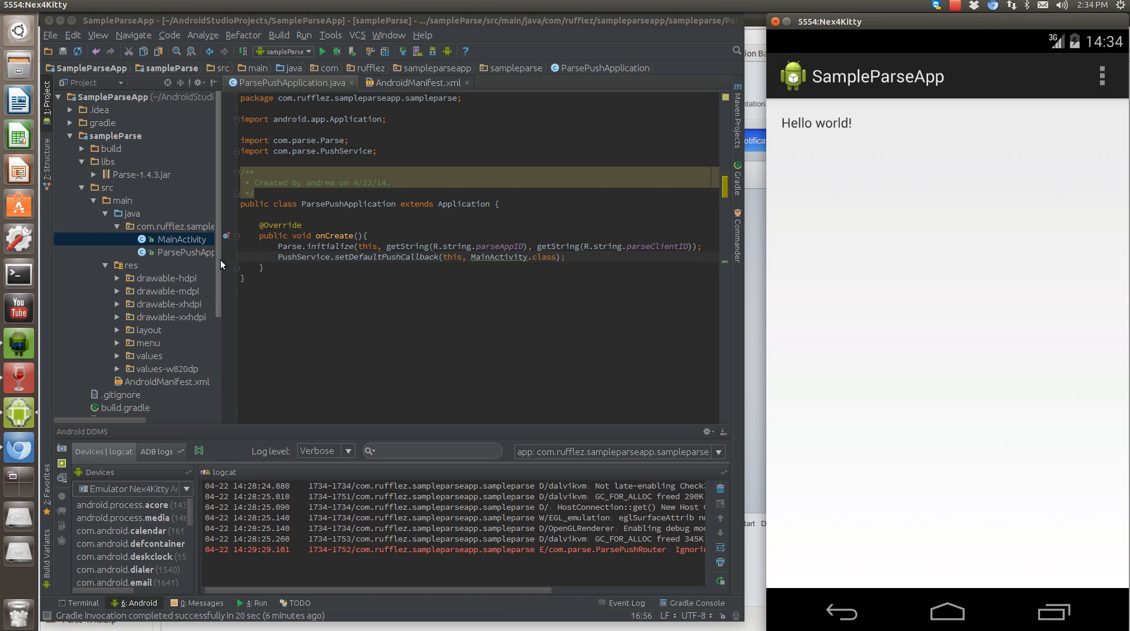
pyautogui.moveTo(352, 266)
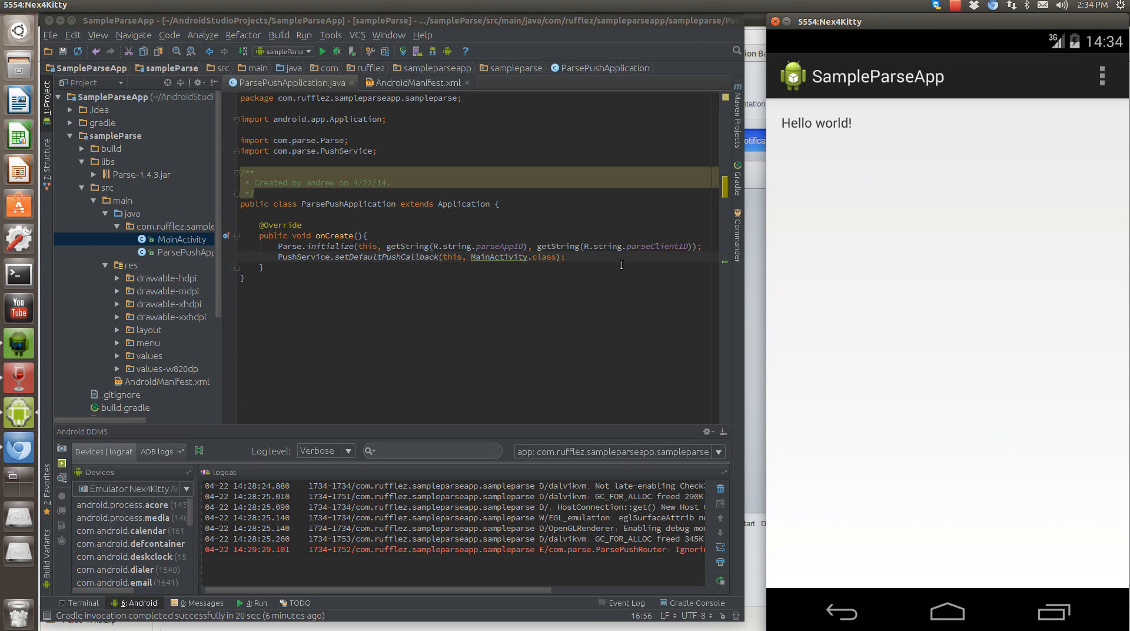
pyautogui.moveTo(590, 278)
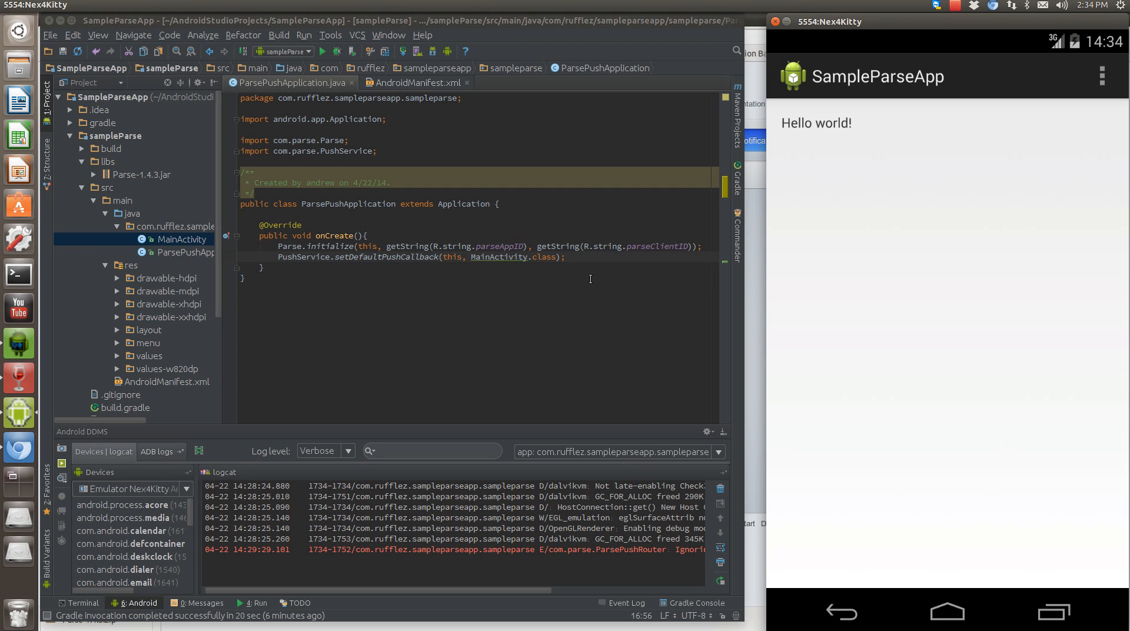
pyautogui.moveTo(753, 294)
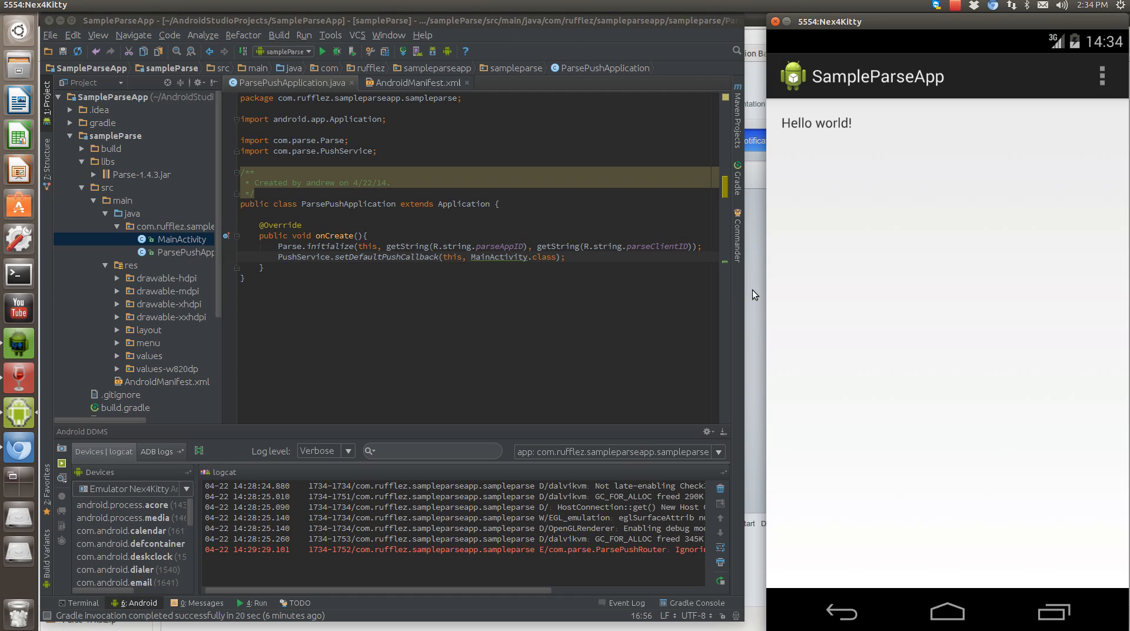
pyautogui.moveTo(658, 309)
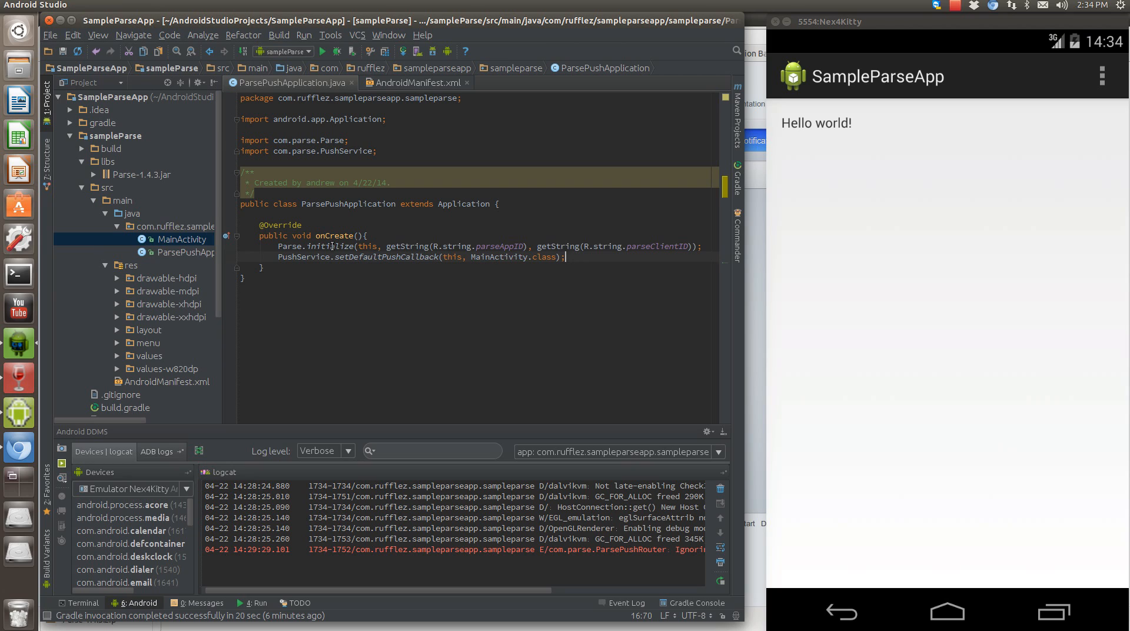
pyautogui.moveTo(328, 222)
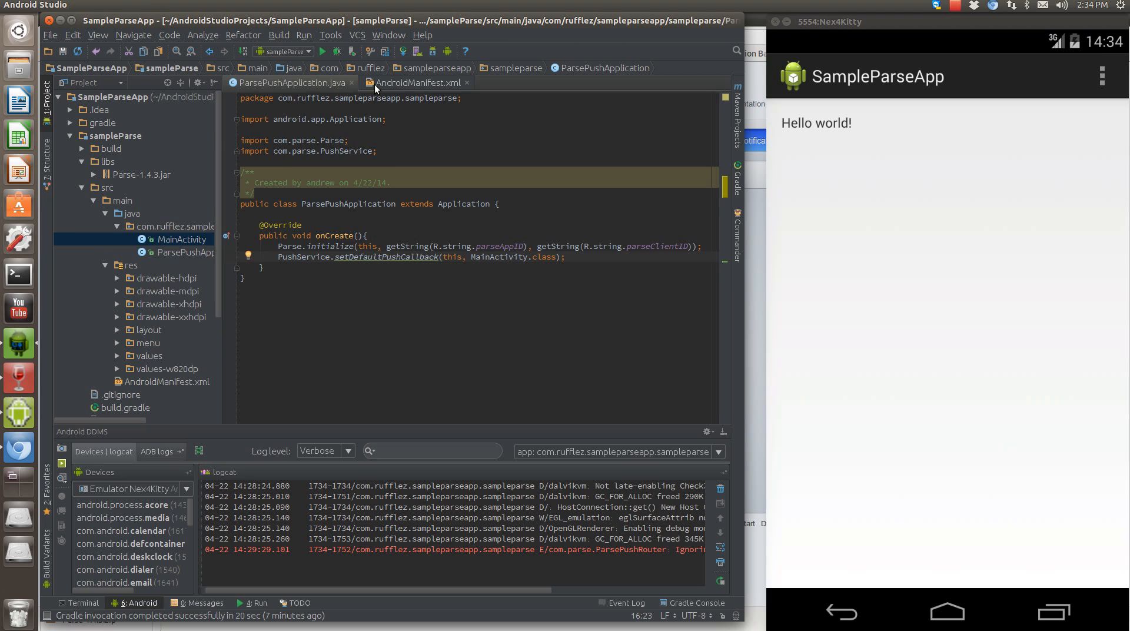
# Step: Show AndroidManifest.xml with android:name=".ParsePushApplication" selected in the application element
pyautogui.click(415, 82)
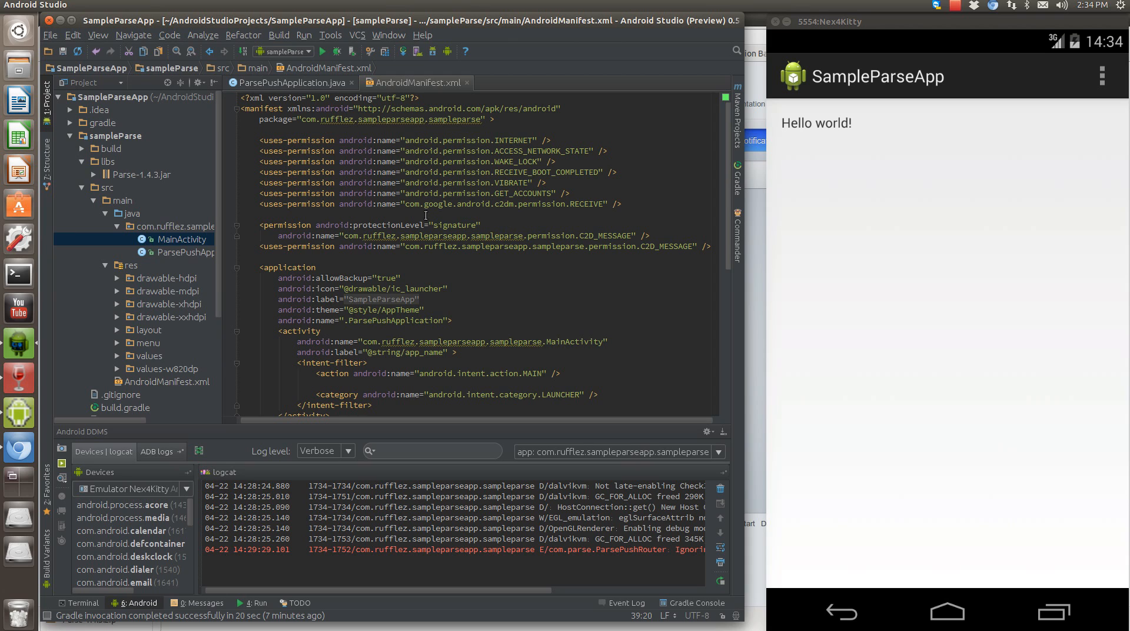
pyautogui.moveTo(249, 274)
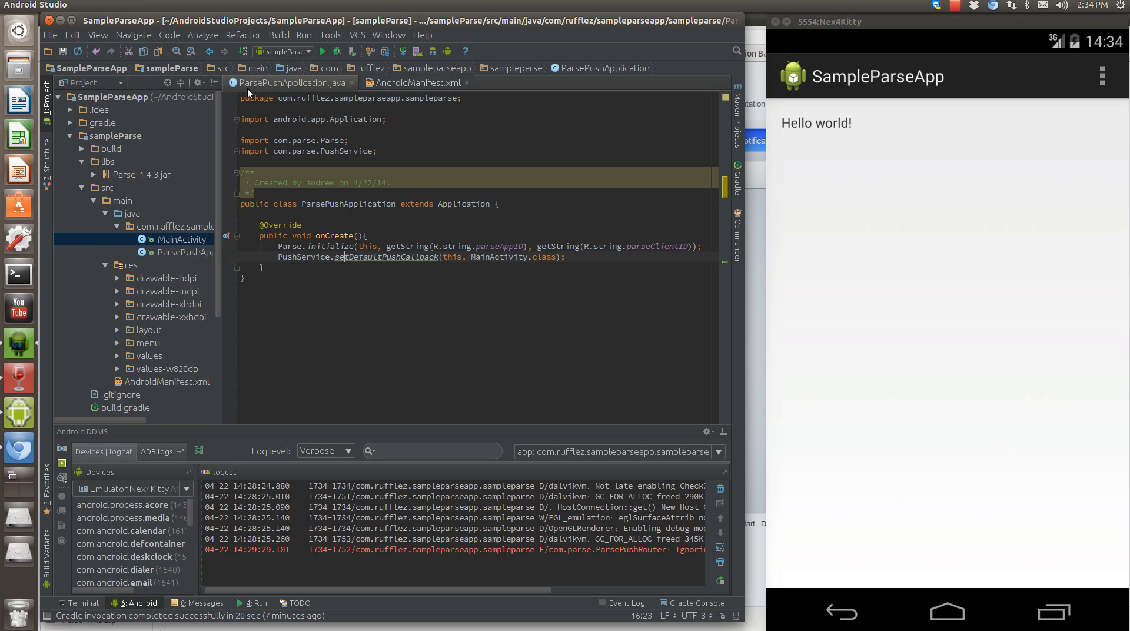
pyautogui.moveTo(337, 184)
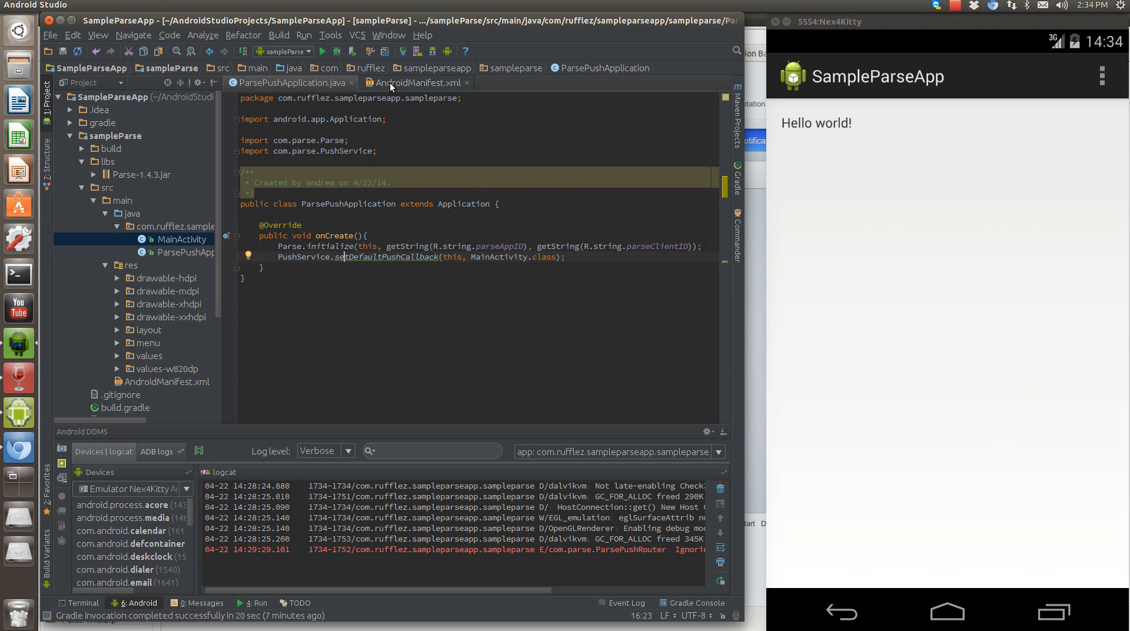
pyautogui.click(416, 82)
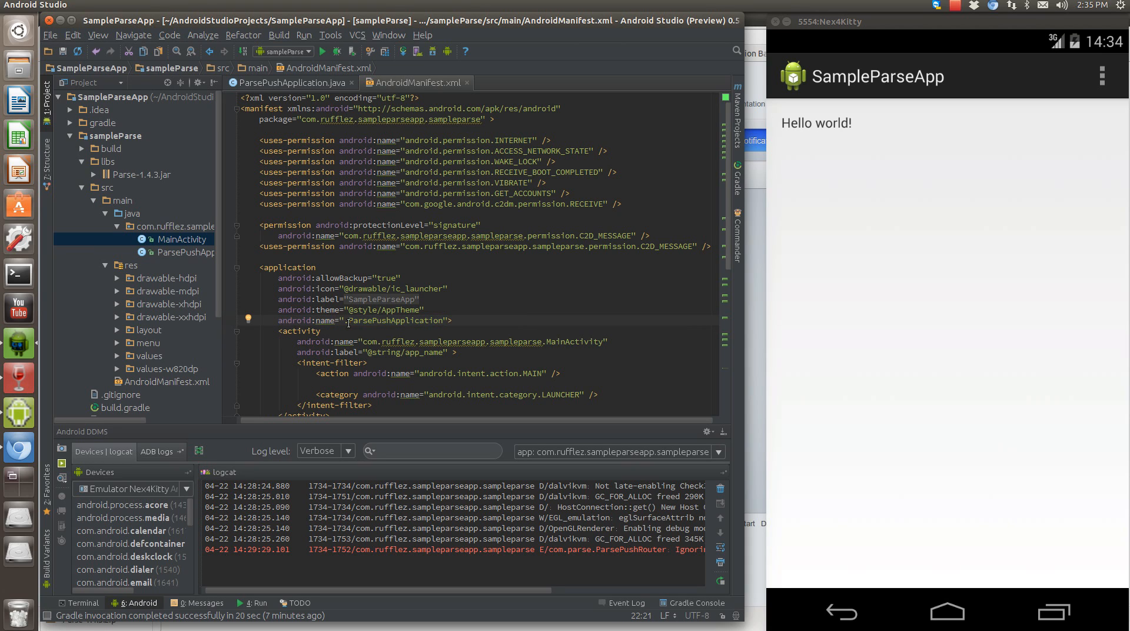
pyautogui.doubleClick(372, 321)
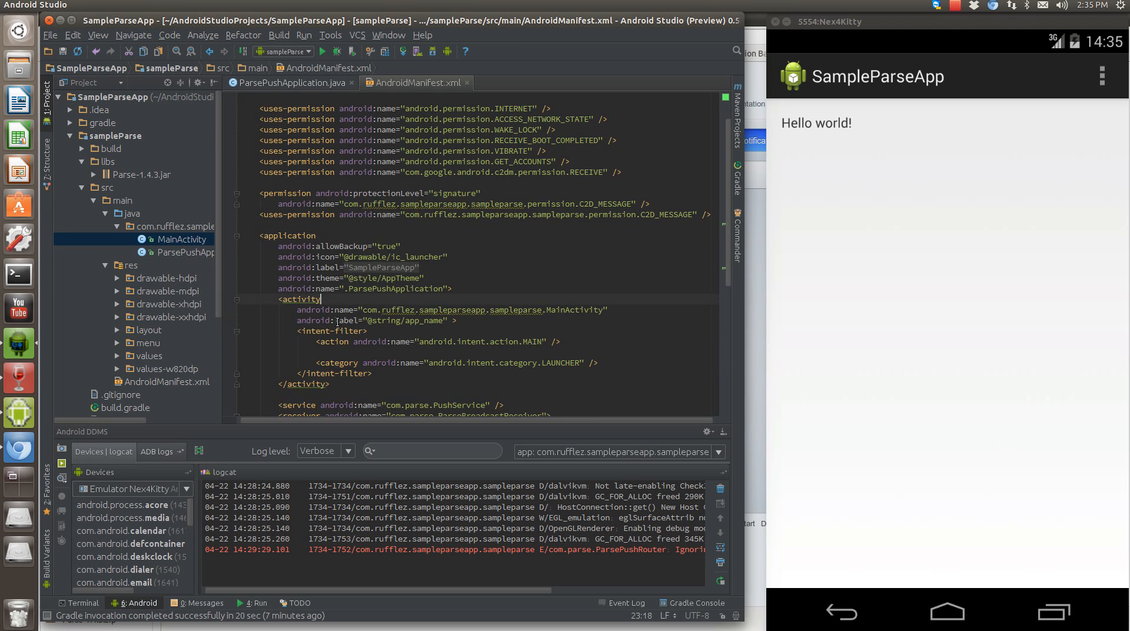
pyautogui.scroll(3)
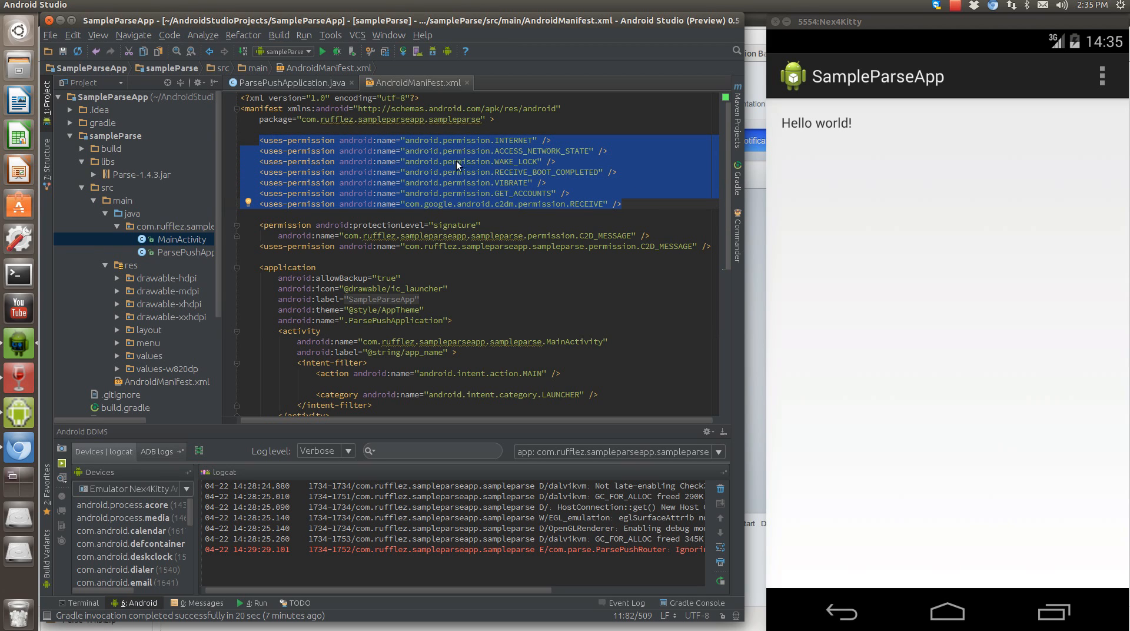
pyautogui.moveTo(515, 183)
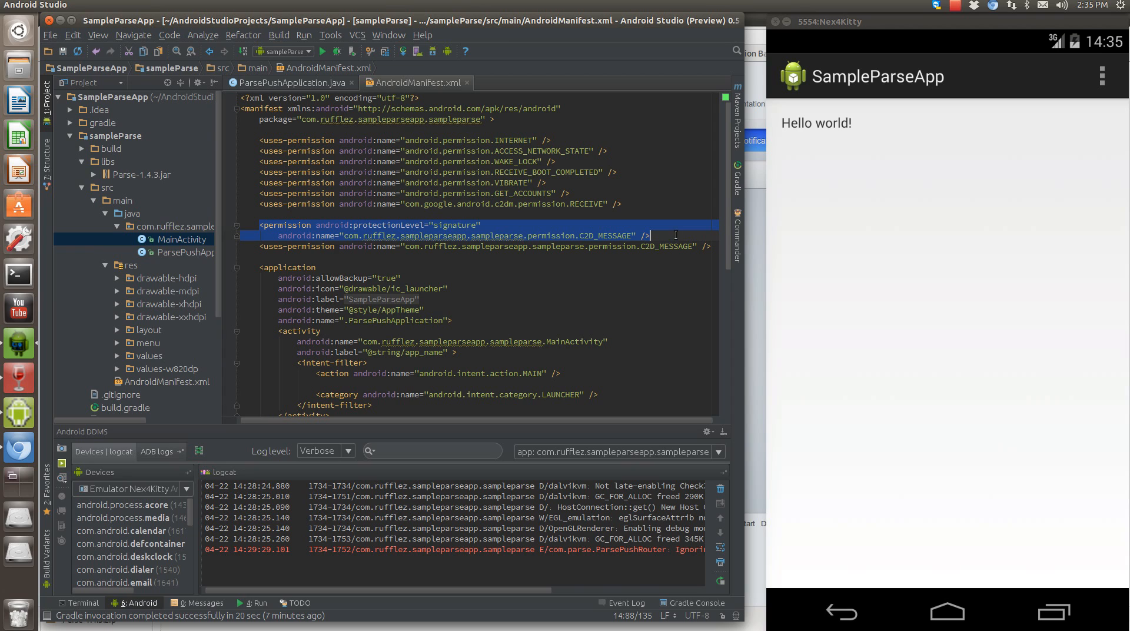
pyautogui.moveTo(336, 226)
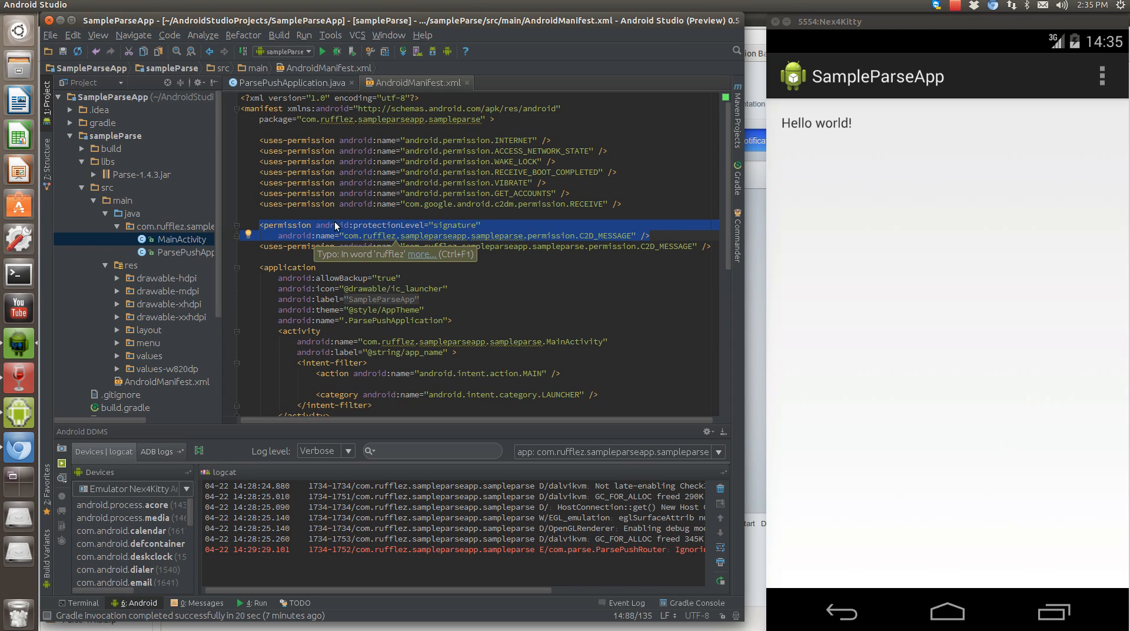
pyautogui.click(317, 235)
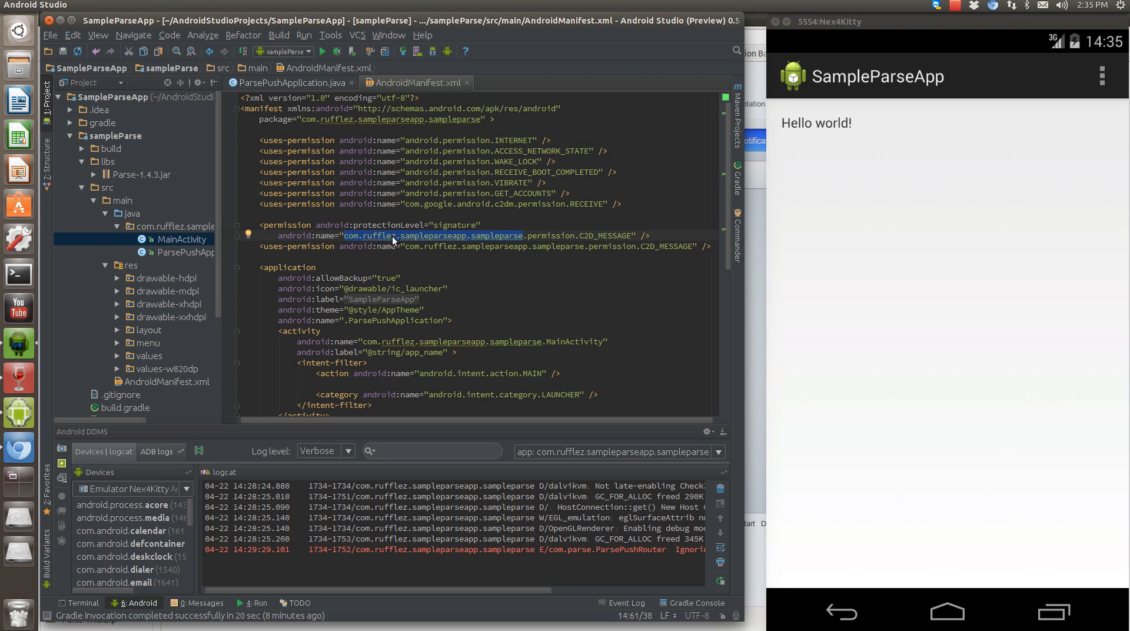
pyautogui.moveTo(395, 239)
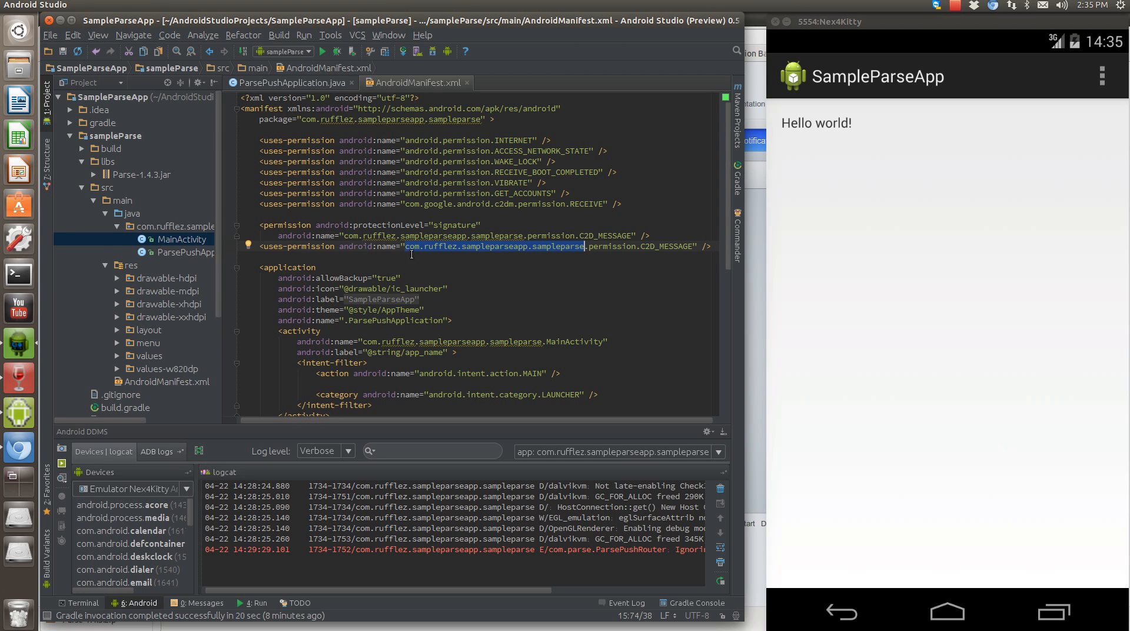
pyautogui.scroll(-3)
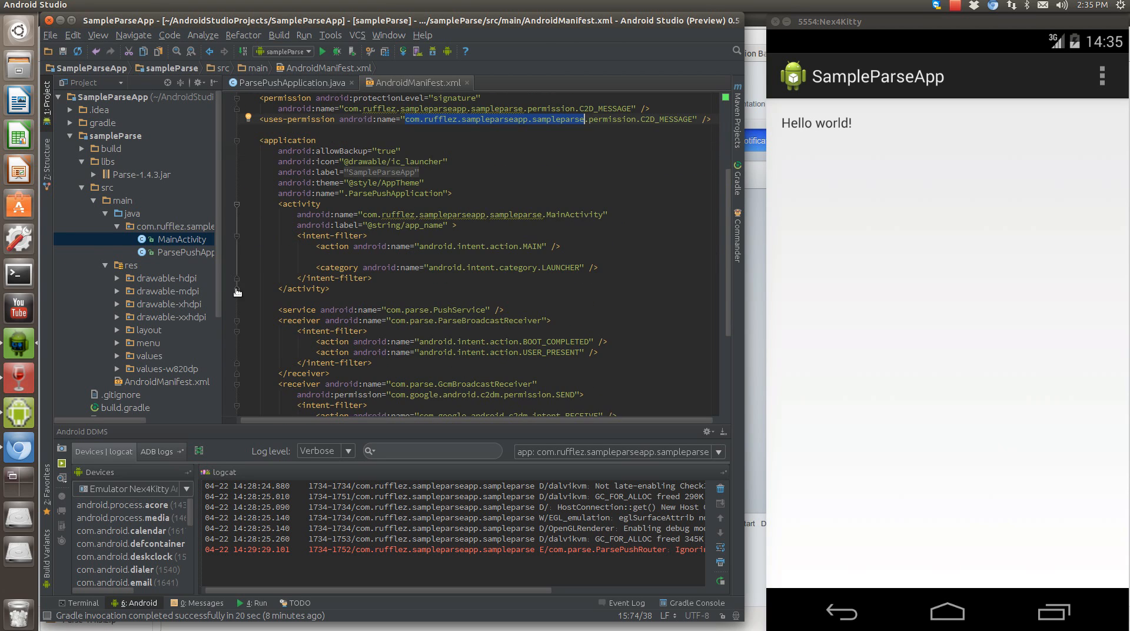
pyautogui.scroll(-3)
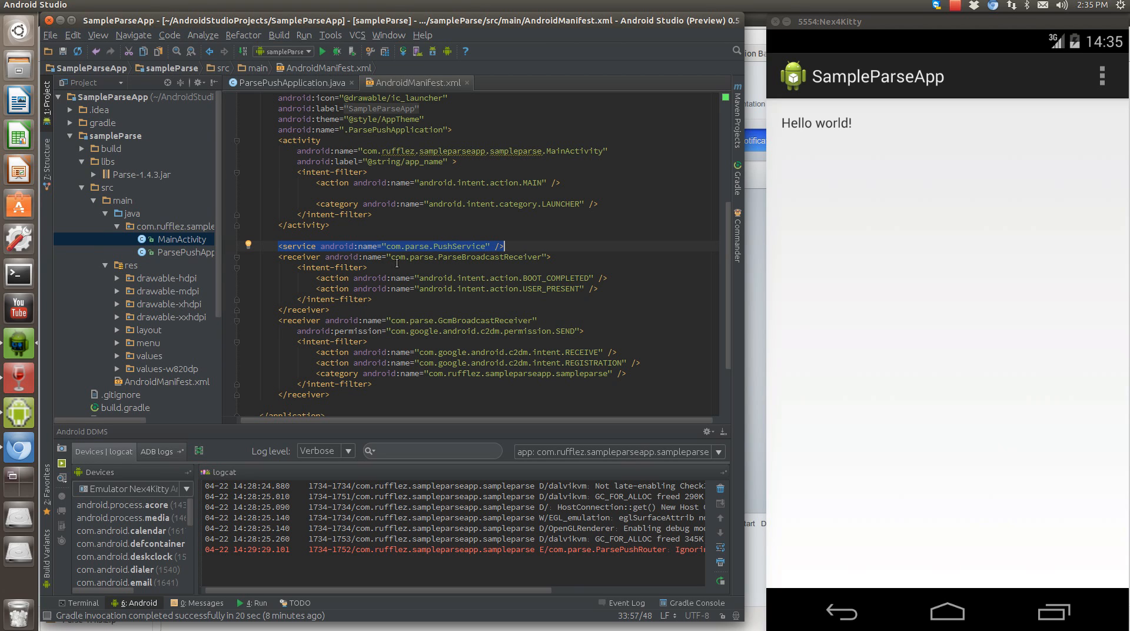
pyautogui.click(290, 82)
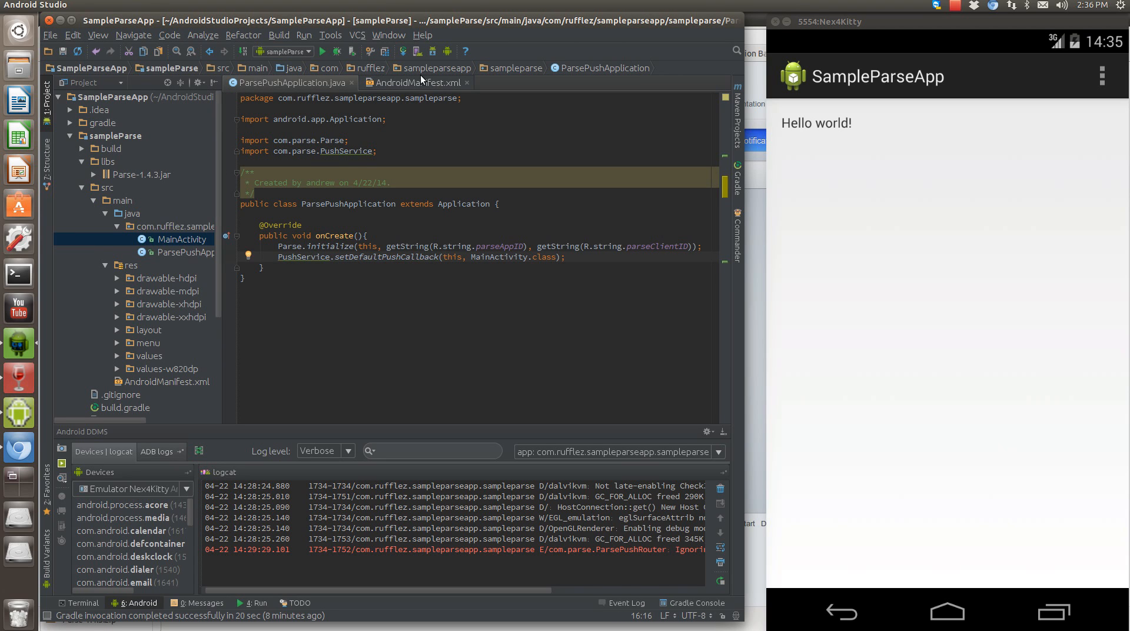
pyautogui.click(417, 83)
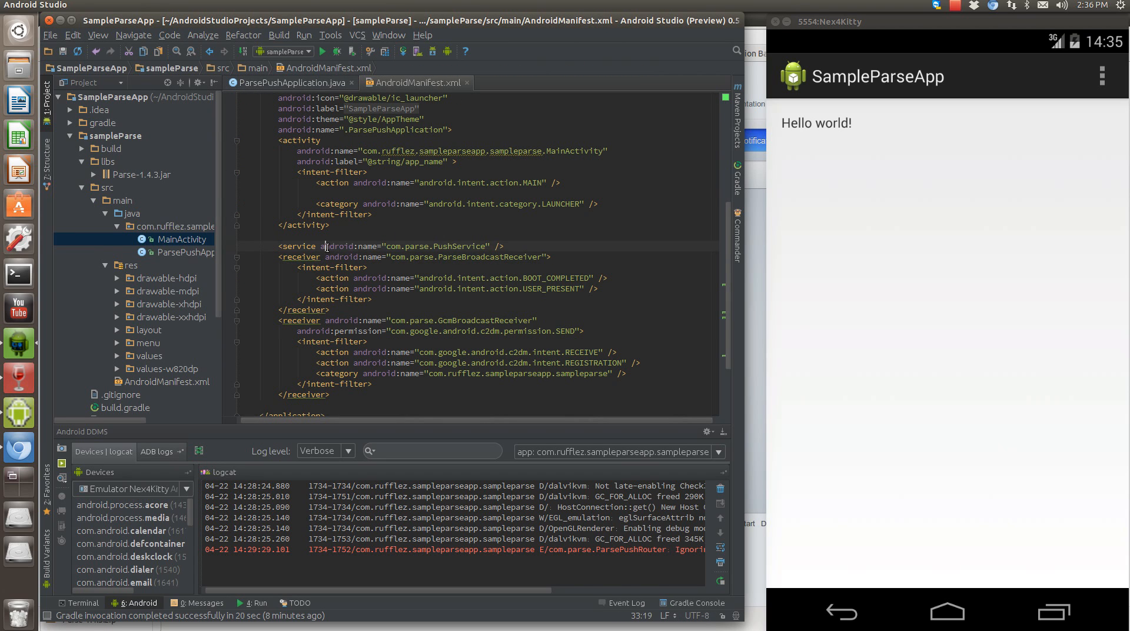
pyautogui.click(281, 257)
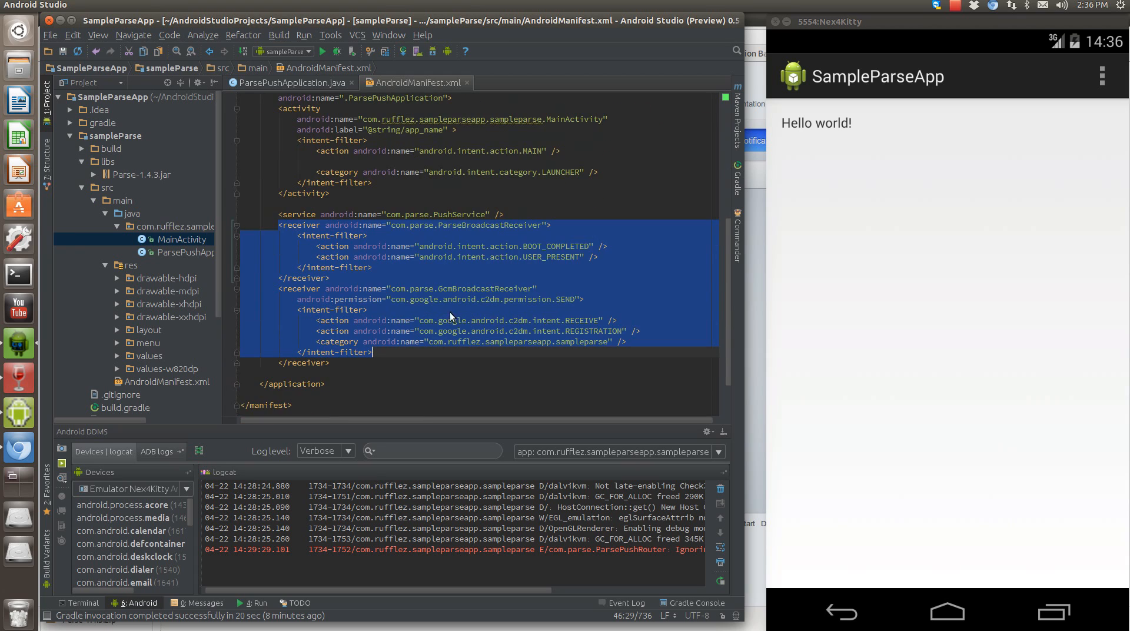
pyautogui.scroll(3)
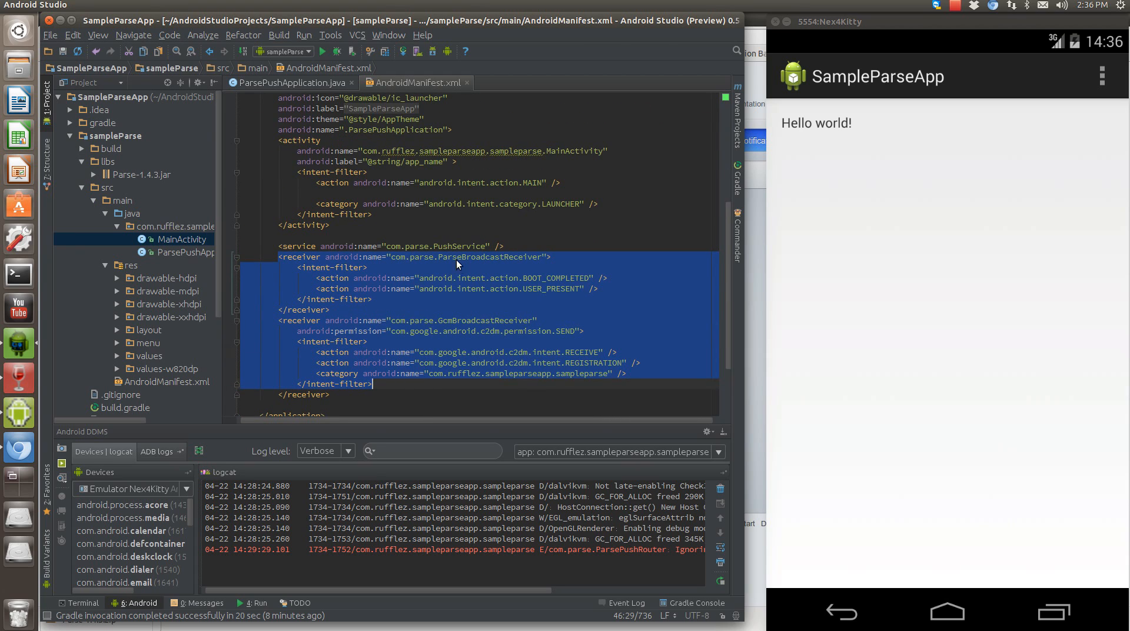
pyautogui.click(450, 320)
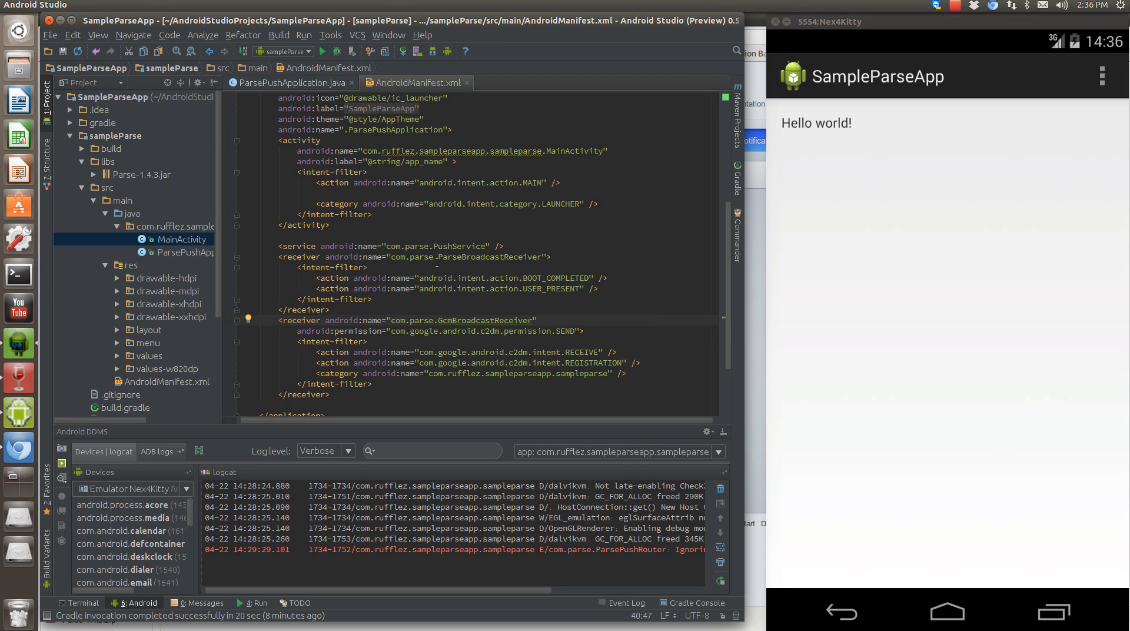
pyautogui.moveTo(328, 338)
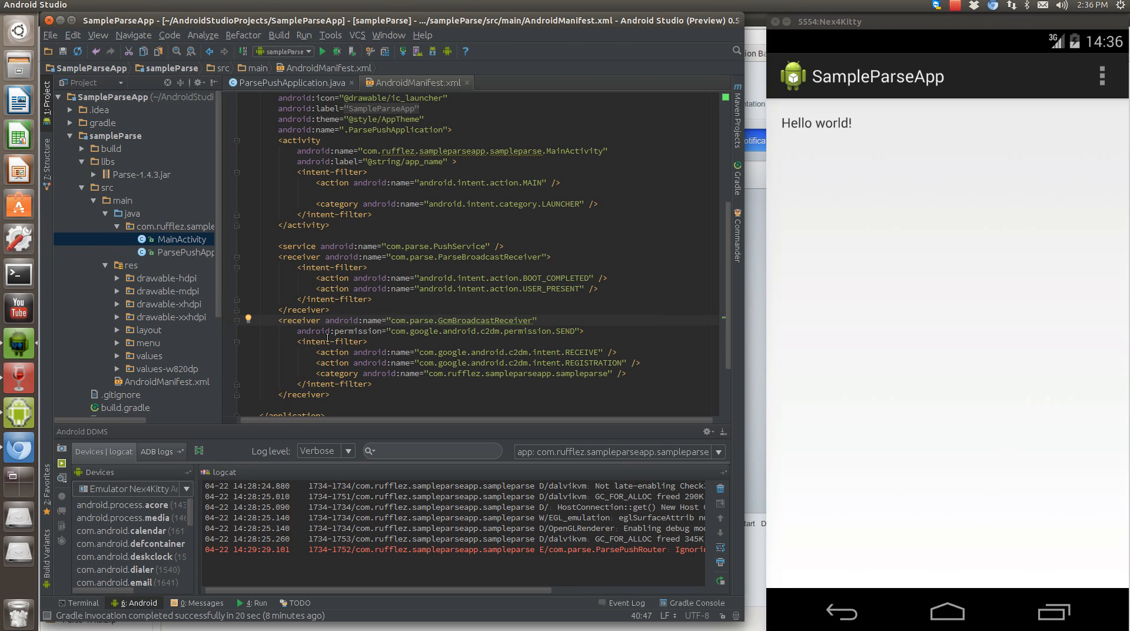
pyautogui.moveTo(380, 316)
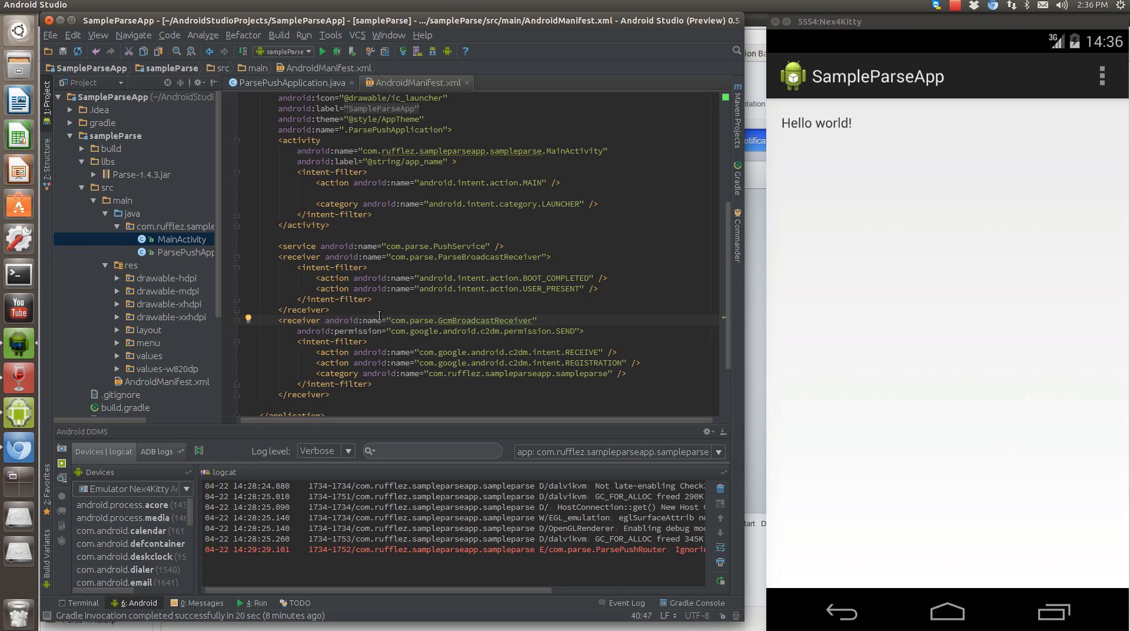
pyautogui.moveTo(356, 318)
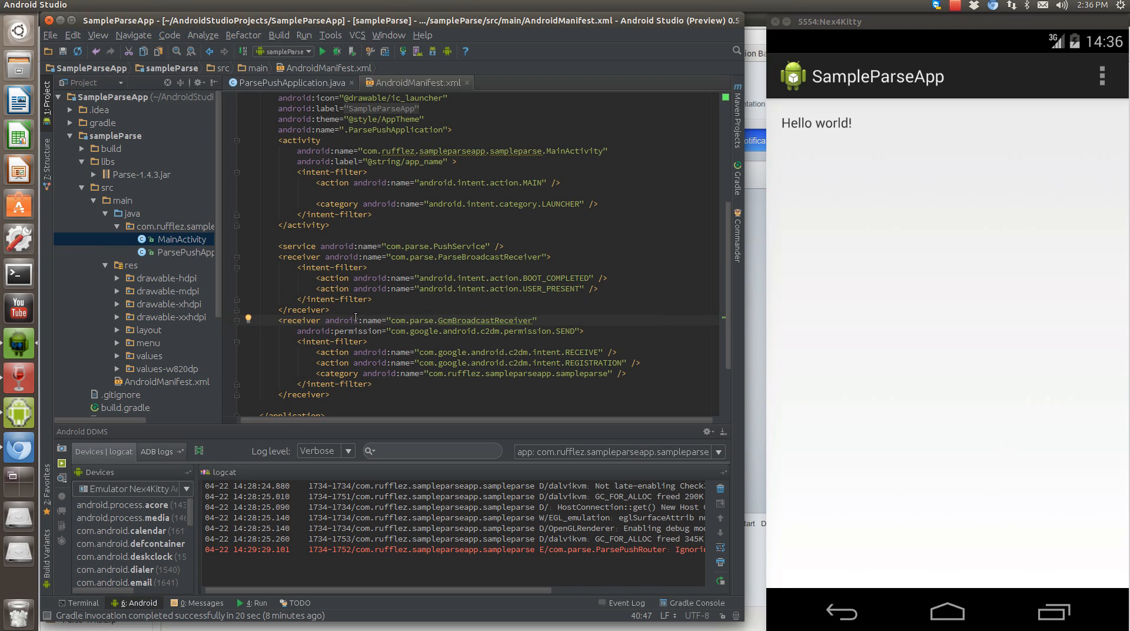
pyautogui.moveTo(271, 254)
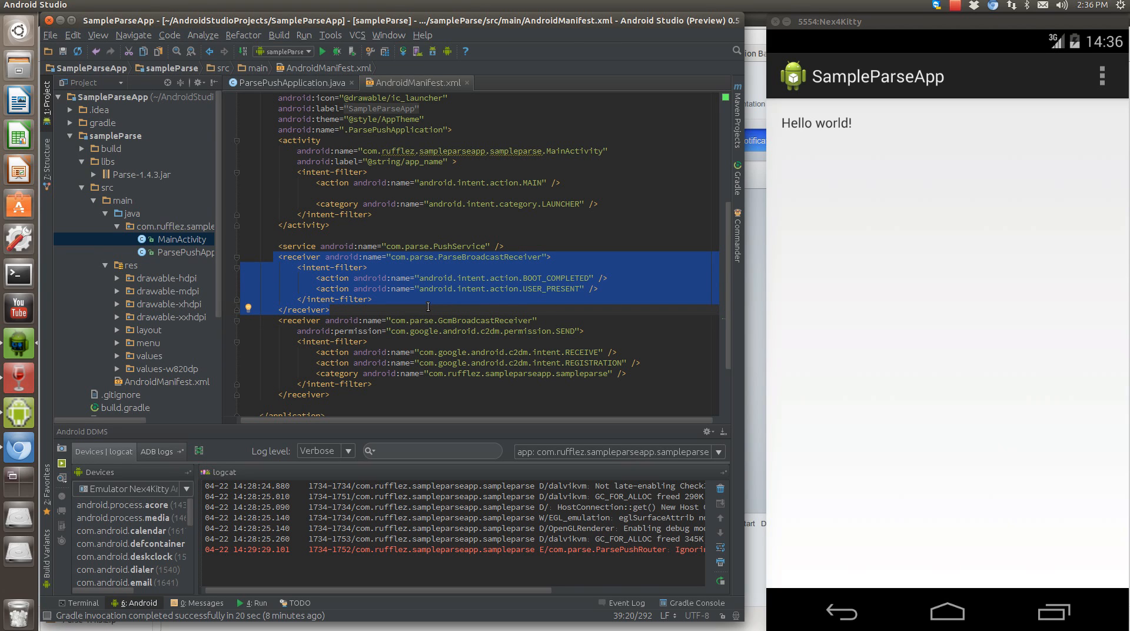
pyautogui.moveTo(309, 303)
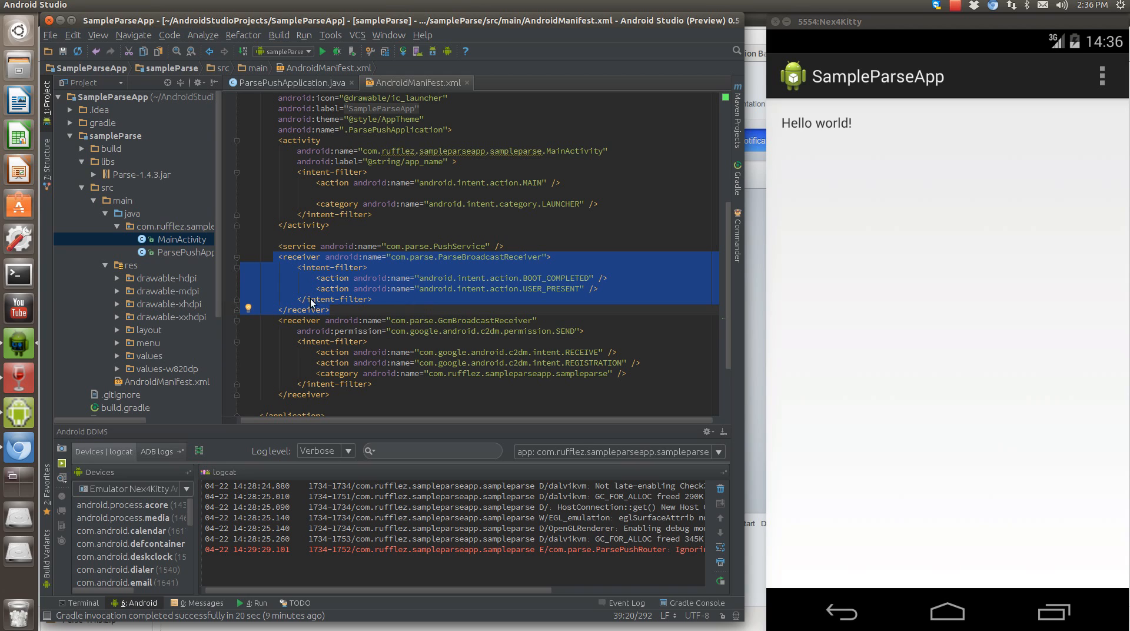
pyautogui.moveTo(557, 281)
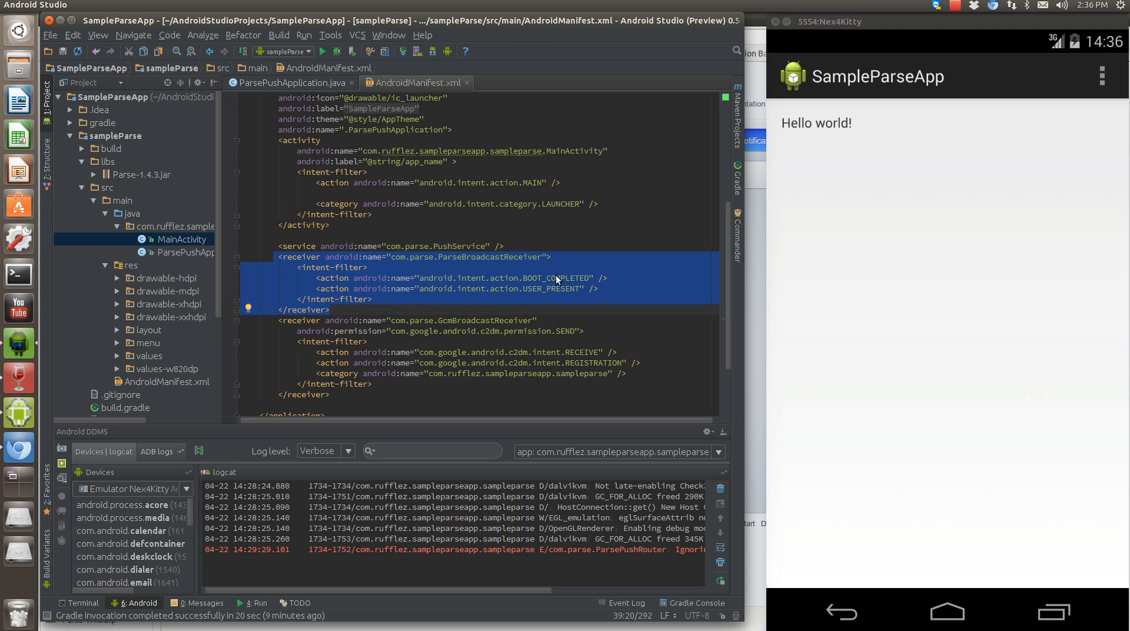
pyautogui.click(336, 267)
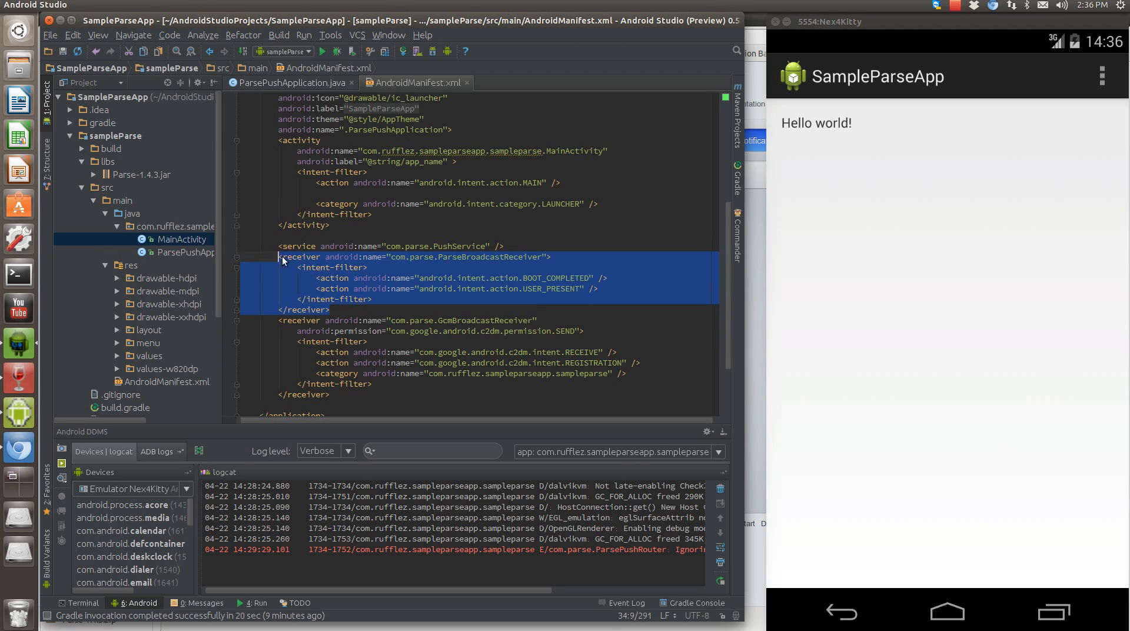
pyautogui.moveTo(448, 299)
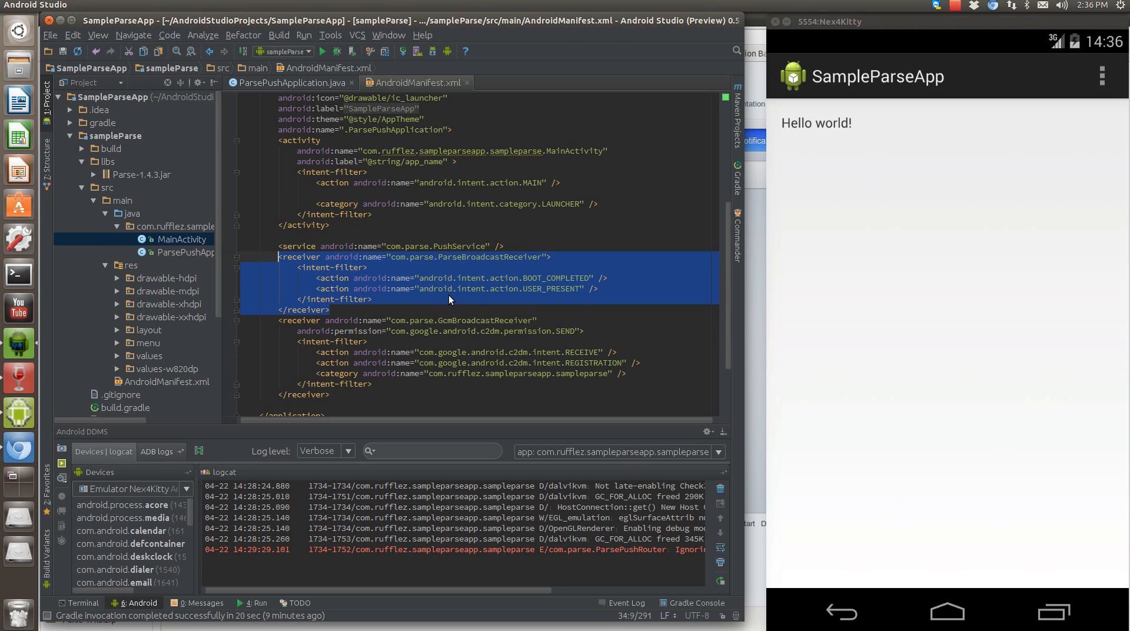
pyautogui.click(417, 362)
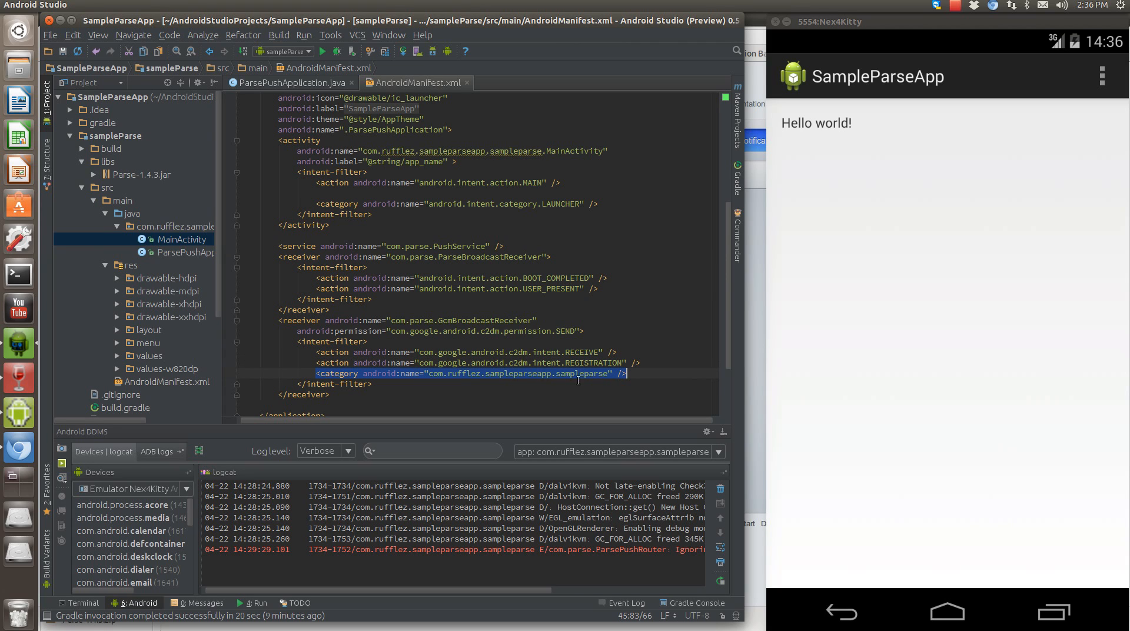
pyautogui.click(426, 373)
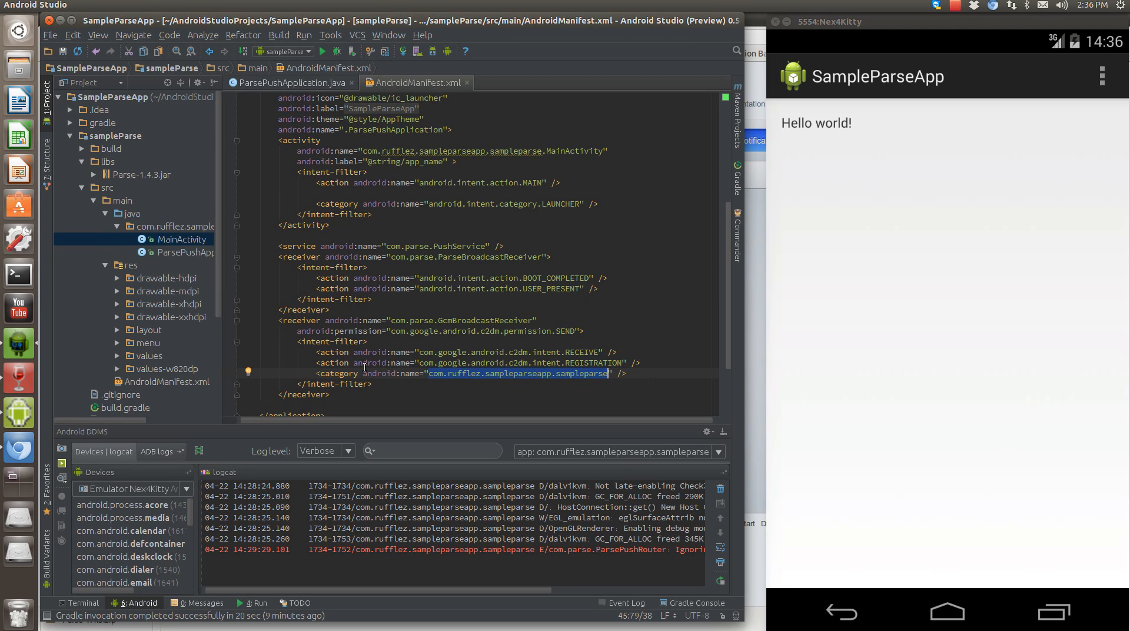
pyautogui.moveTo(539, 382)
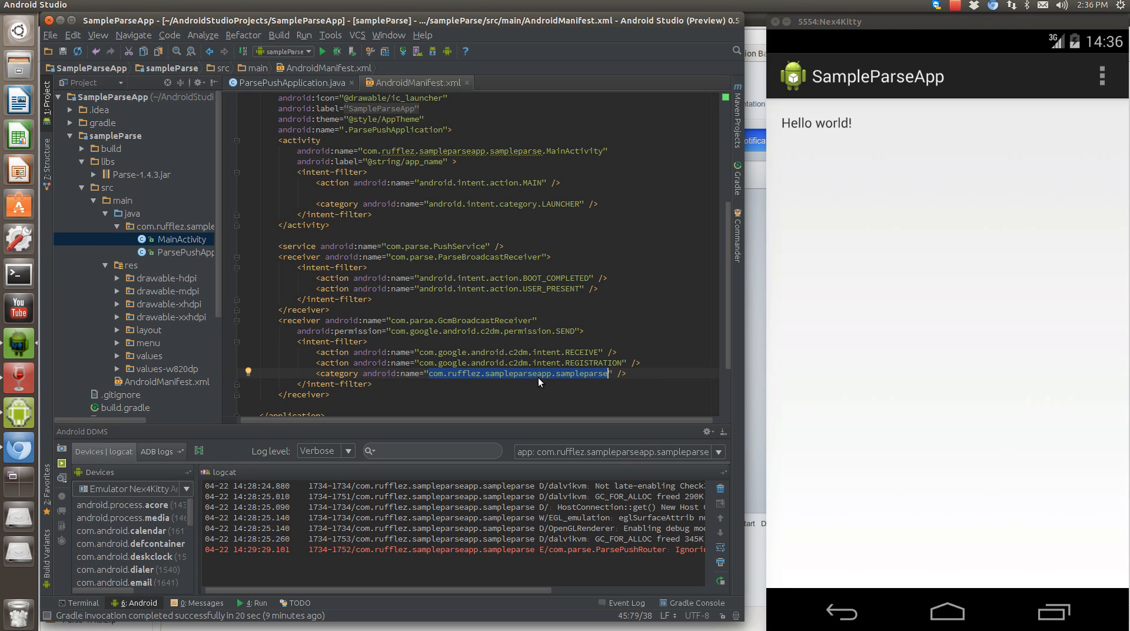
pyautogui.moveTo(409, 367)
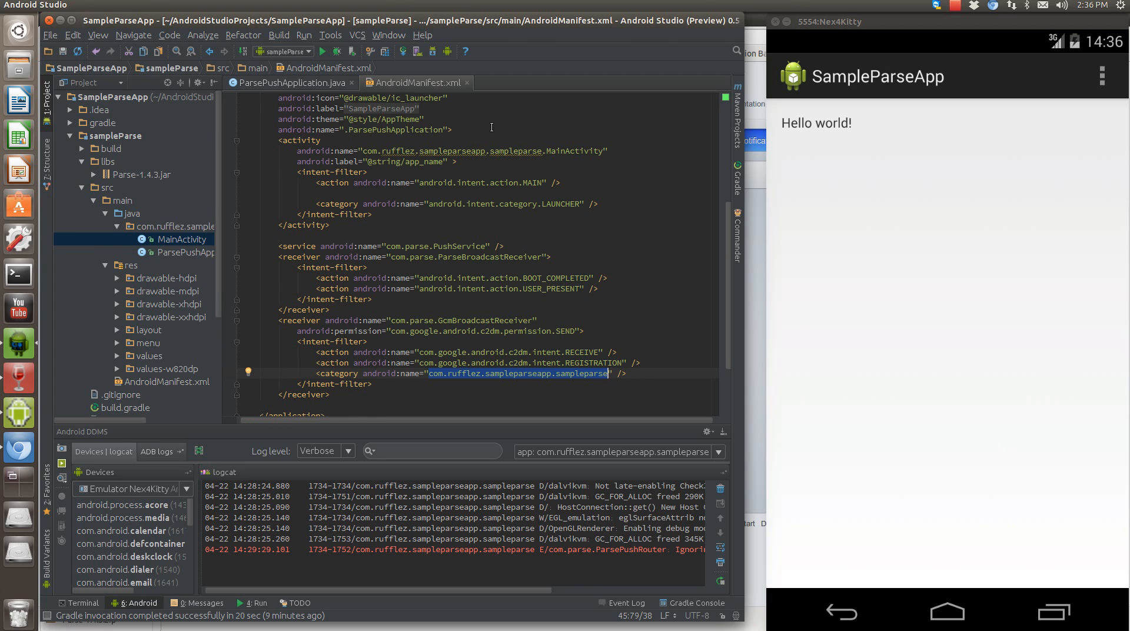
pyautogui.scroll(-3)
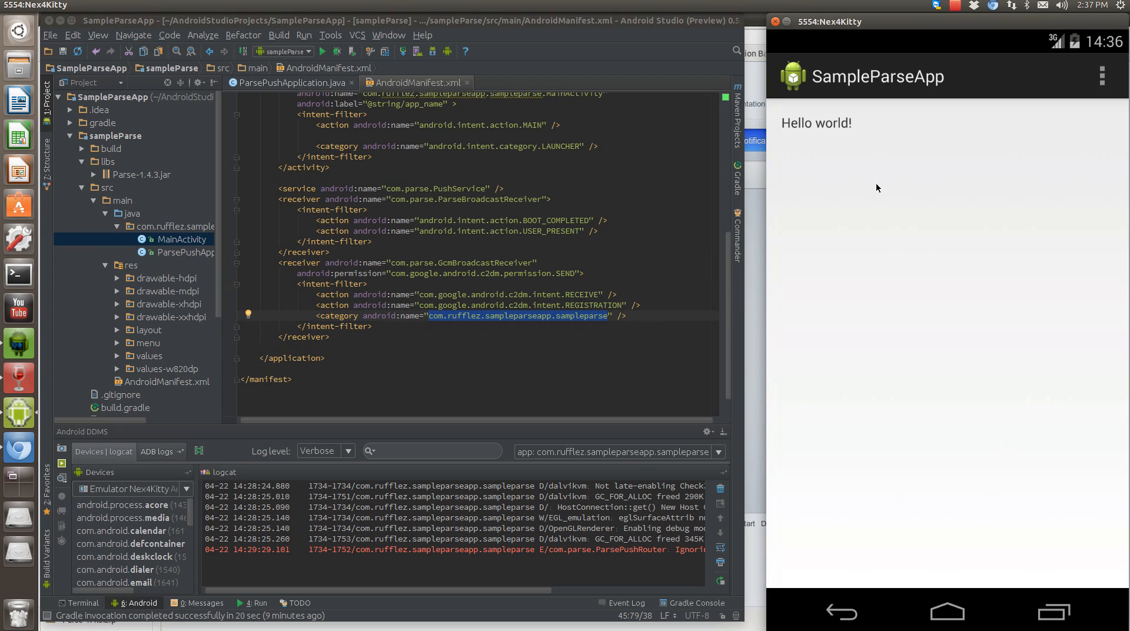
pyautogui.moveTo(787, 262)
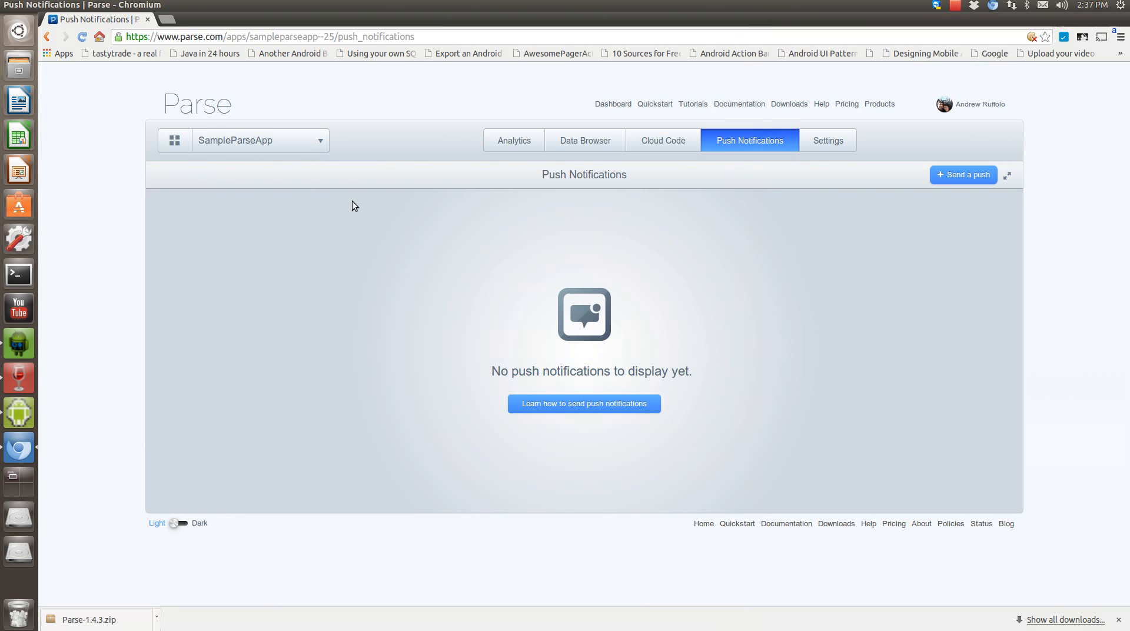
pyautogui.moveTo(367, 118)
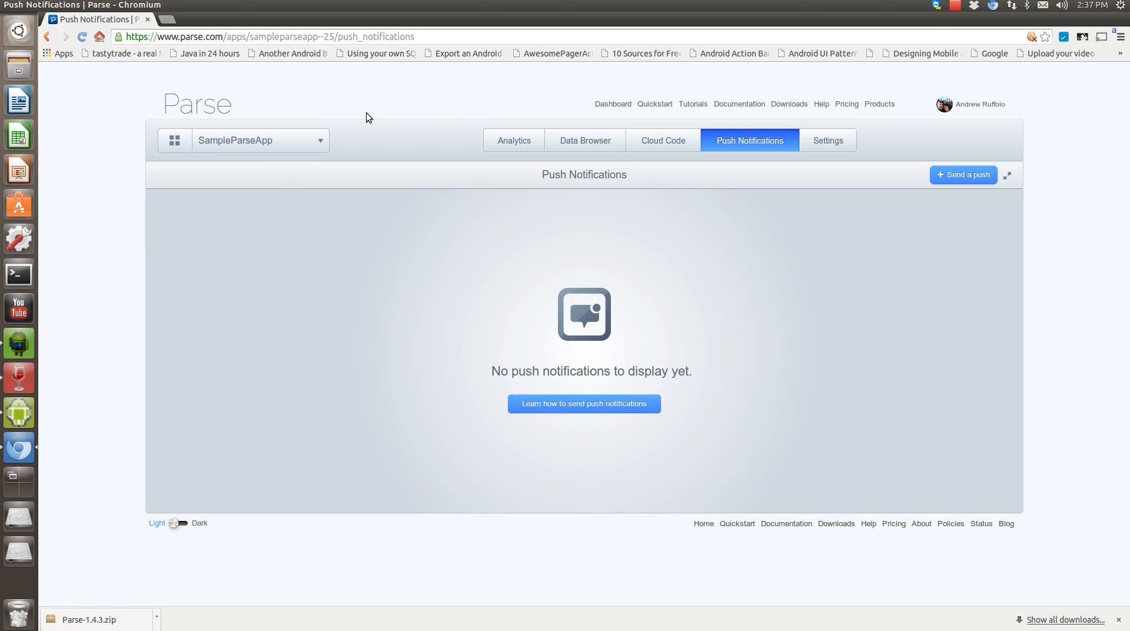
pyautogui.moveTo(205, 136)
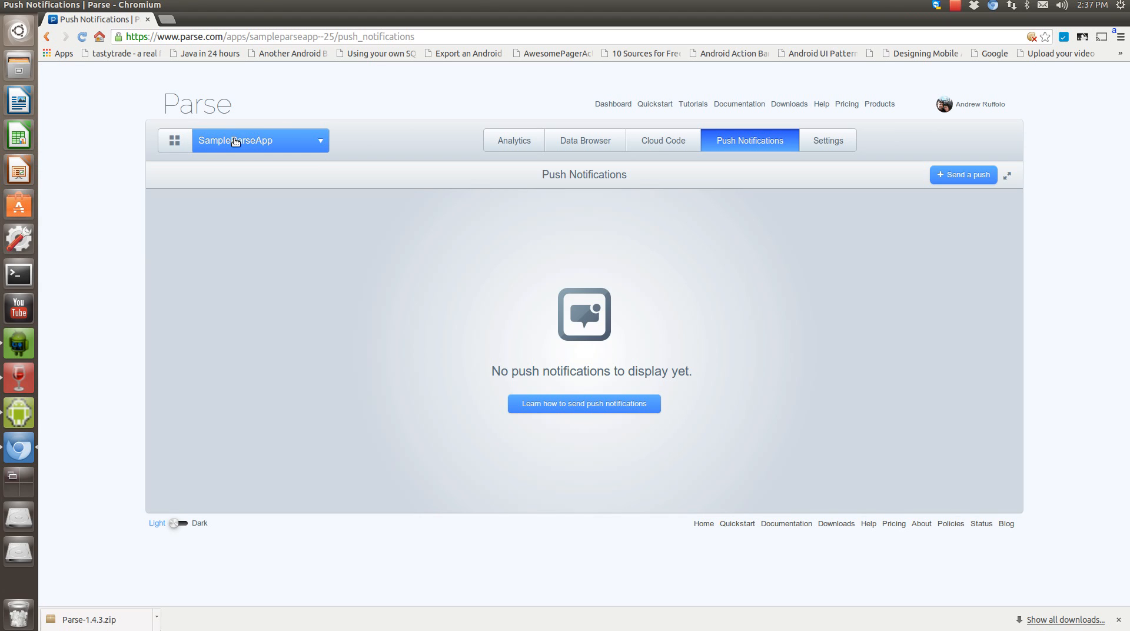
pyautogui.moveTo(205, 151)
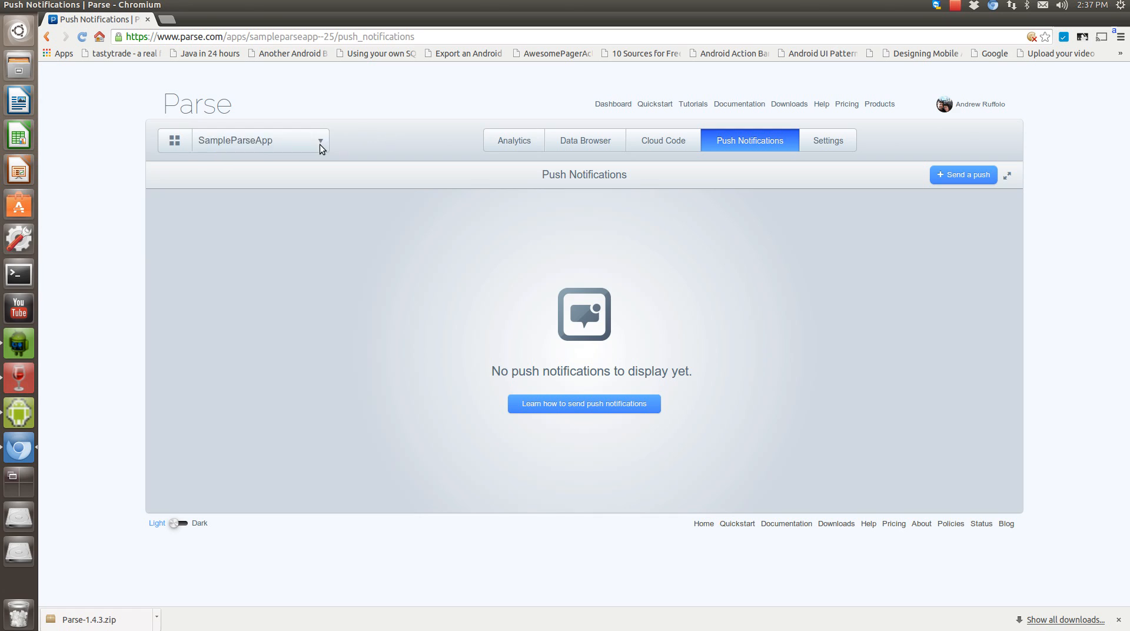
pyautogui.moveTo(262, 141)
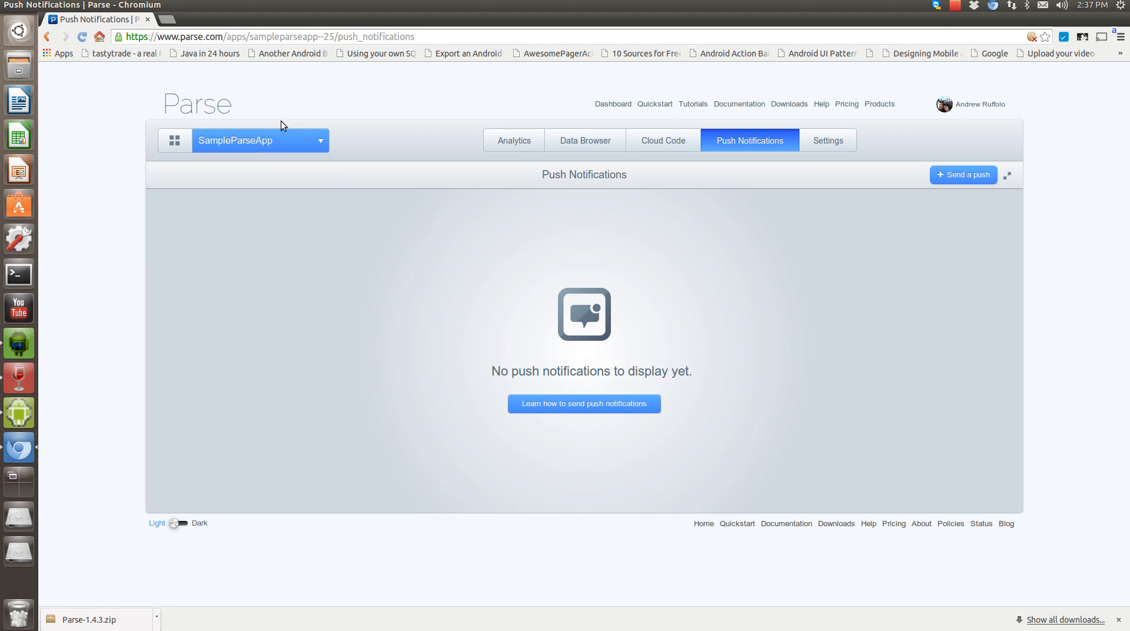
pyautogui.moveTo(915, 199)
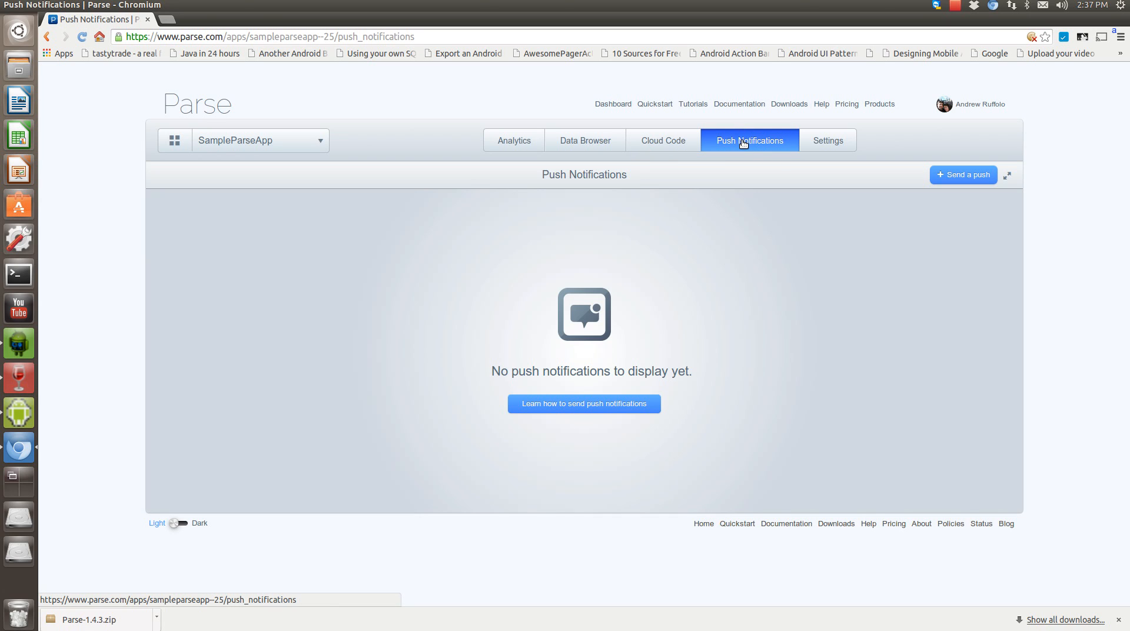
pyautogui.moveTo(804, 163)
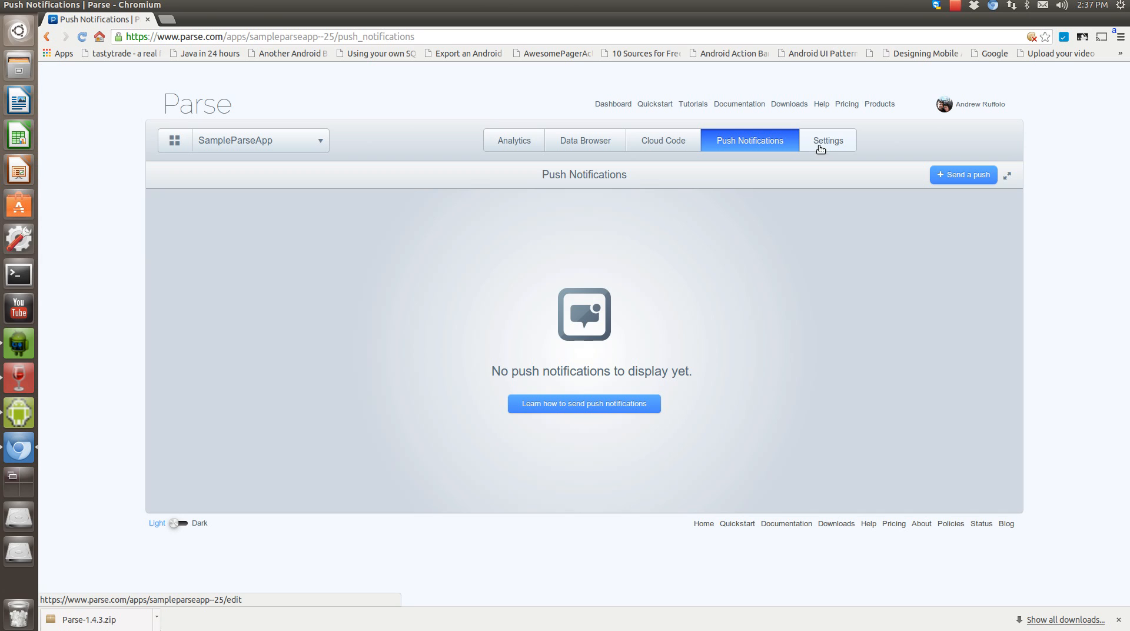
pyautogui.click(828, 140)
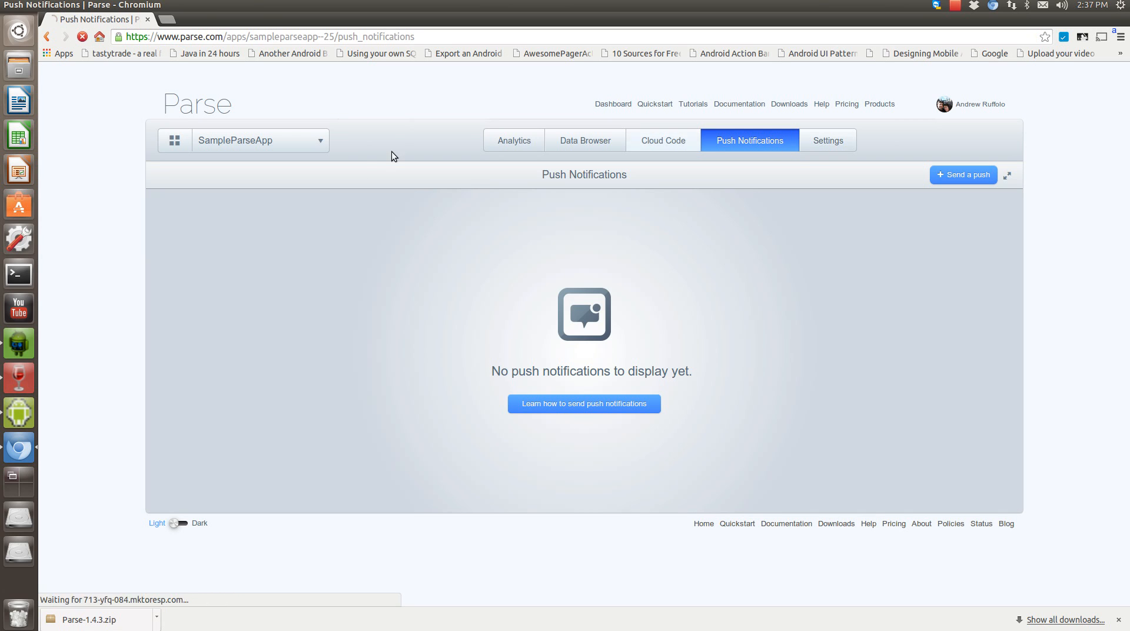
pyautogui.click(816, 141)
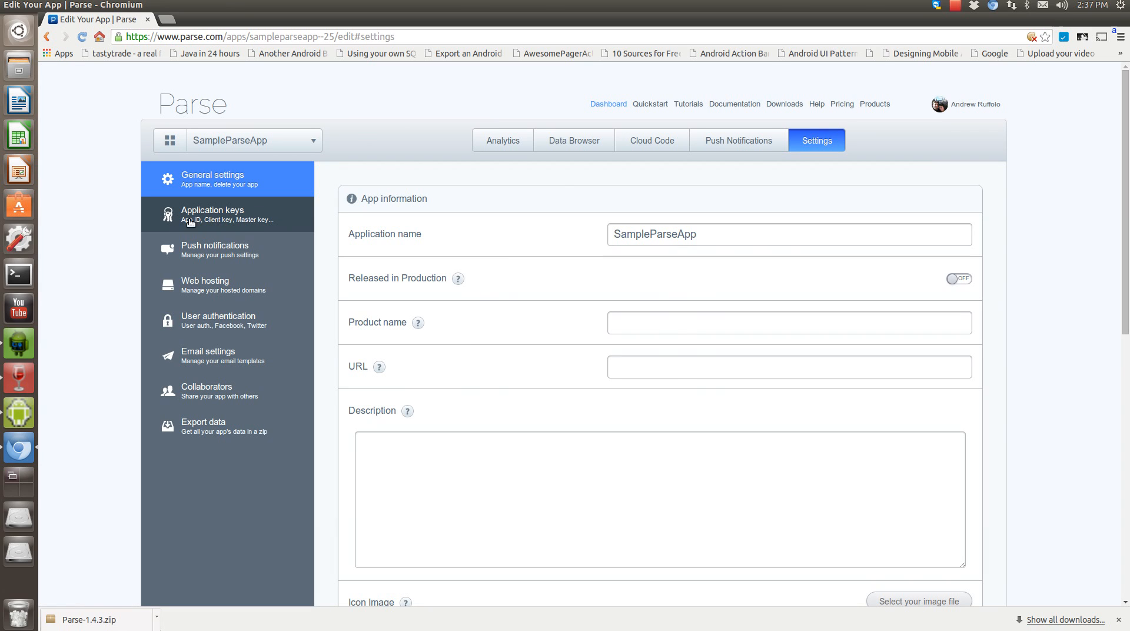
pyautogui.moveTo(206, 226)
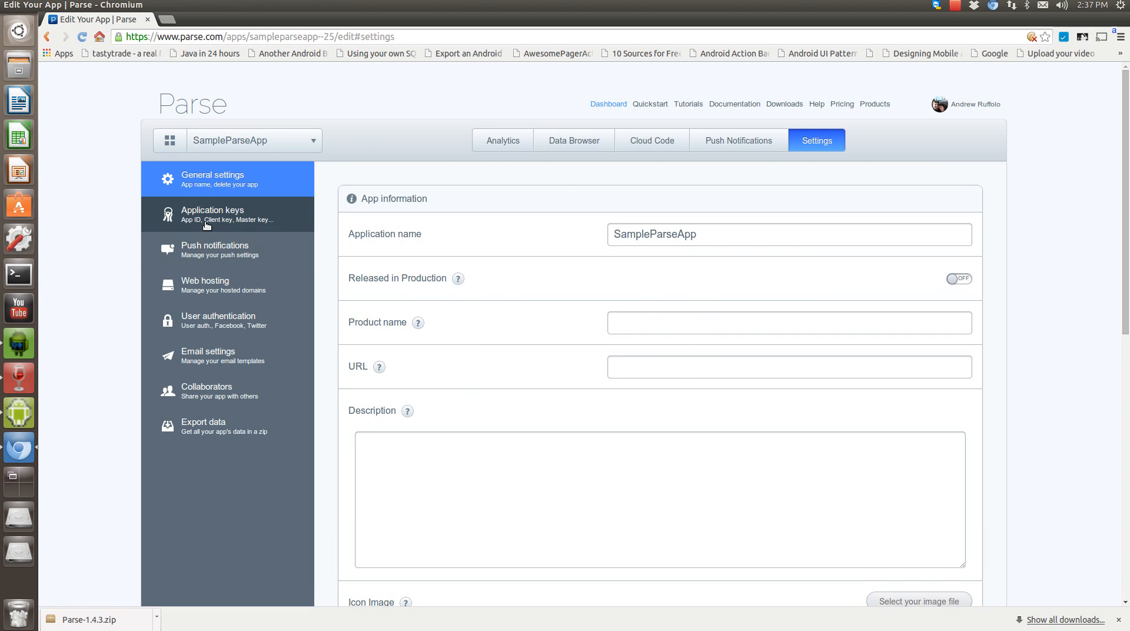
pyautogui.moveTo(186, 247)
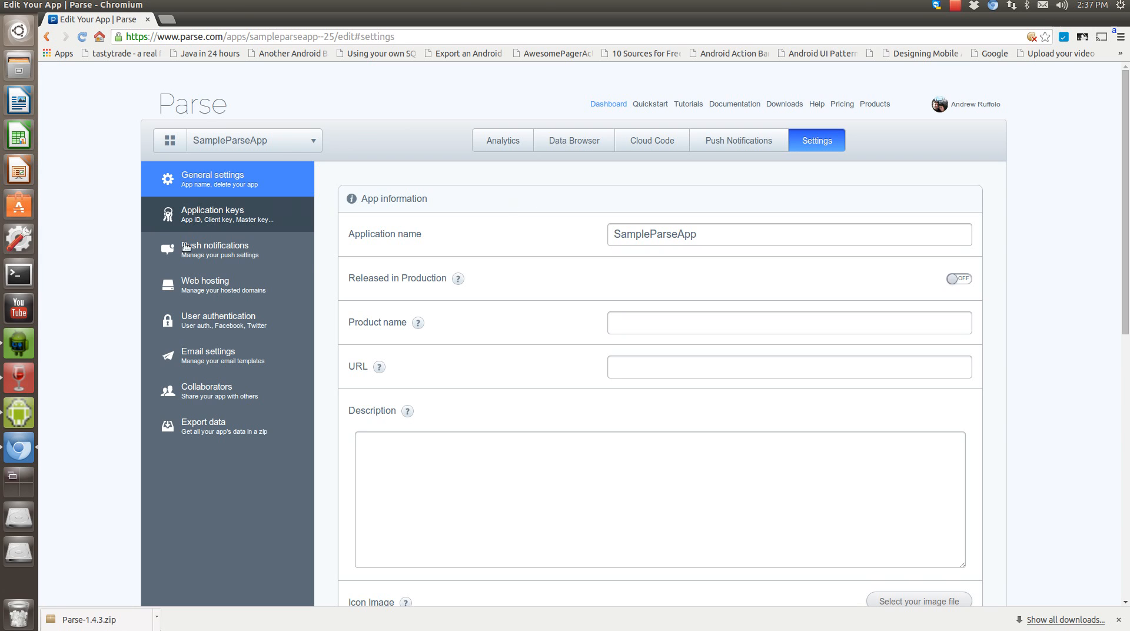
pyautogui.moveTo(421, 222)
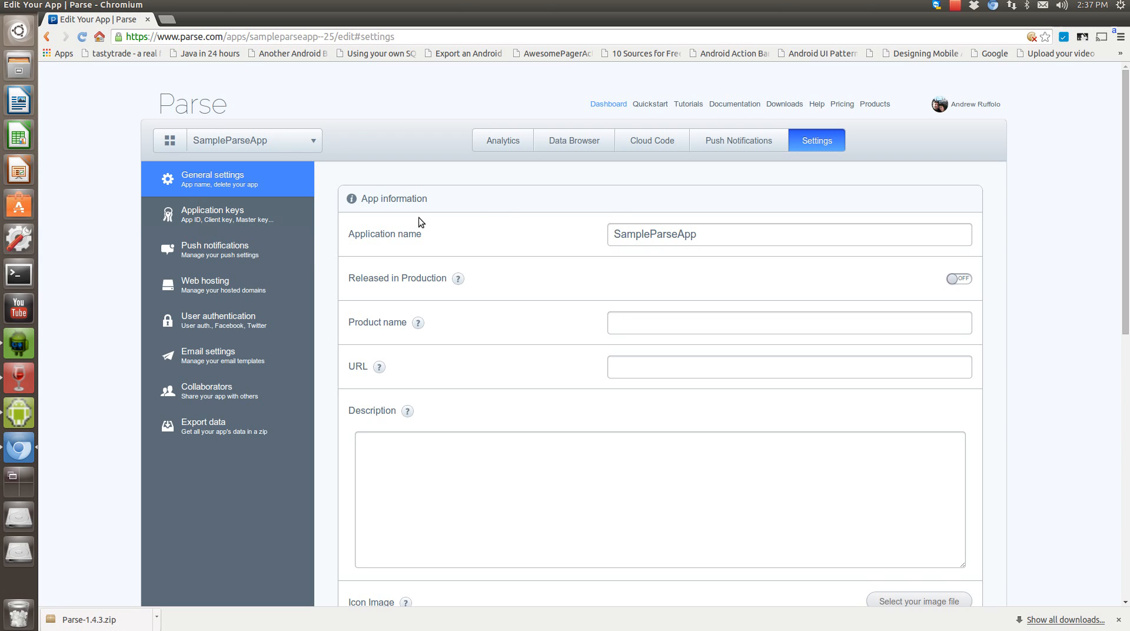
pyautogui.moveTo(586, 175)
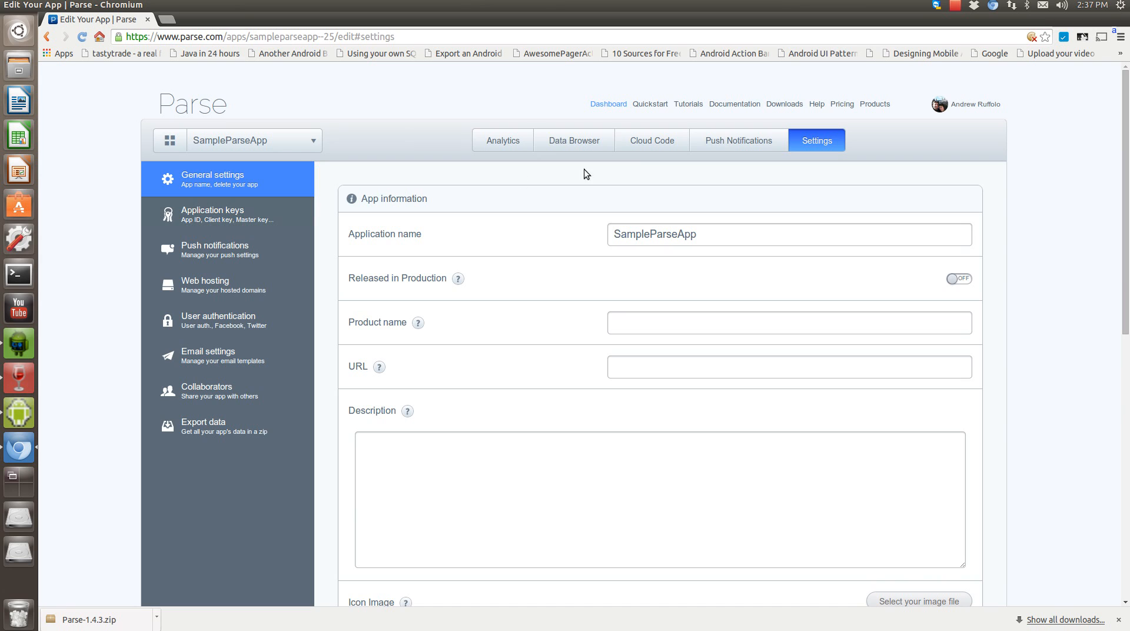
pyautogui.click(738, 140)
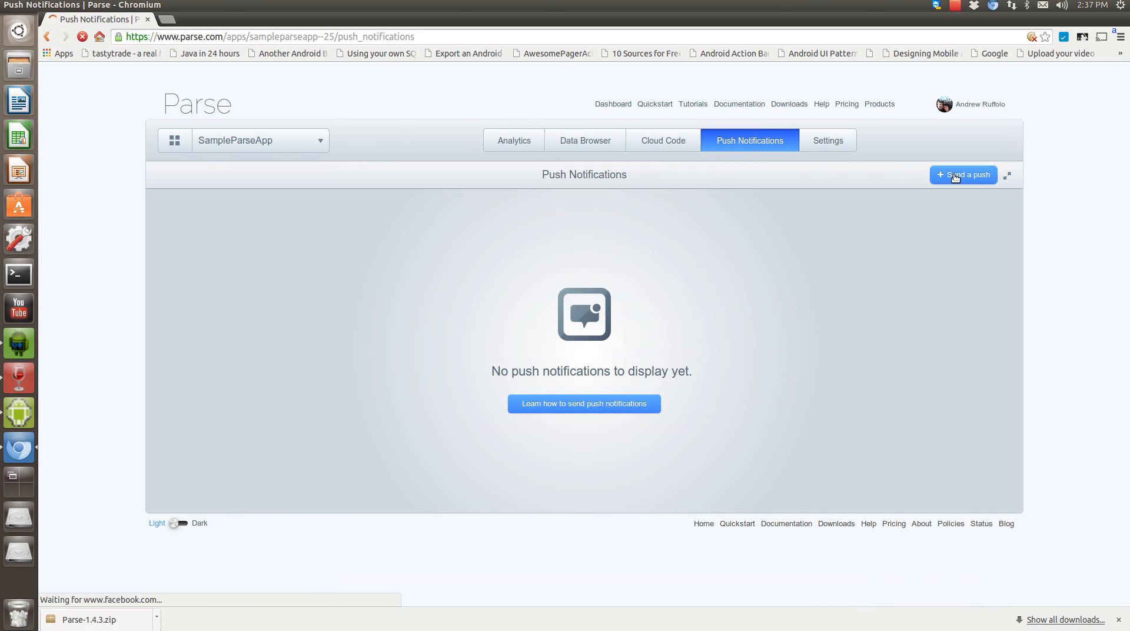
# Step: Start a new push via Send a Push, targeting Everyone on Android clients
pyautogui.click(965, 174)
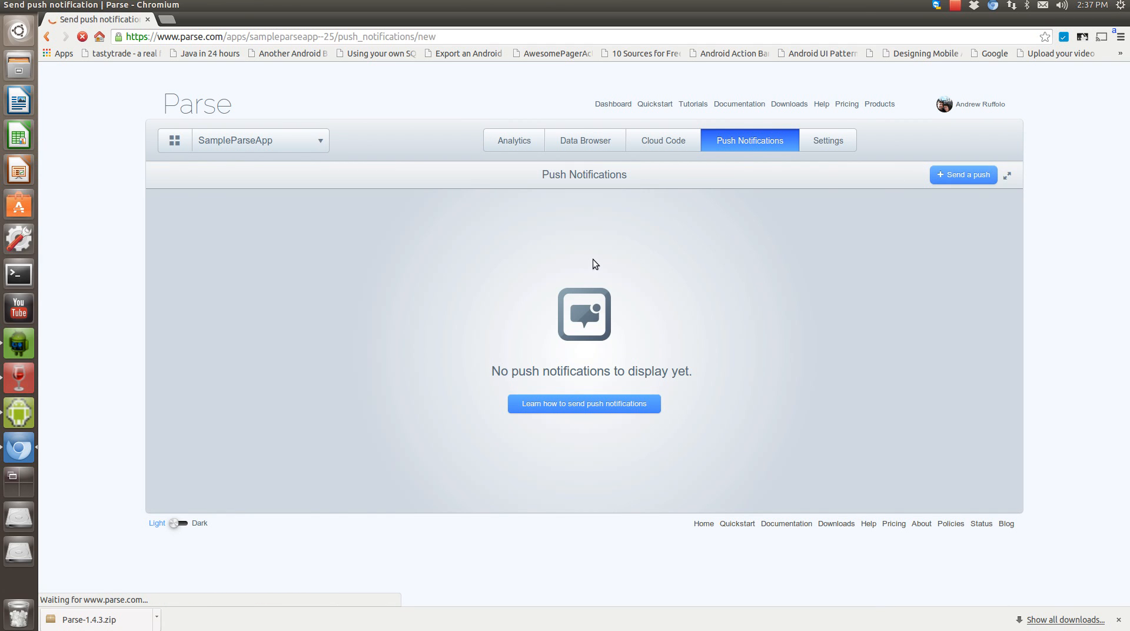
pyautogui.click(964, 174)
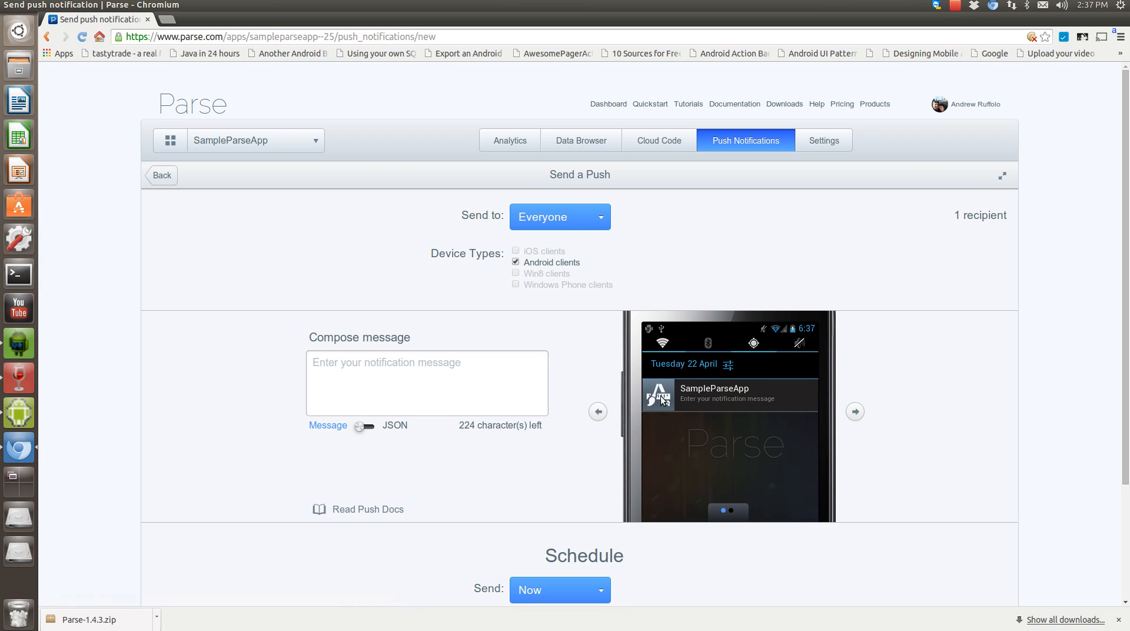
pyautogui.moveTo(550, 276)
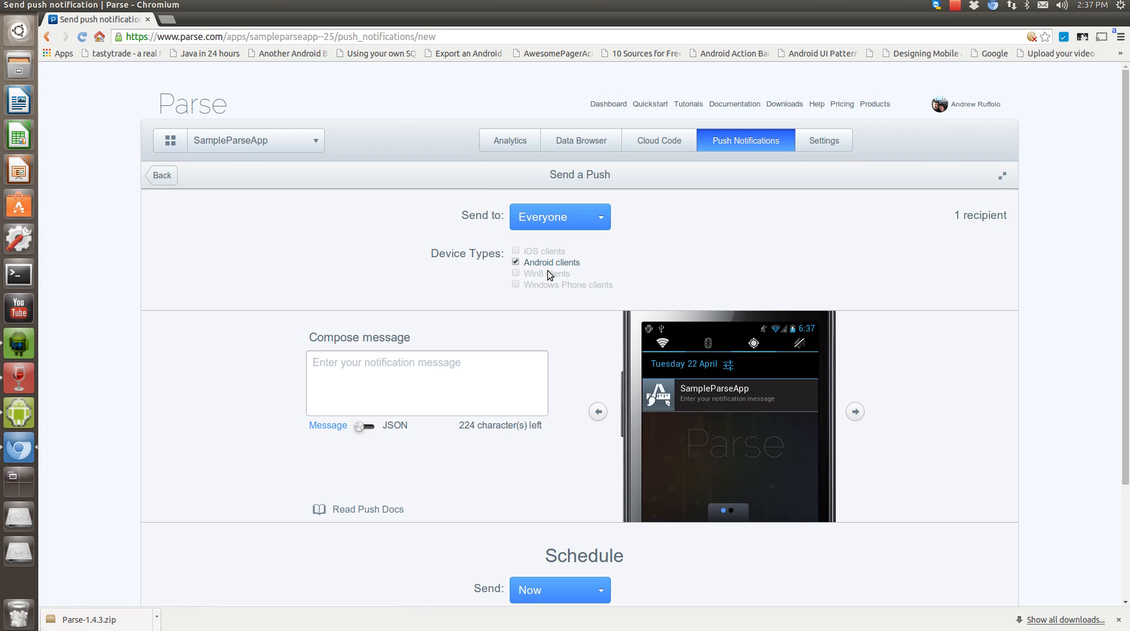
pyautogui.moveTo(576, 273)
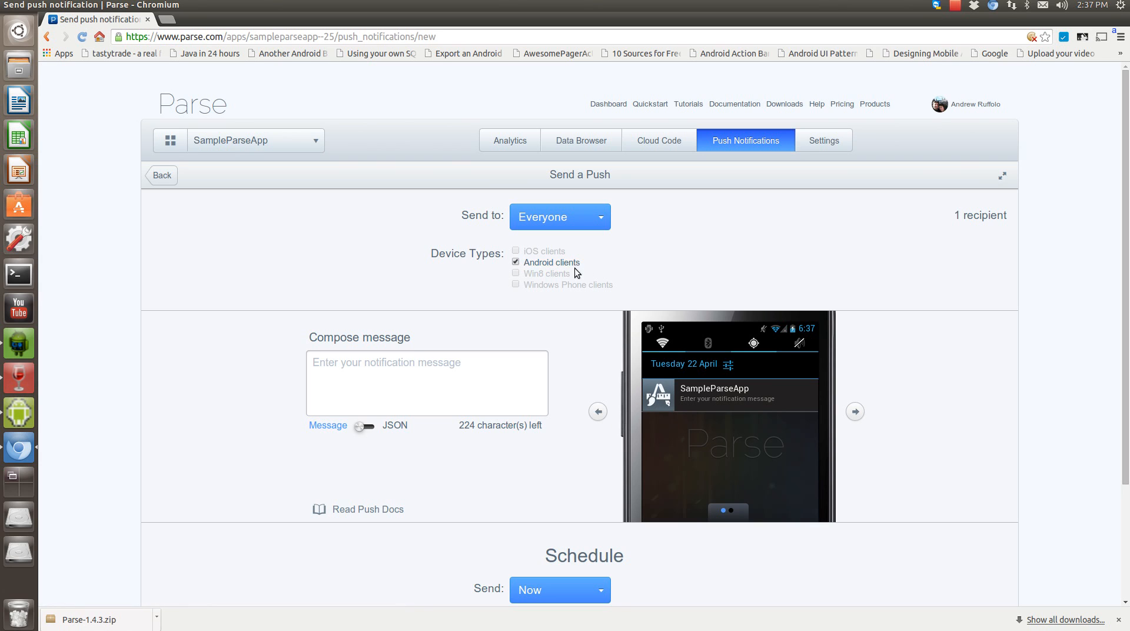
pyautogui.moveTo(551, 261)
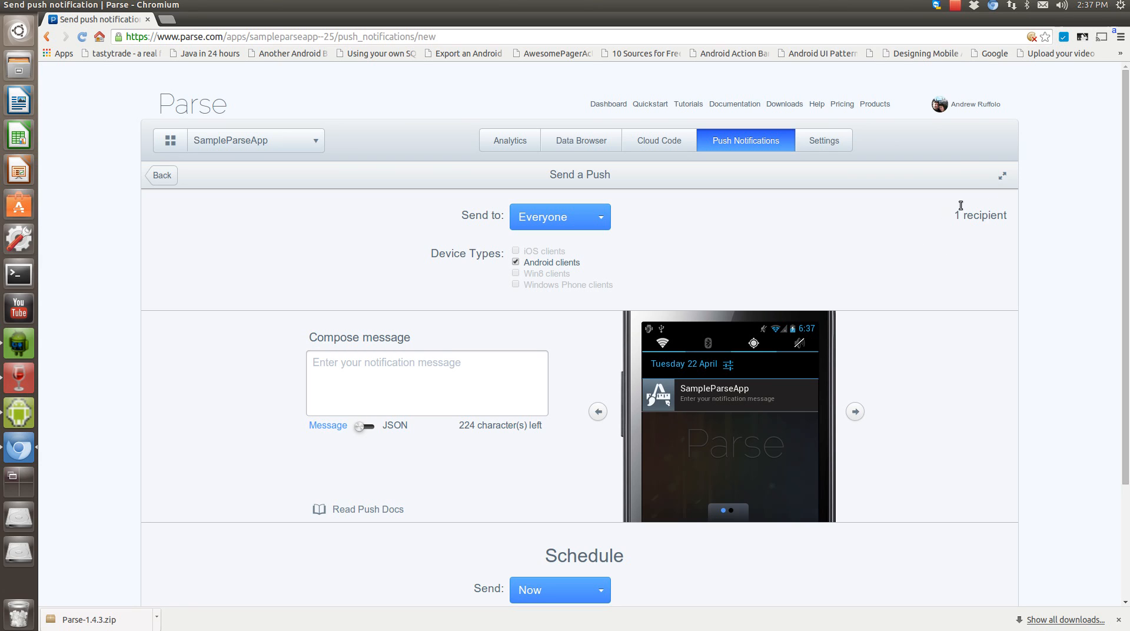
pyautogui.moveTo(930, 280)
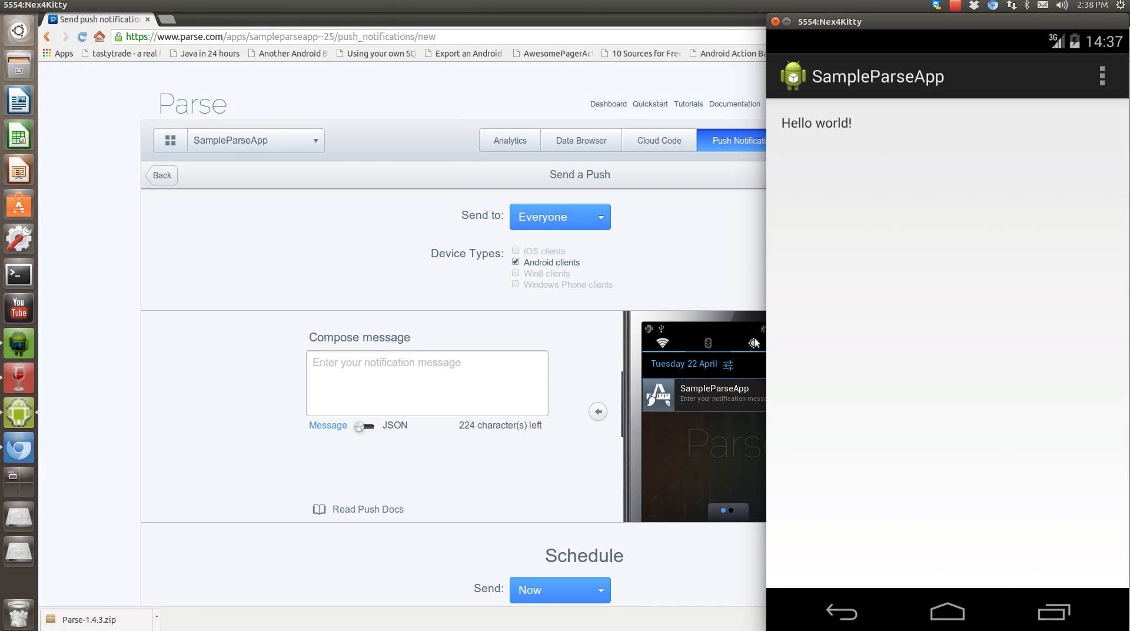
pyautogui.moveTo(868, 364)
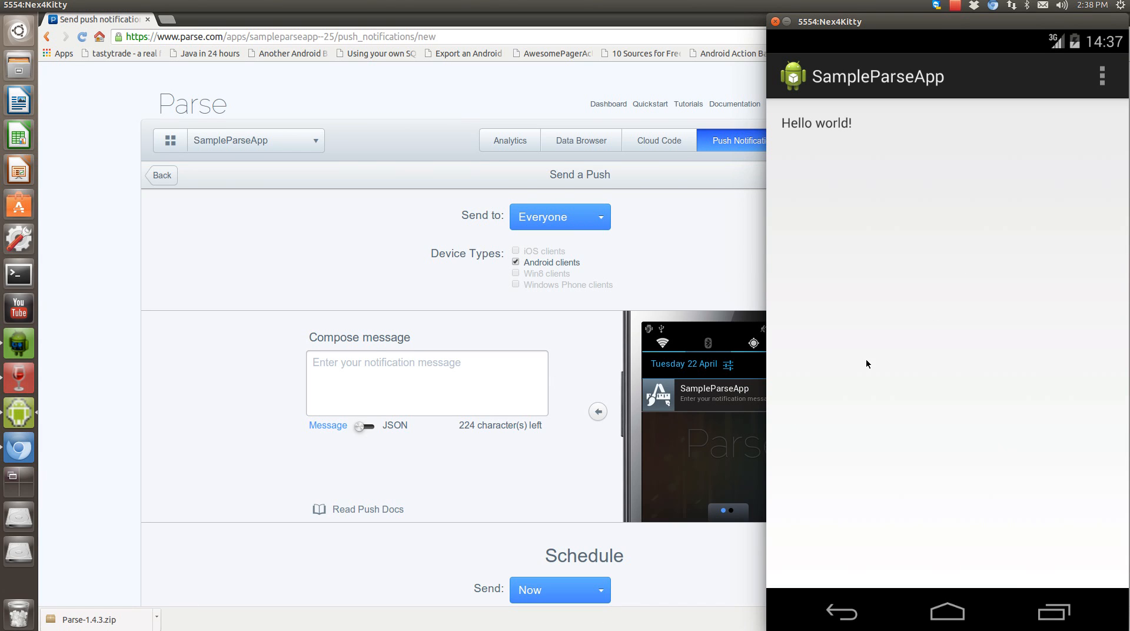
pyautogui.moveTo(700, 279)
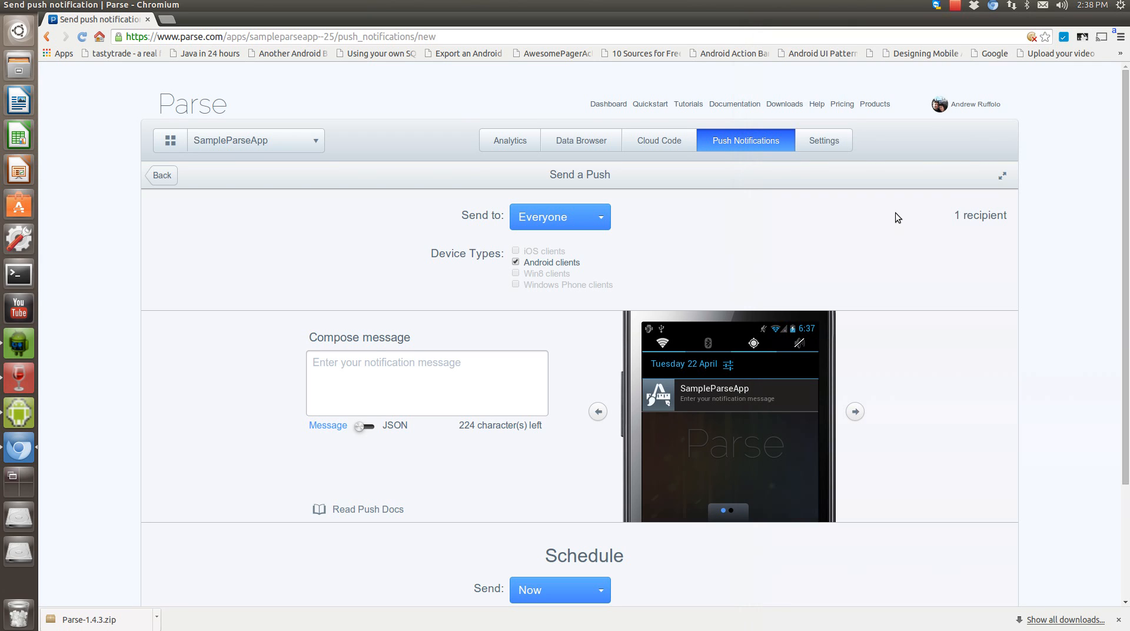
pyautogui.moveTo(391, 379)
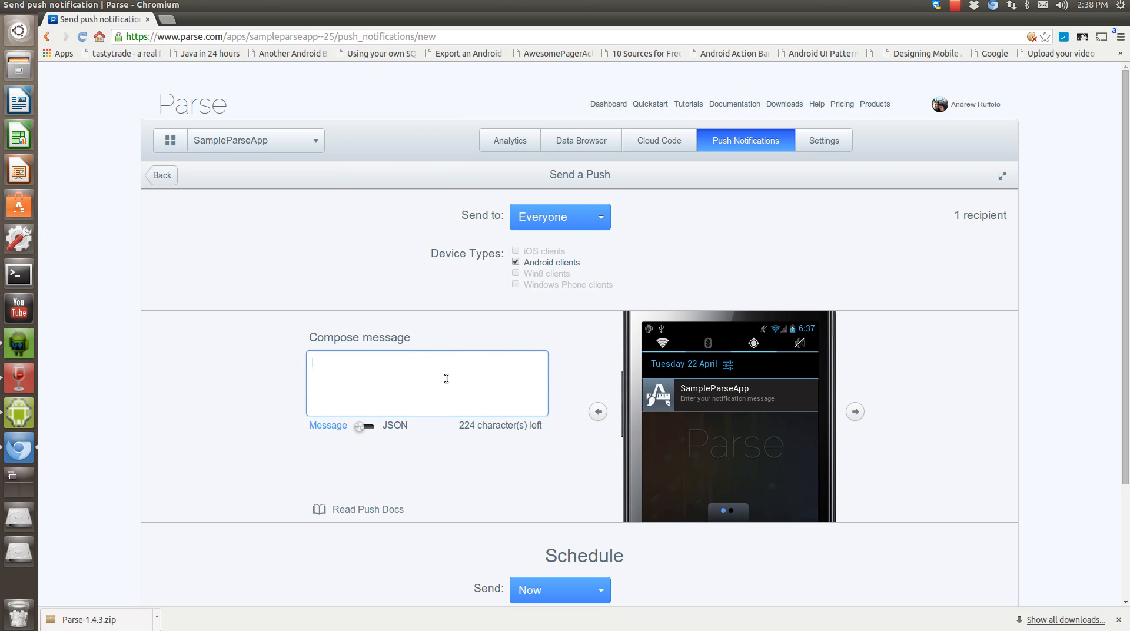
# Step: Compose the message "Hello Parse User. How are you doing today?" in the push form
pyautogui.write('Hello Parse User.')
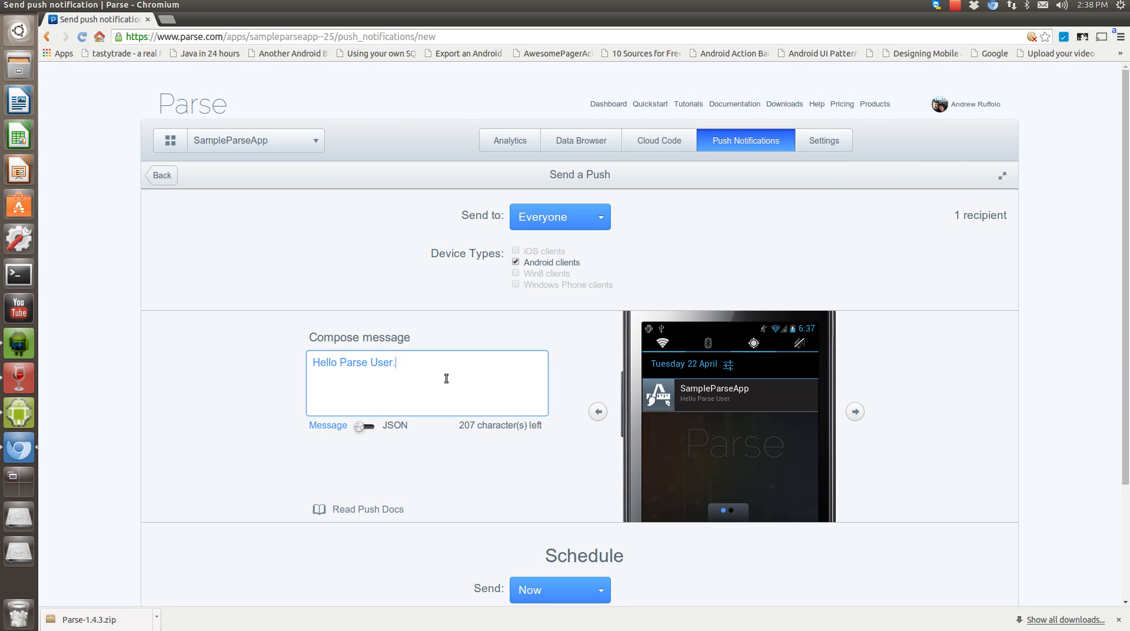
pyautogui.write('How')
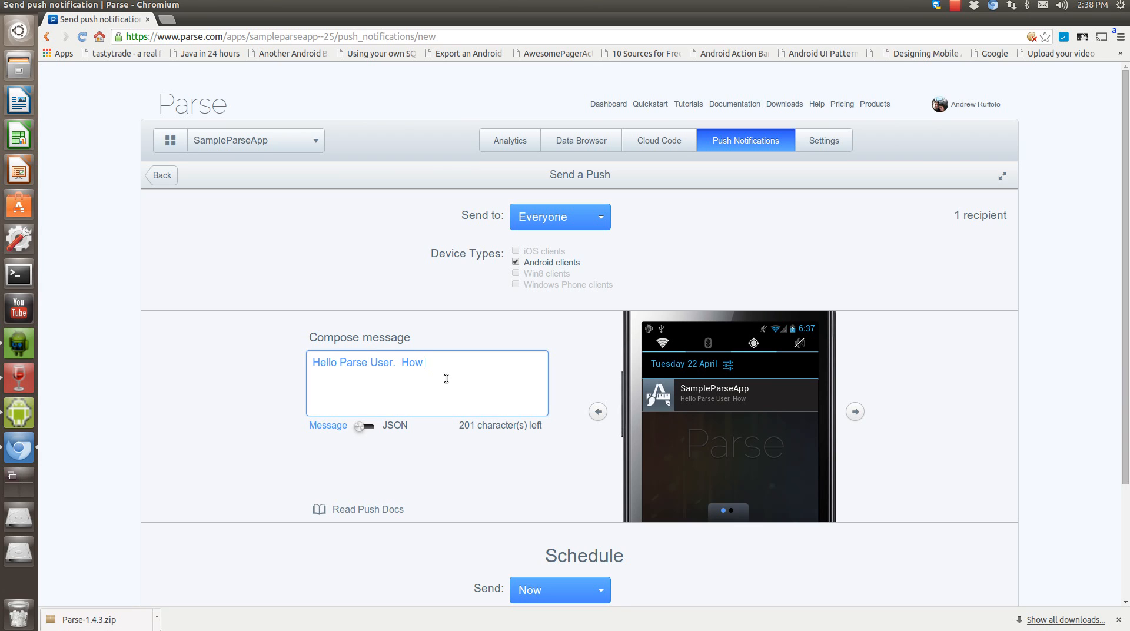
pyautogui.write('are you doing')
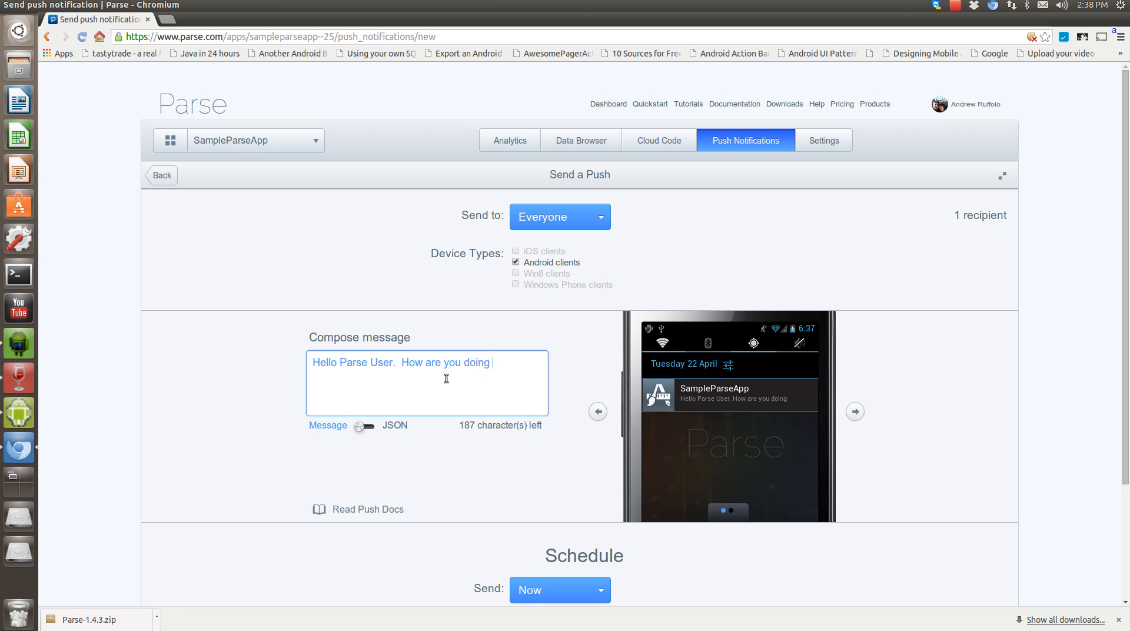
pyautogui.write('today?')
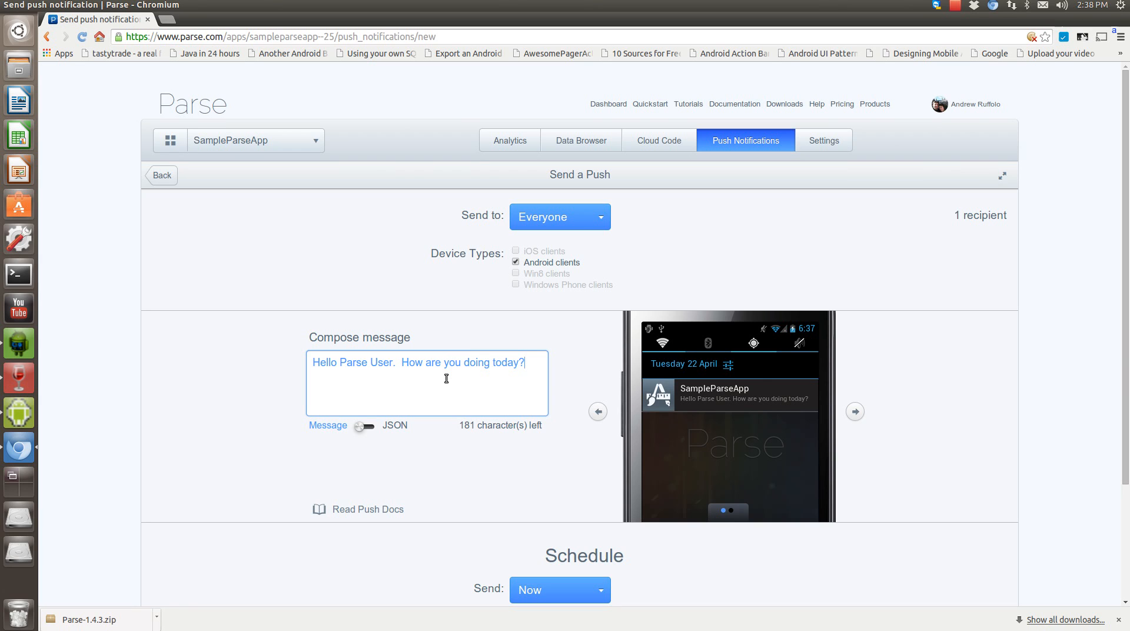
pyautogui.moveTo(614, 473)
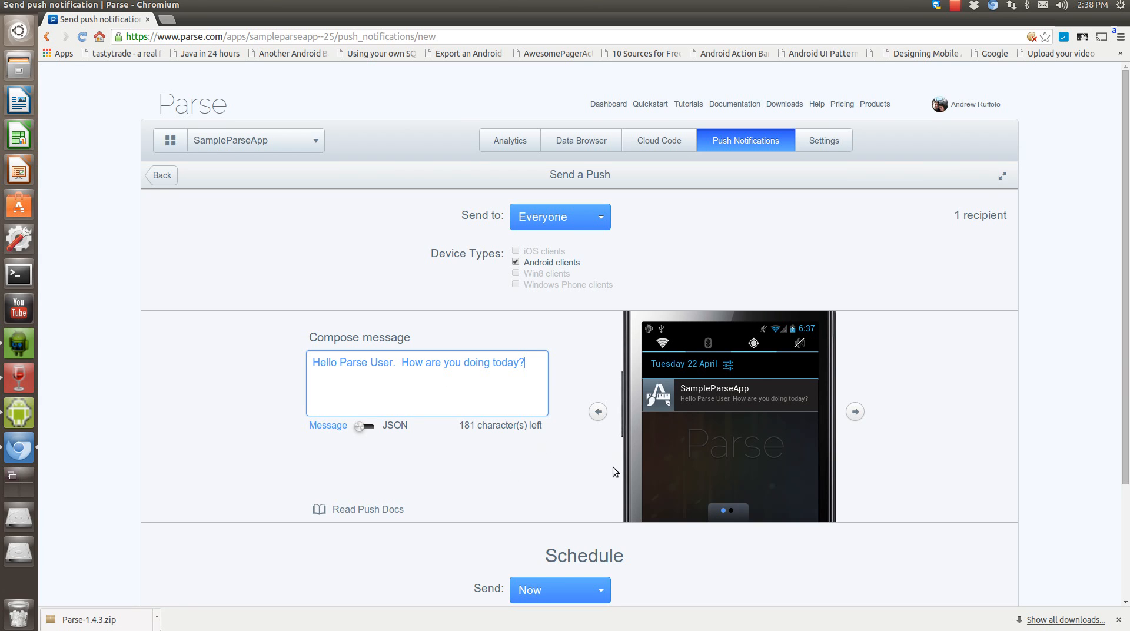
pyautogui.scroll(-3)
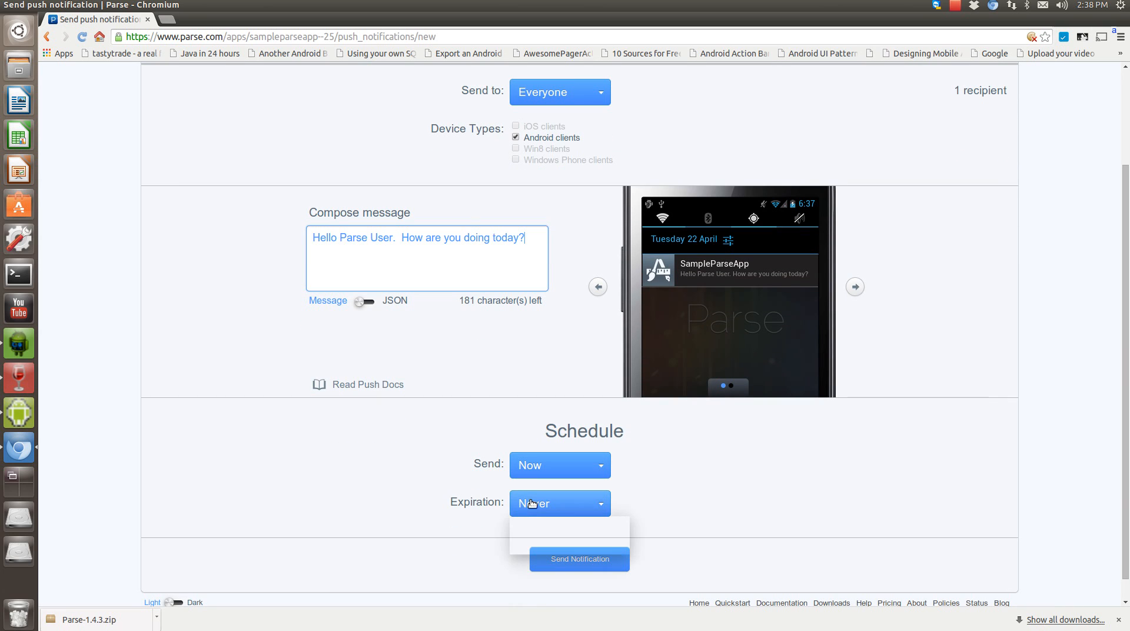
# Step: Set Expiration to a Specific Time with minutes :40 (2:40 PM EDT, April 23, 2014)
pyautogui.click(558, 503)
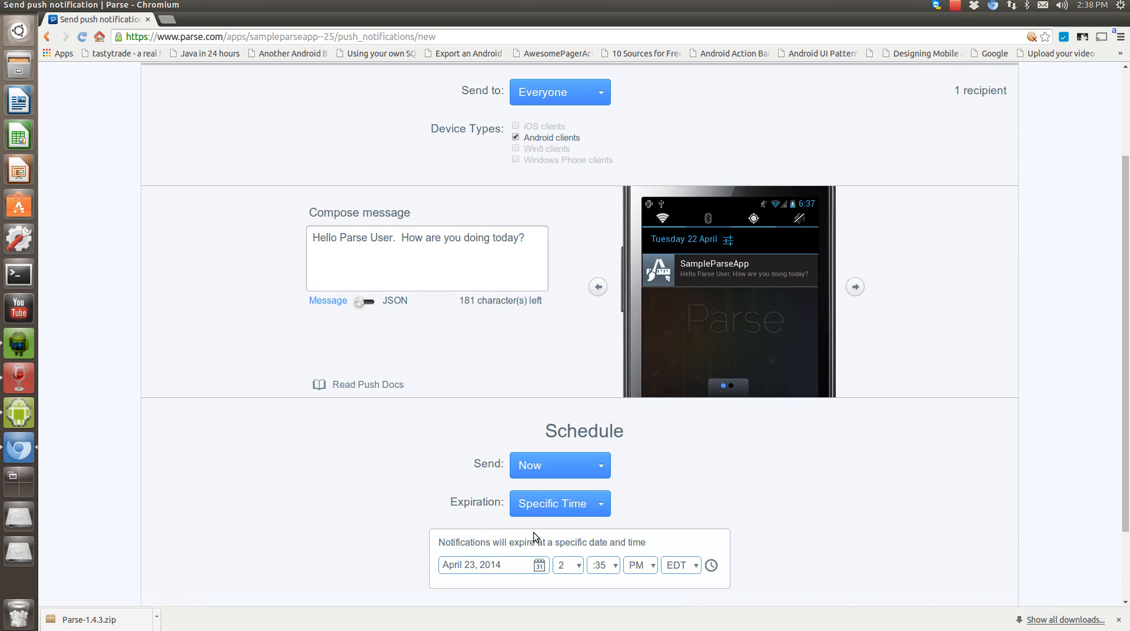
pyautogui.moveTo(510, 537)
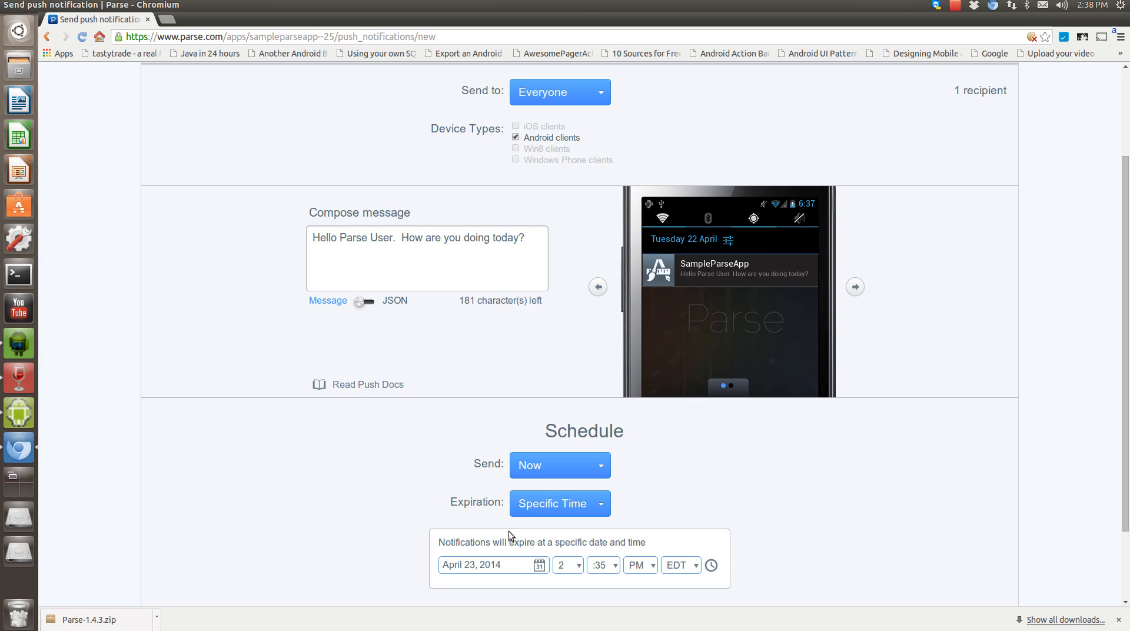
pyautogui.click(600, 565)
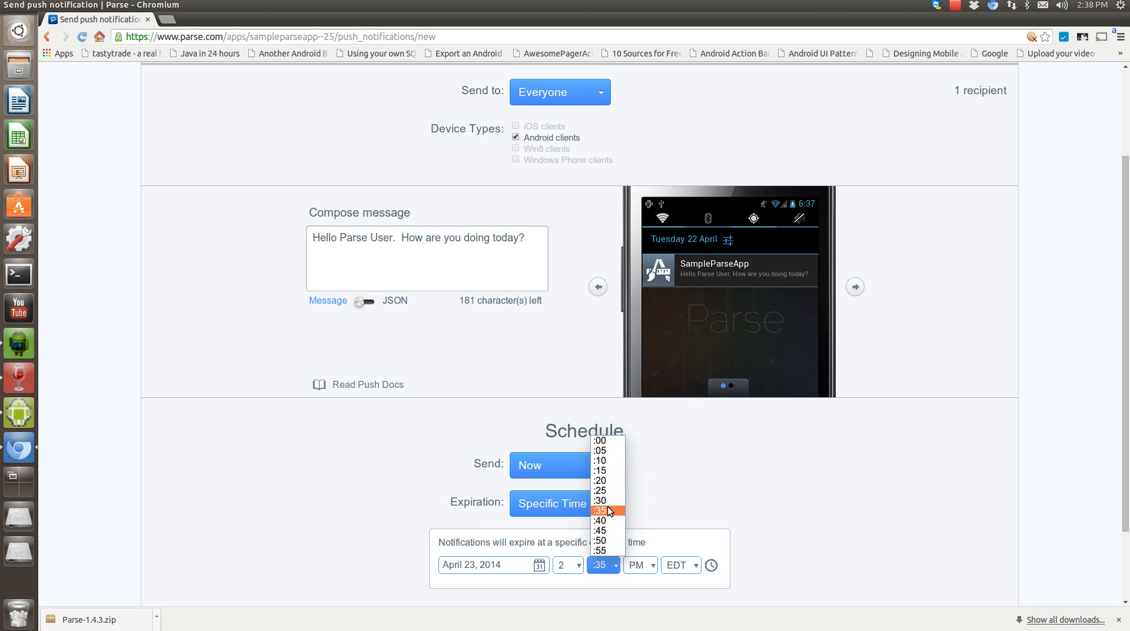
pyautogui.click(602, 520)
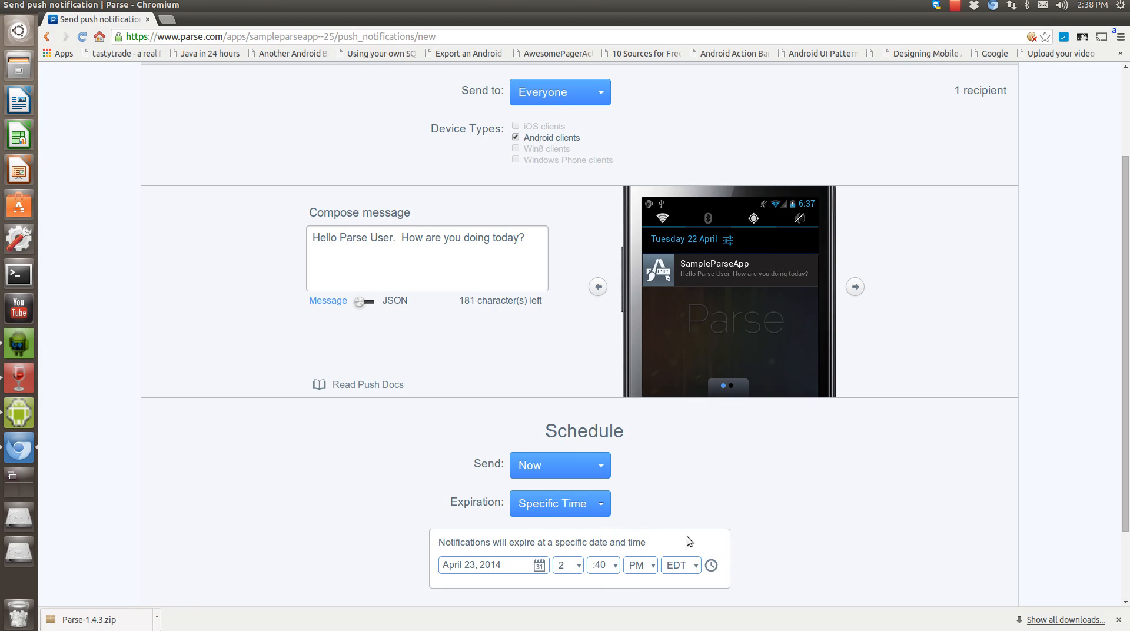
# Step: Send the push notification to everyone and bring the emulator to the front
pyautogui.scroll(-3)
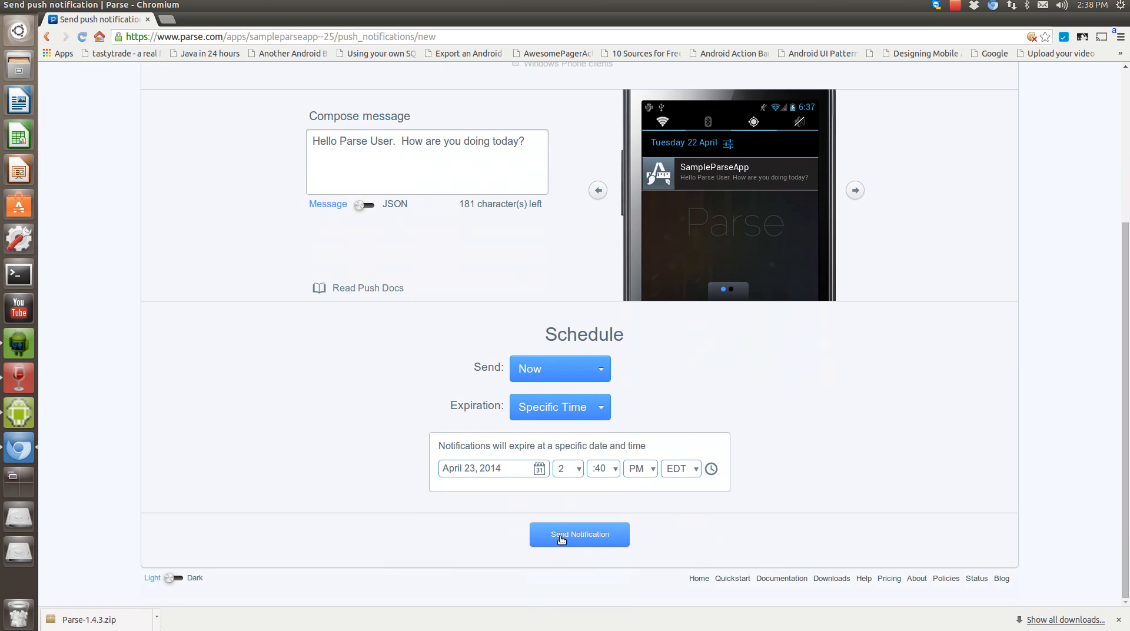
pyautogui.click(579, 534)
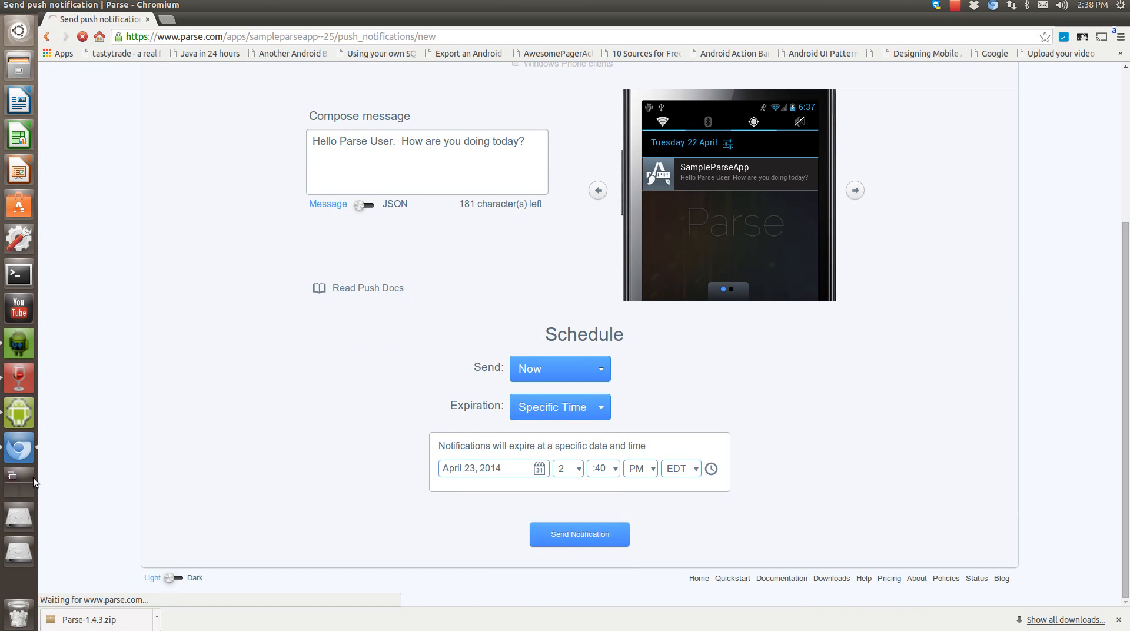
pyautogui.click(580, 535)
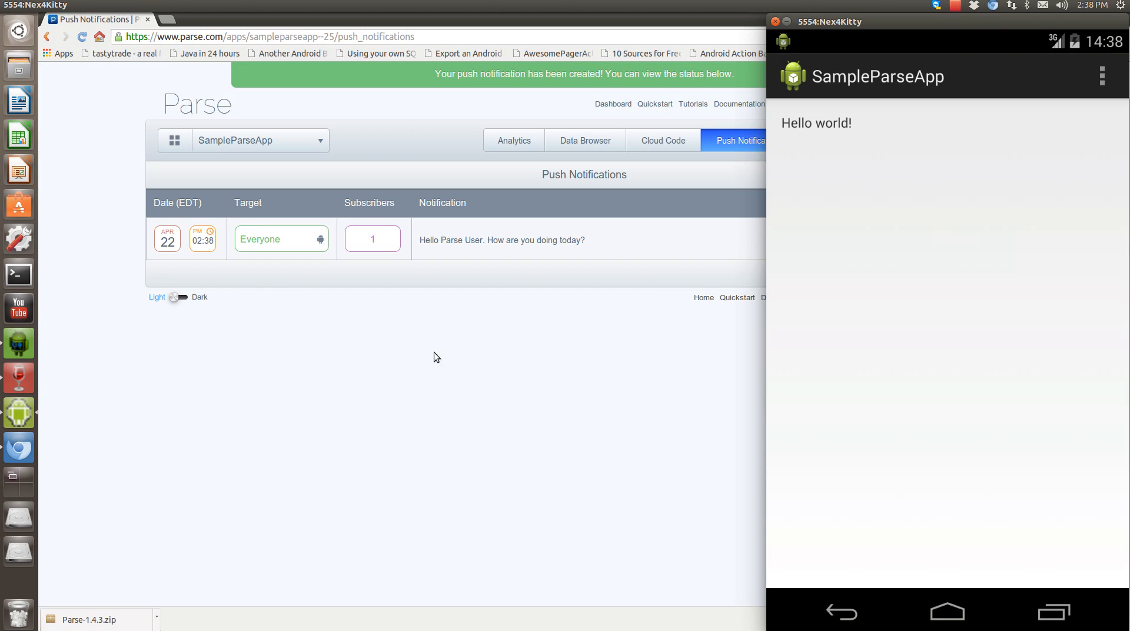
pyautogui.moveTo(860, 47)
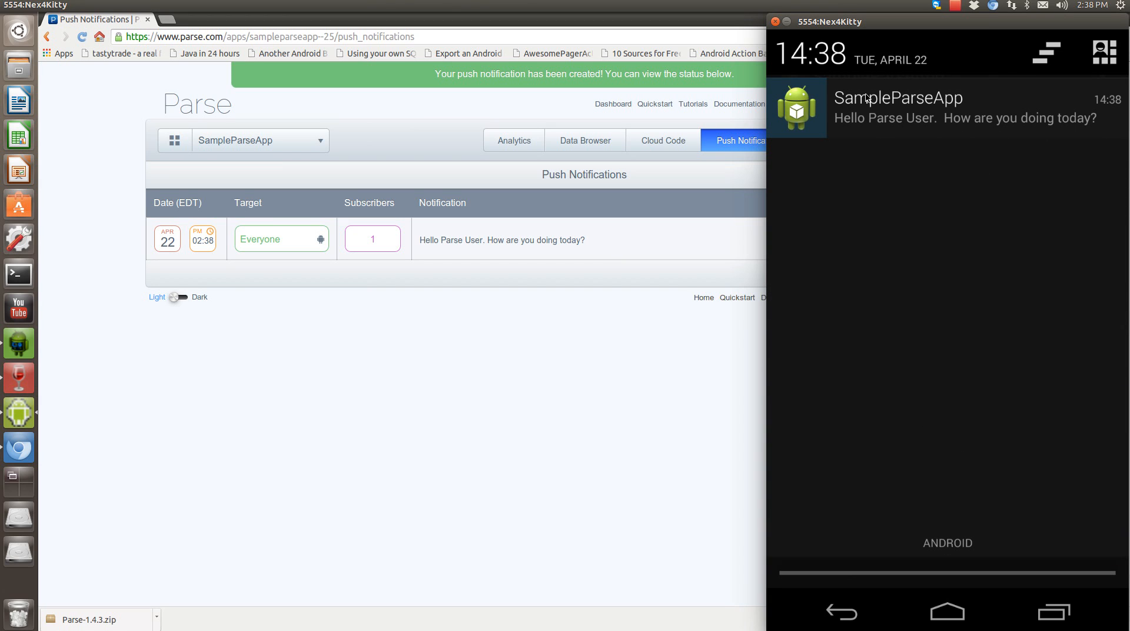
# Step: Open SampleParseApp from the received Hello Parse User notification, showing Hello world!
pyautogui.click(937, 109)
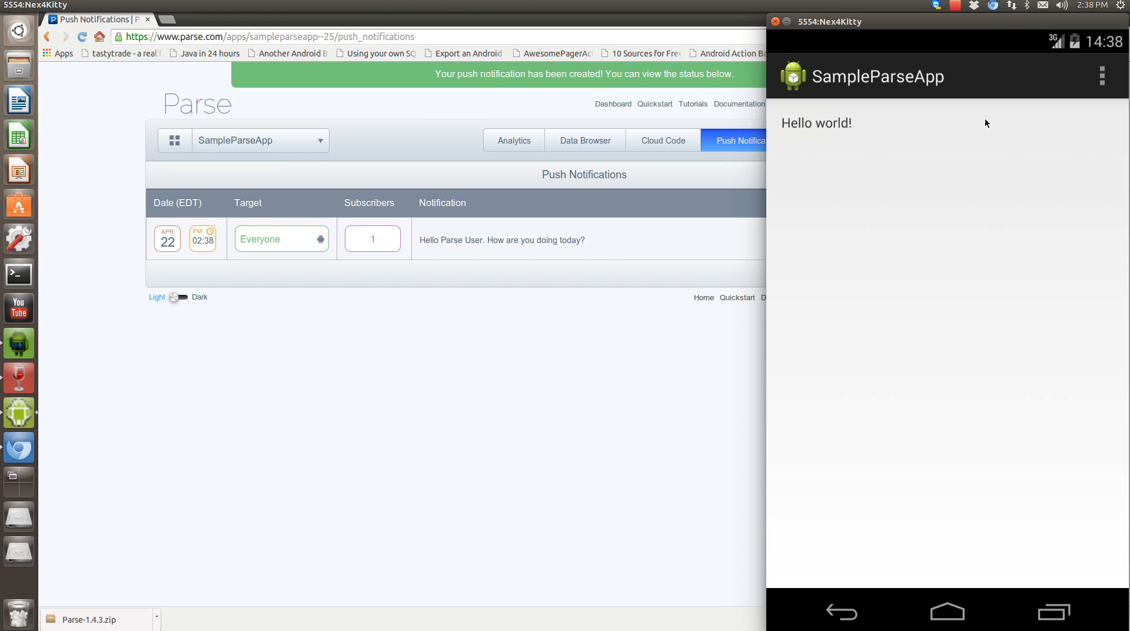
pyautogui.moveTo(959, 245)
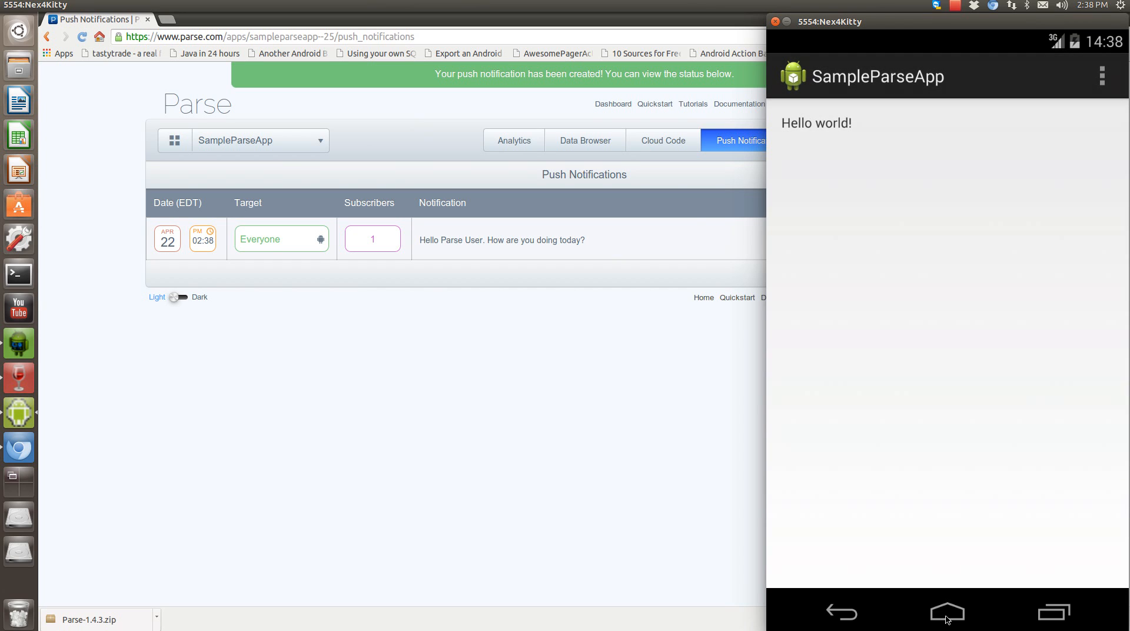
pyautogui.moveTo(1034, 350)
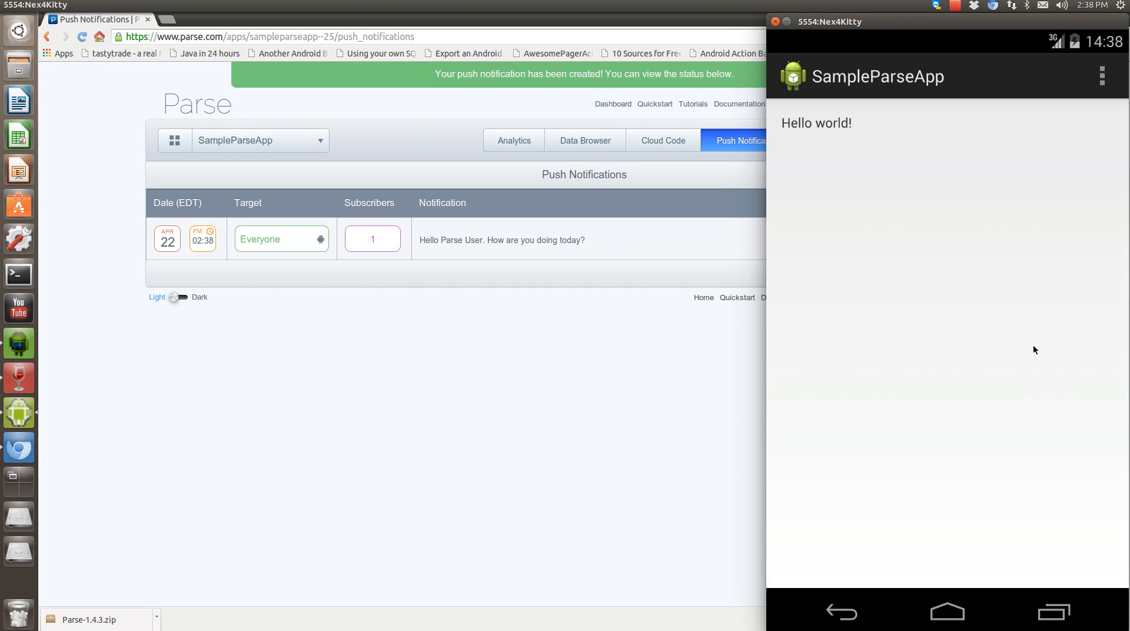
pyautogui.moveTo(894, 290)
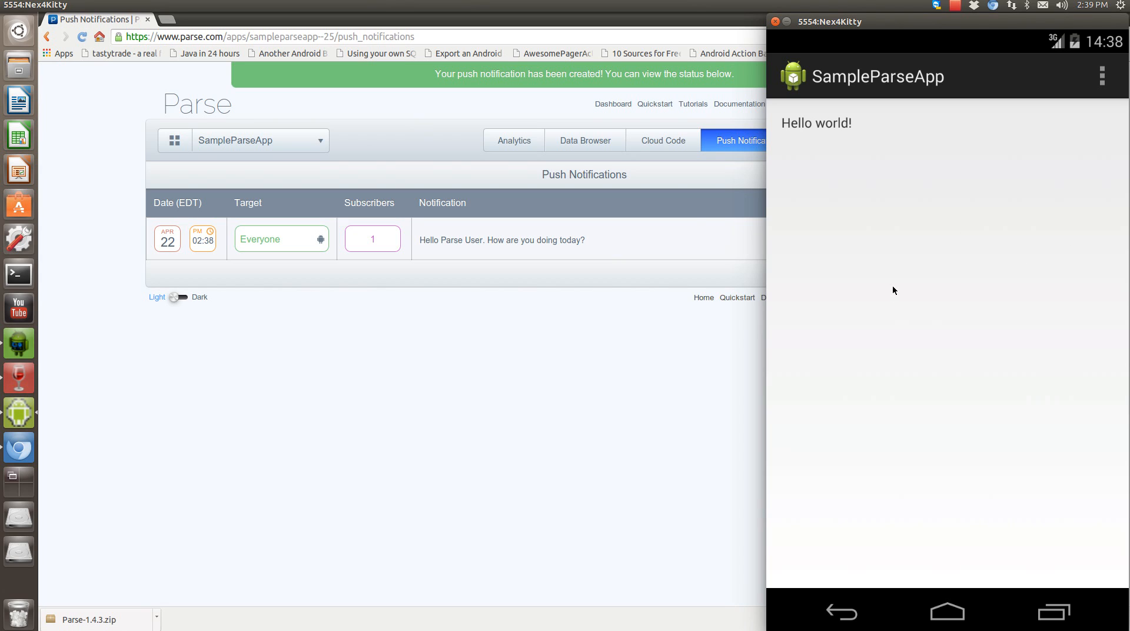
pyautogui.moveTo(726, 461)
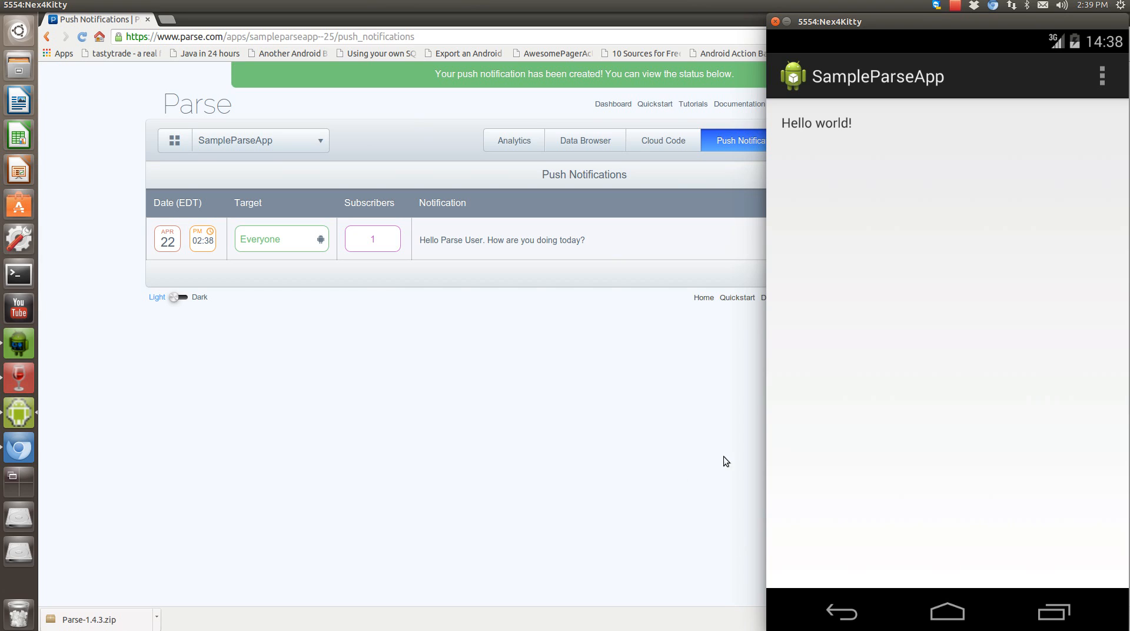
pyautogui.moveTo(557, 331)
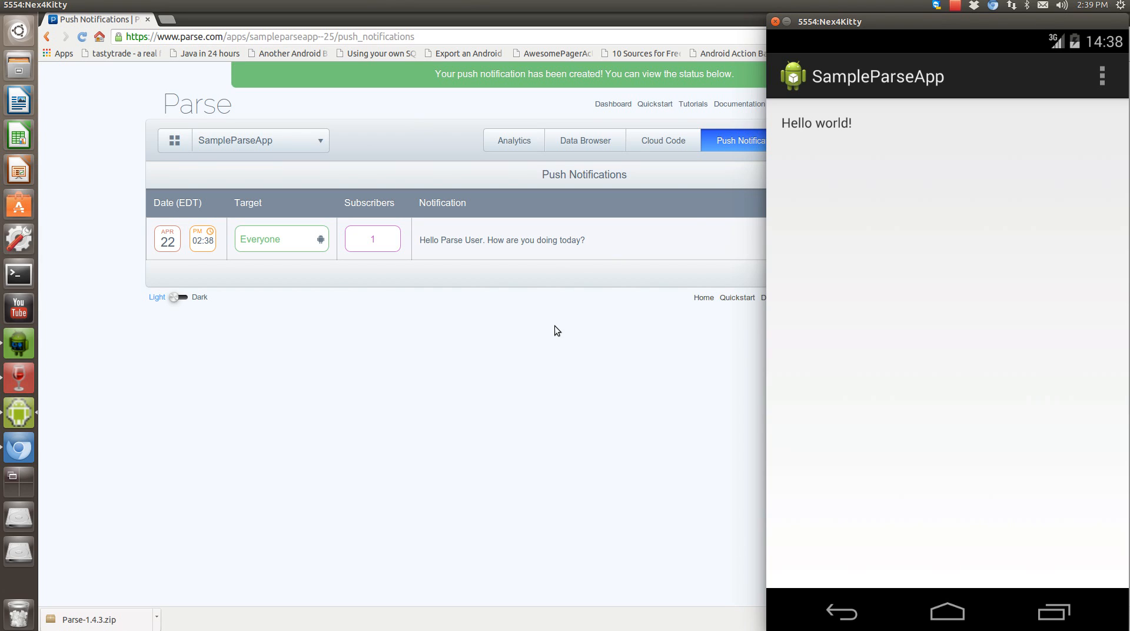
pyautogui.moveTo(1007, 441)
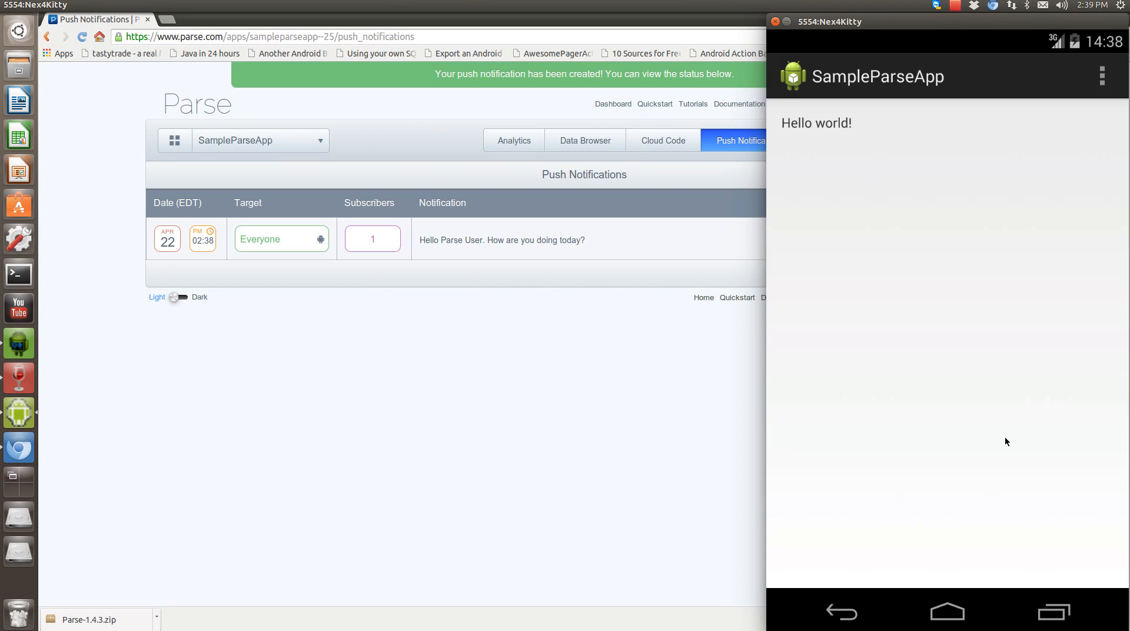
pyautogui.moveTo(802, 424)
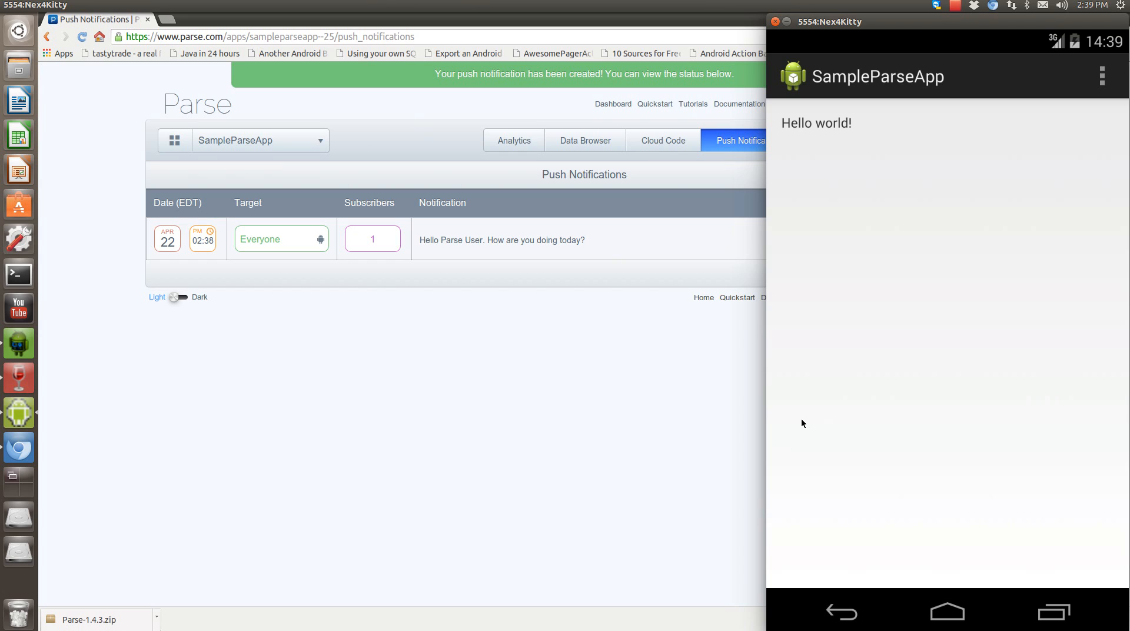
pyautogui.moveTo(540, 408)
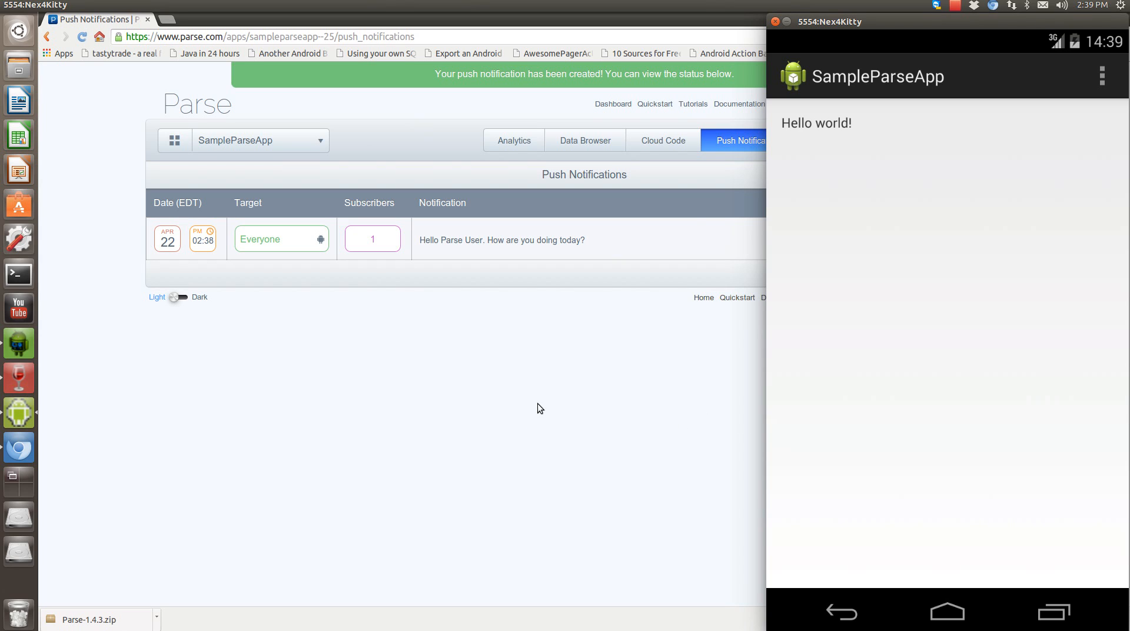
pyautogui.moveTo(508, 341)
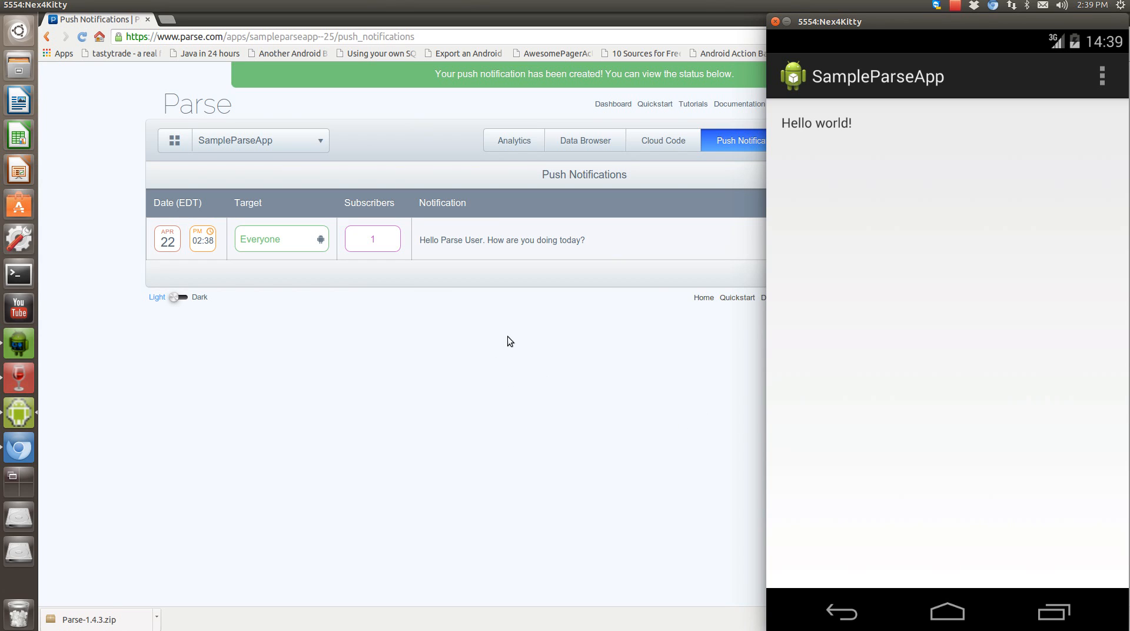